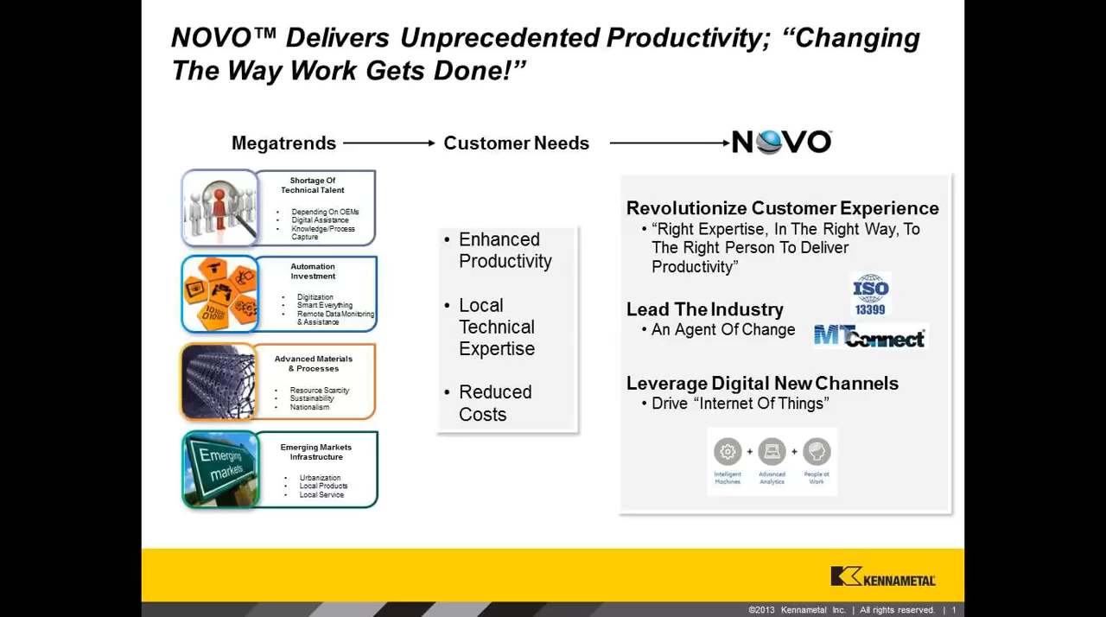
pyautogui.moveTo(608, 172)
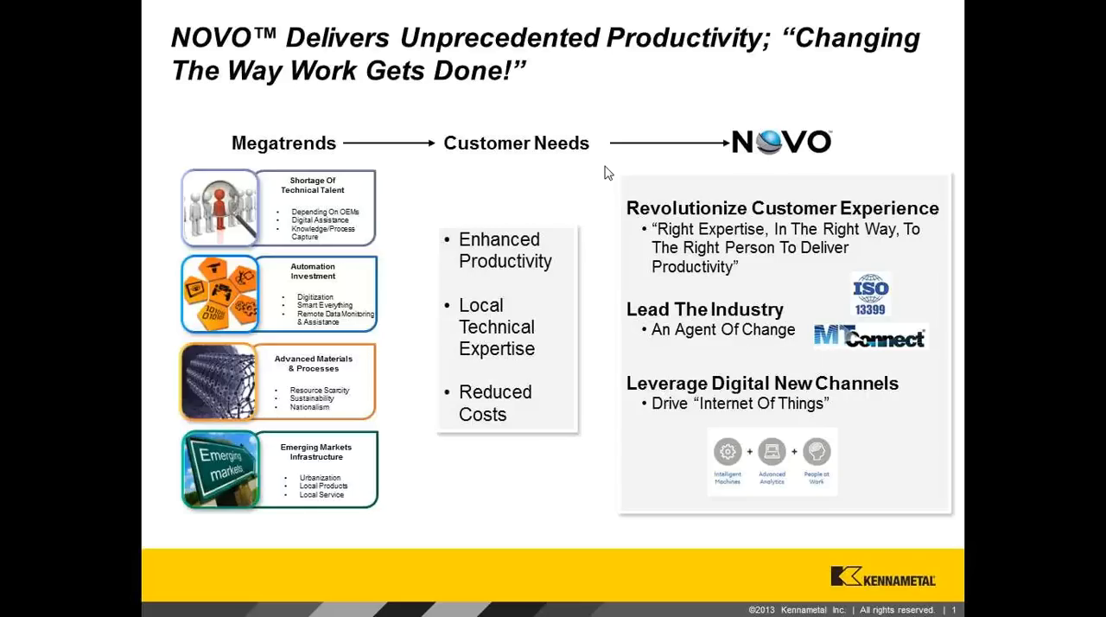
pyautogui.moveTo(492, 146)
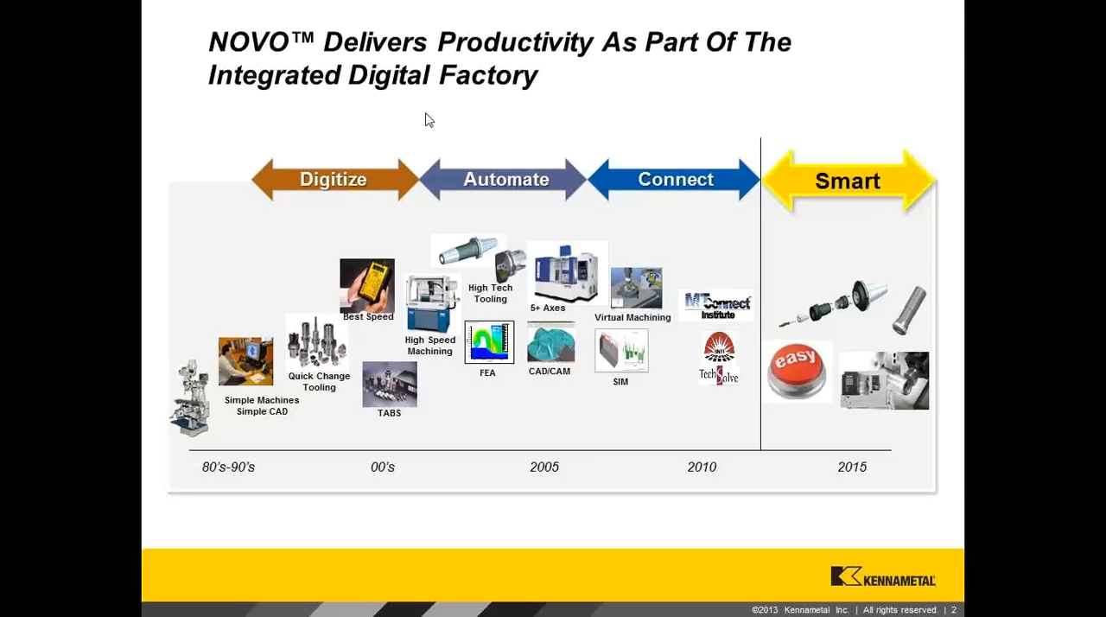
# Step: Advance the slideshow to slide 3 on Art-To-Part productivity beyond the tool
pyautogui.press('right')
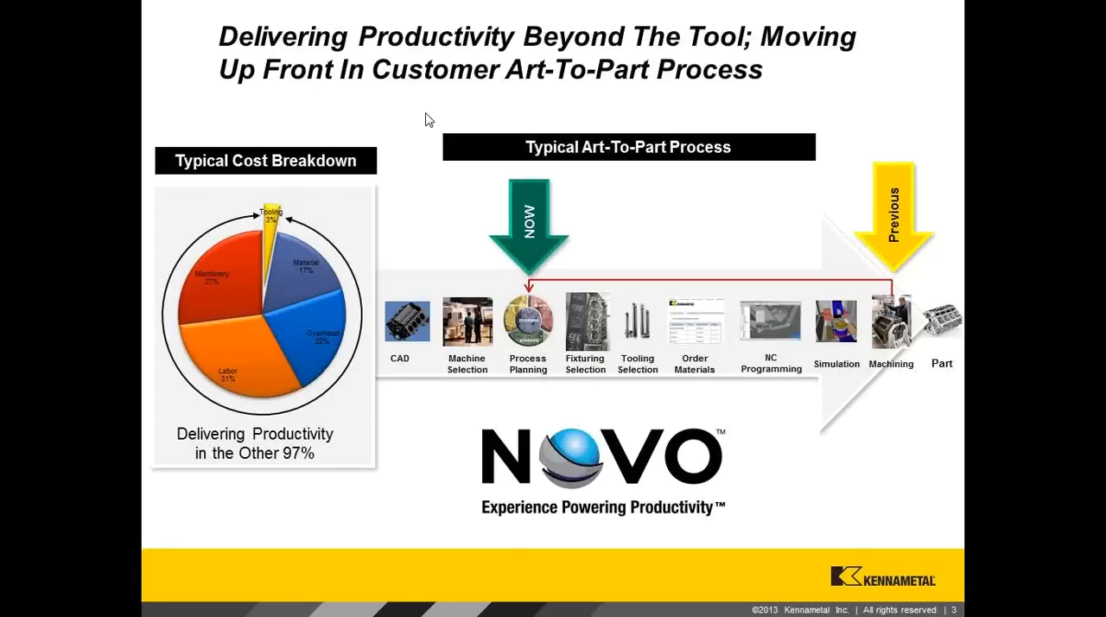
pyautogui.moveTo(488, 147)
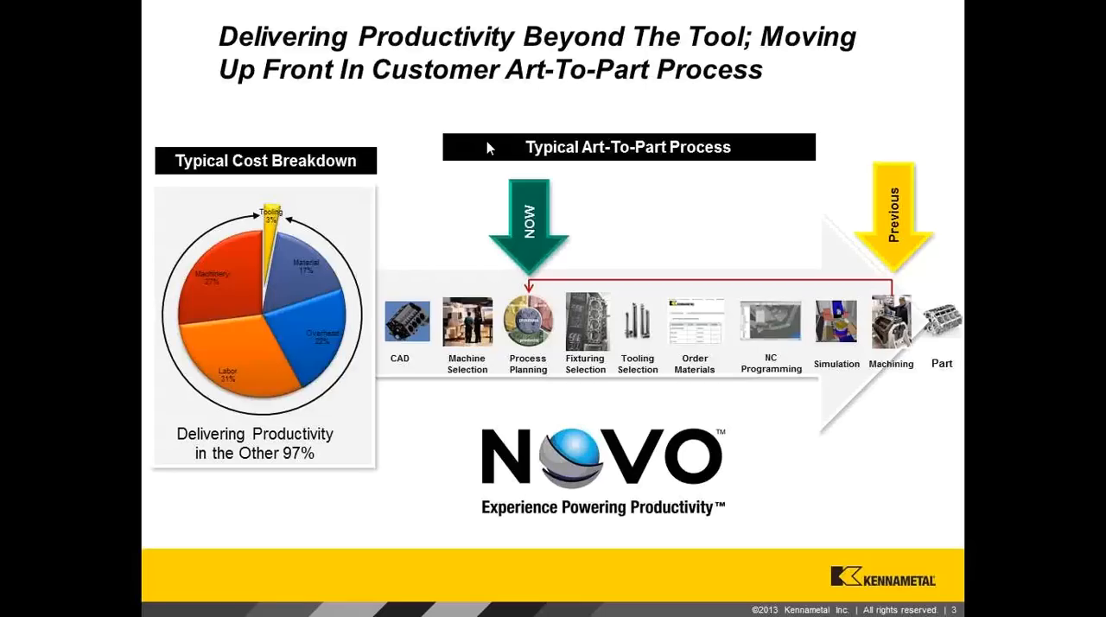
pyautogui.moveTo(432, 184)
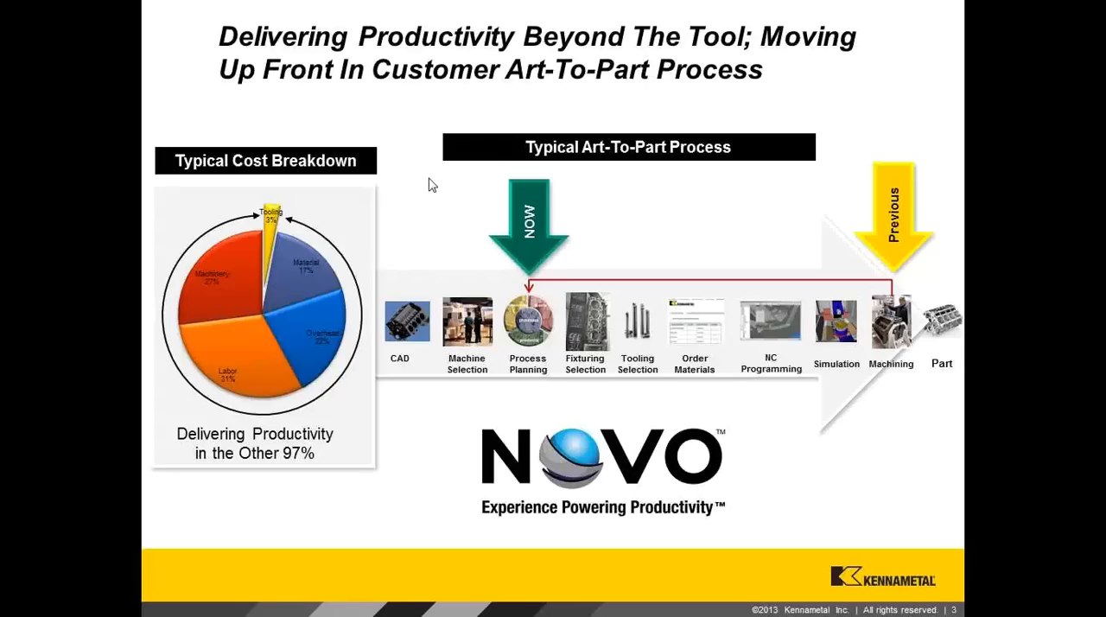
# Step: Advance the slideshow to slide 5, the NOVO roadmap toward 2014 Industry 4.0
pyautogui.press('right')
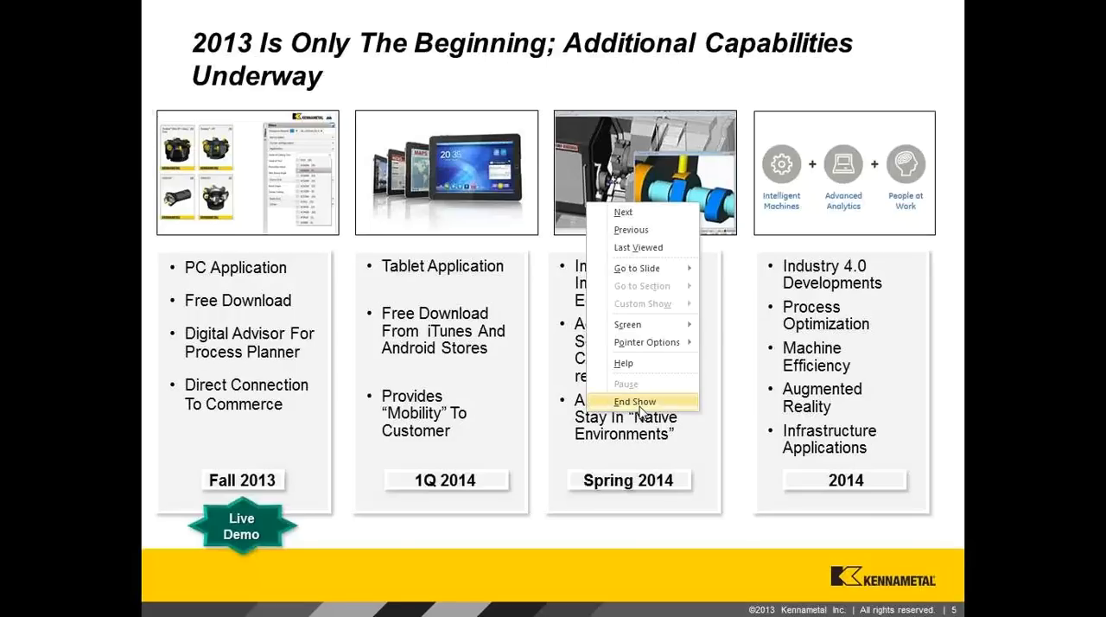
# Step: End the slideshow to reveal the Machining Cloud App home screen
pyautogui.click(634, 401)
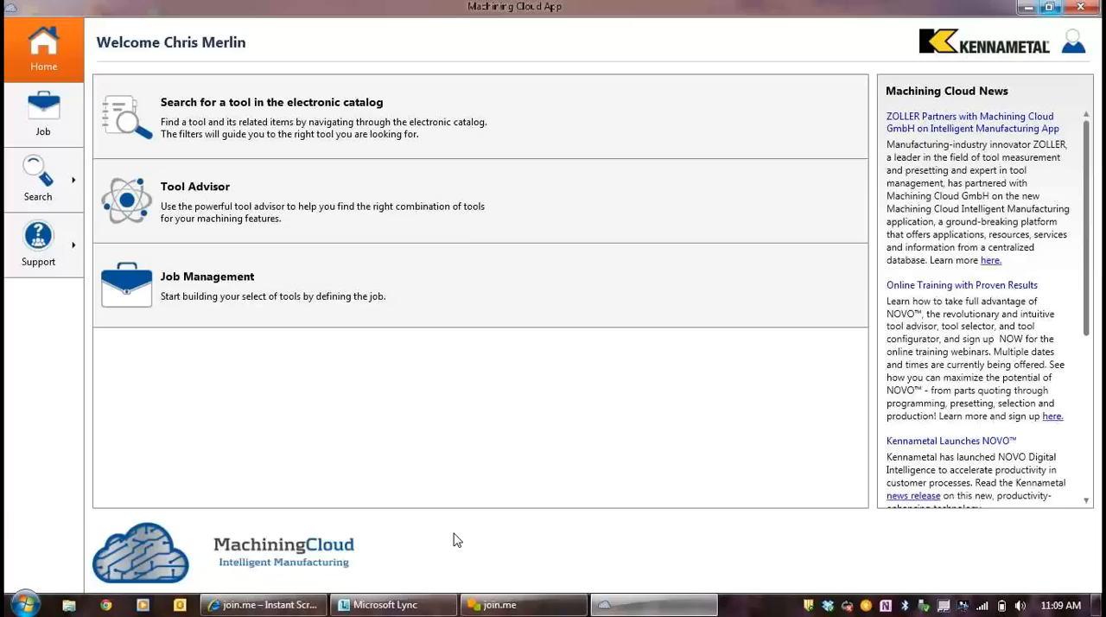
pyautogui.moveTo(365, 470)
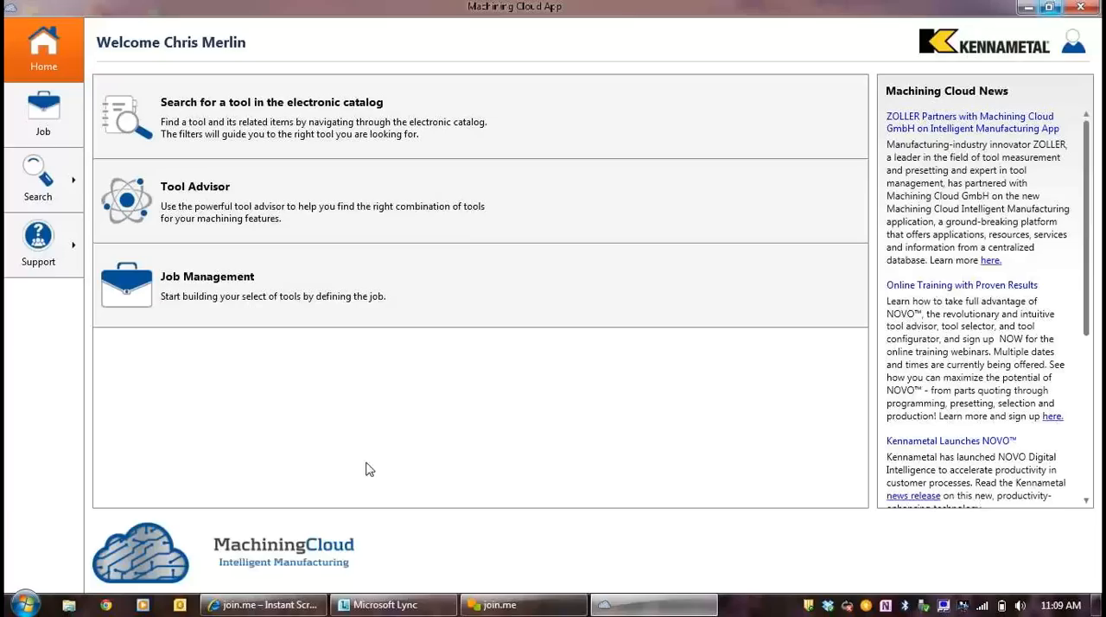
pyautogui.moveTo(655, 28)
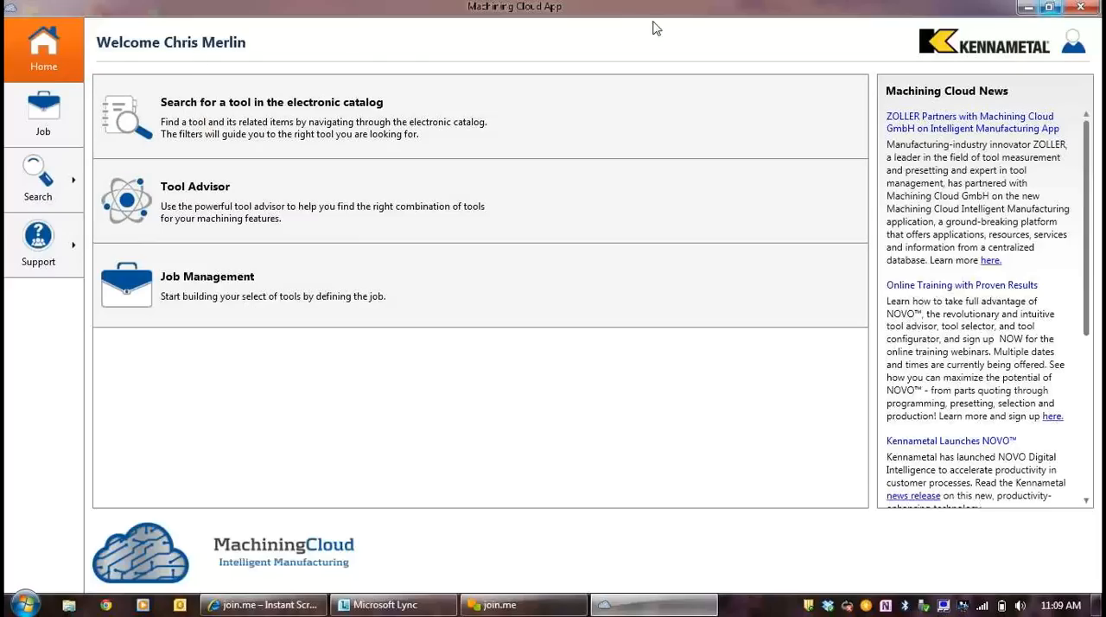
# Step: Open Job Management to list cloud jobs like CFRP and Stainless Steel Pump Impeller
pyautogui.click(1074, 42)
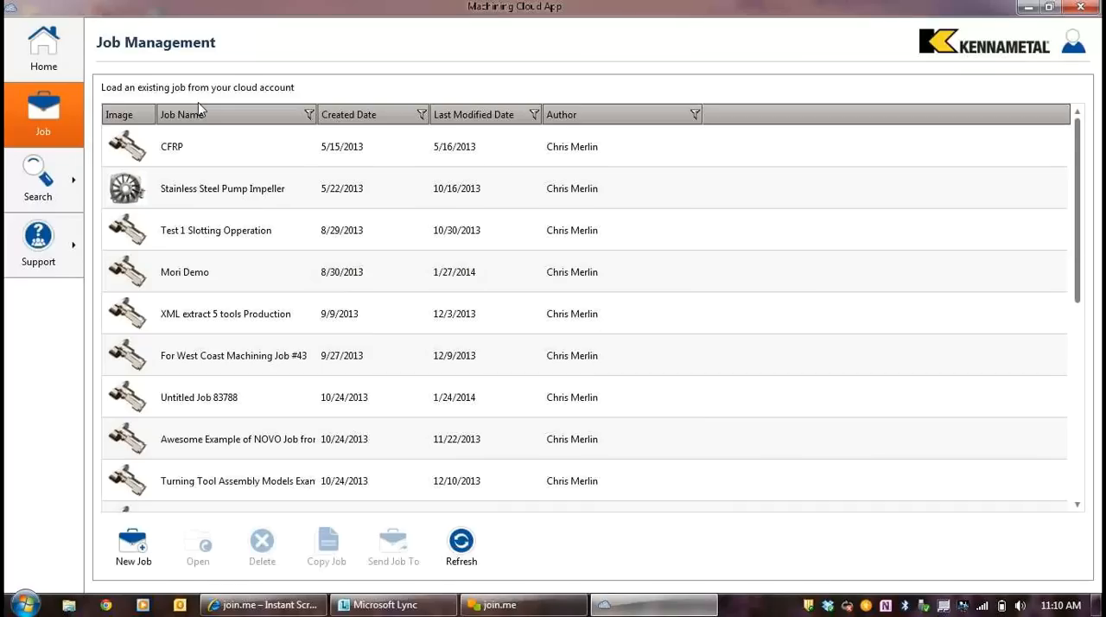
# Step: Go Home, reopen Job Management and select Untitled Job 83788
pyautogui.click(43, 48)
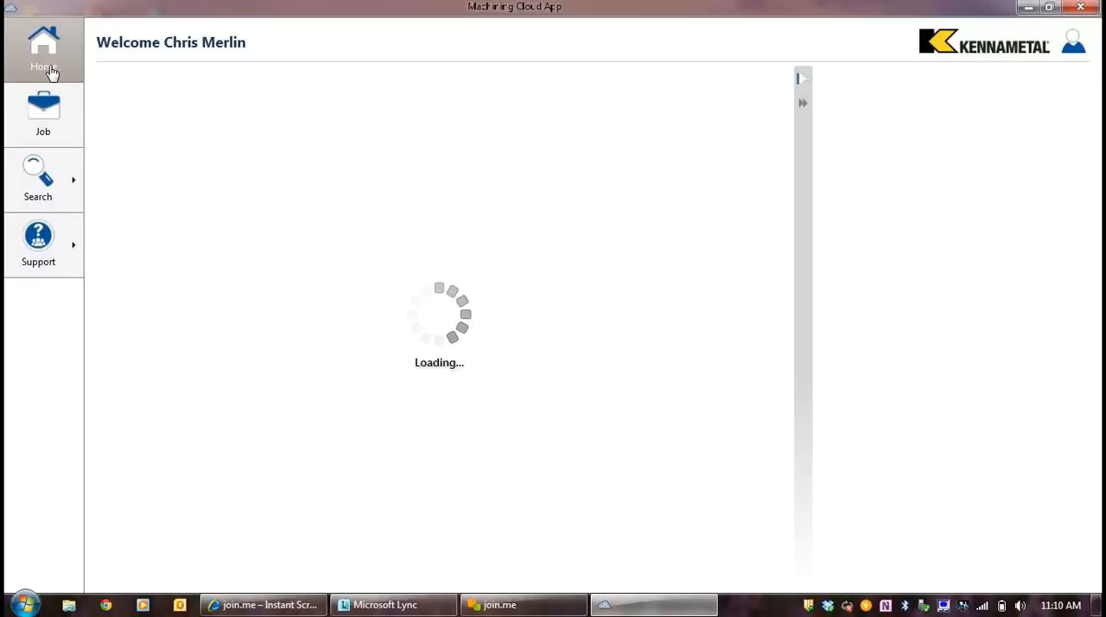
pyautogui.click(43, 50)
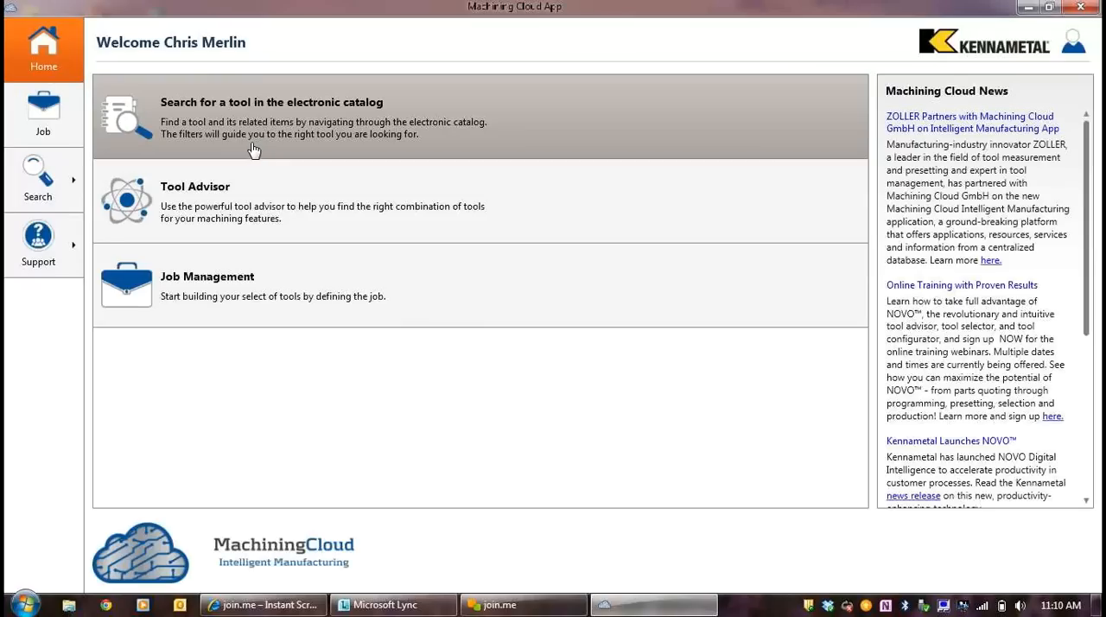
pyautogui.moveTo(256, 189)
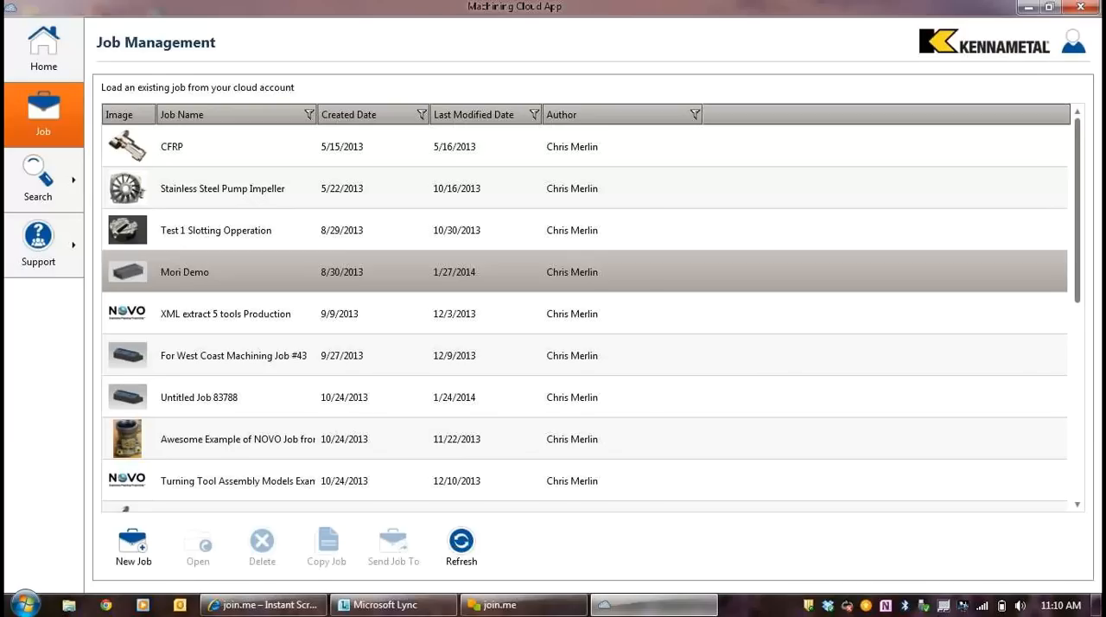
pyautogui.moveTo(251, 276)
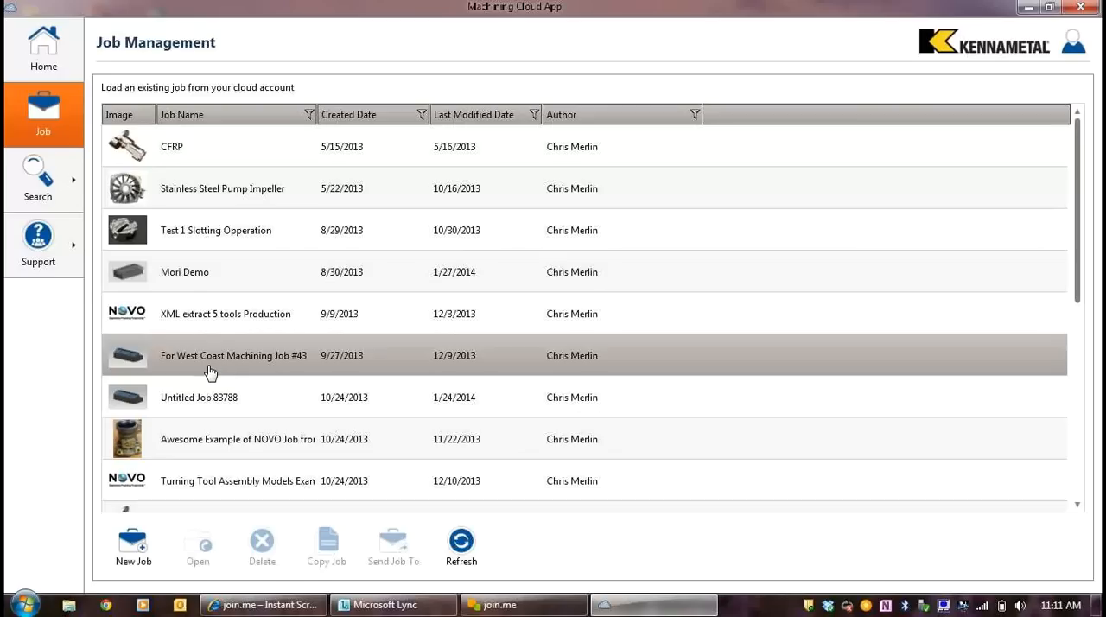
pyautogui.click(199, 397)
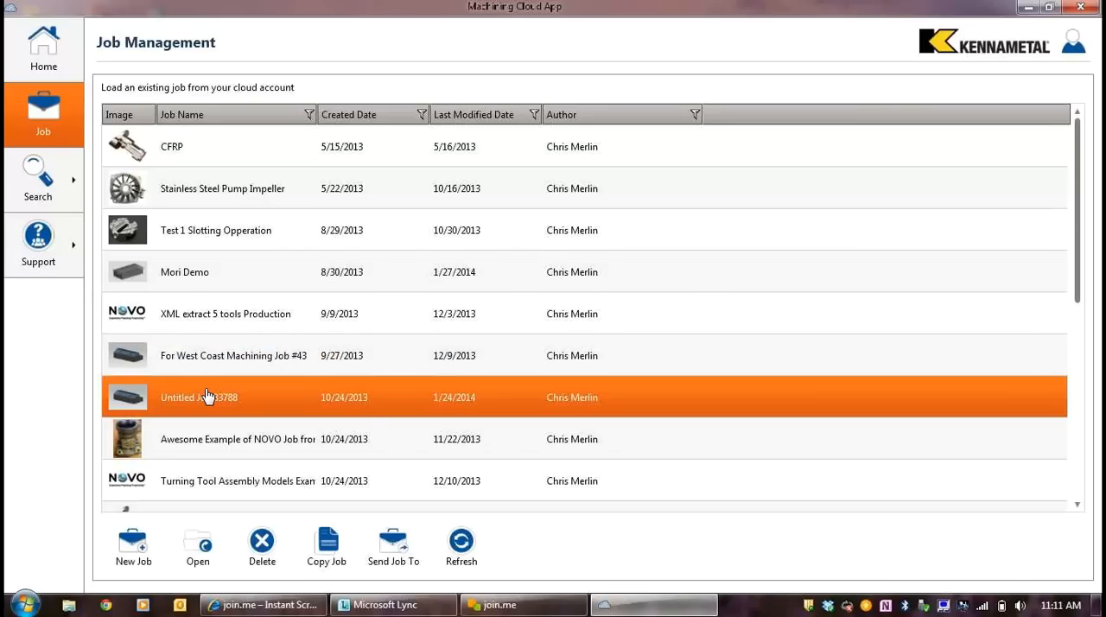
# Step: Open Untitled Job 83788 and bring up the Advanced material selection dialog
pyautogui.click(197, 544)
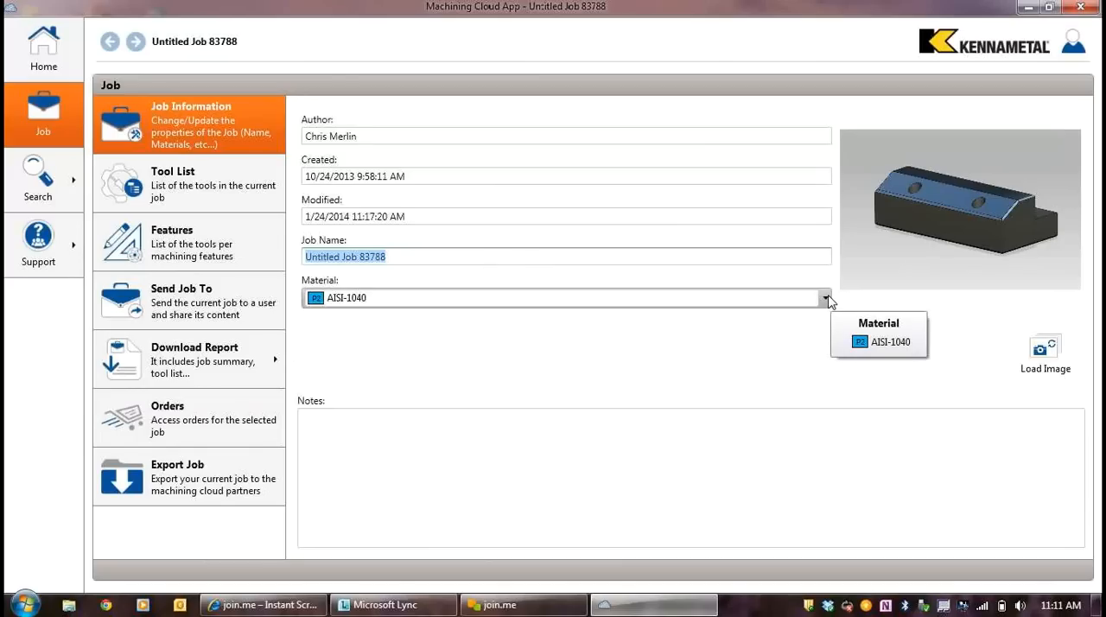
pyautogui.click(822, 298)
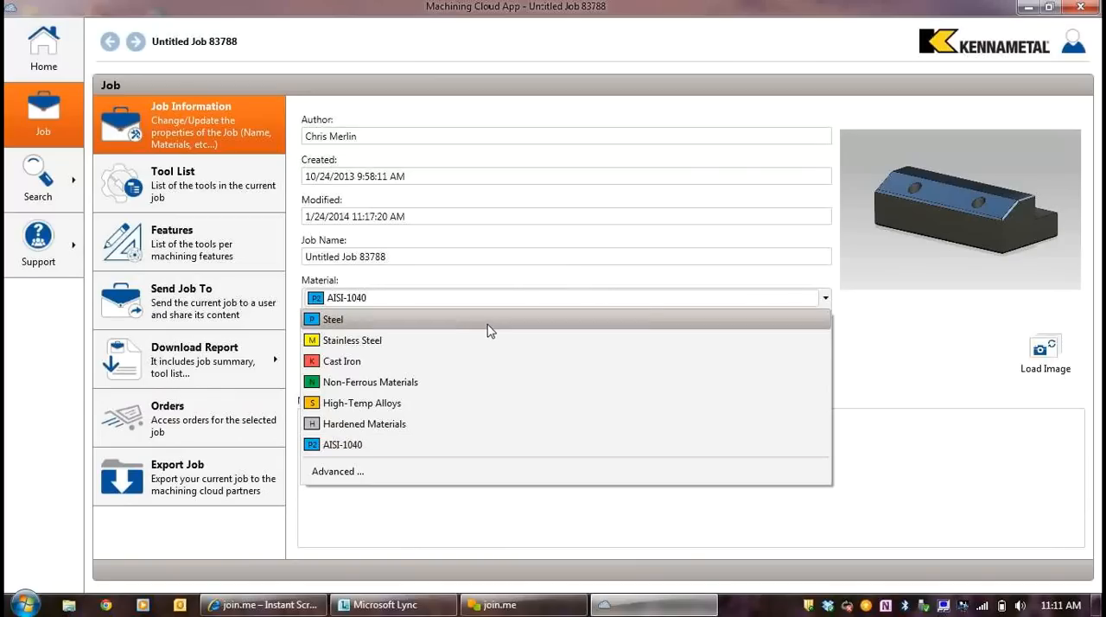
pyautogui.moveTo(447, 444)
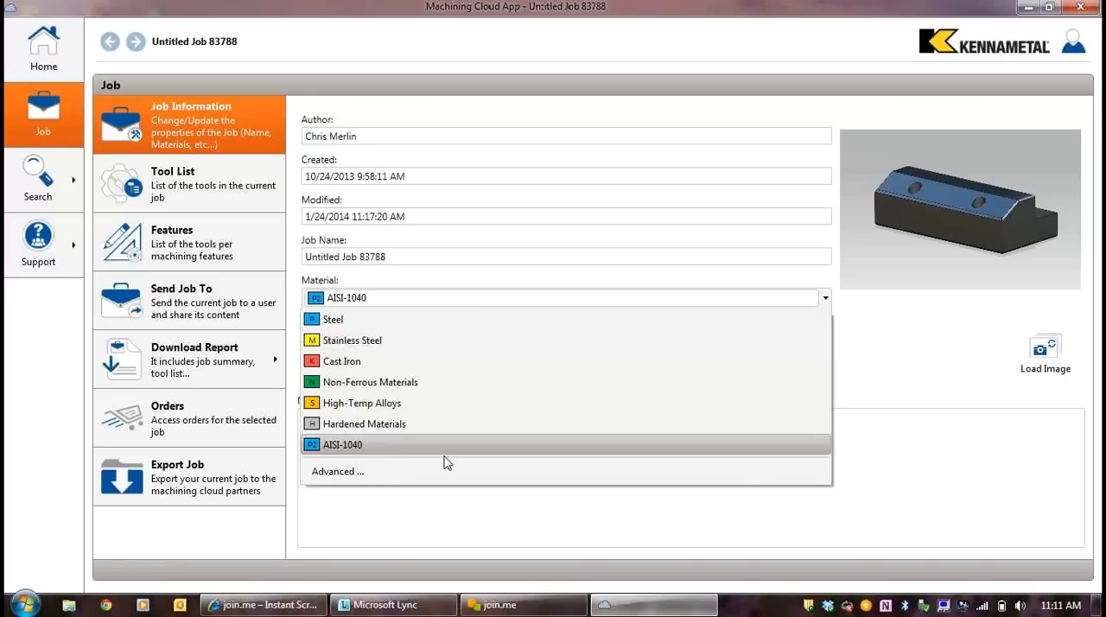
pyautogui.click(337, 471)
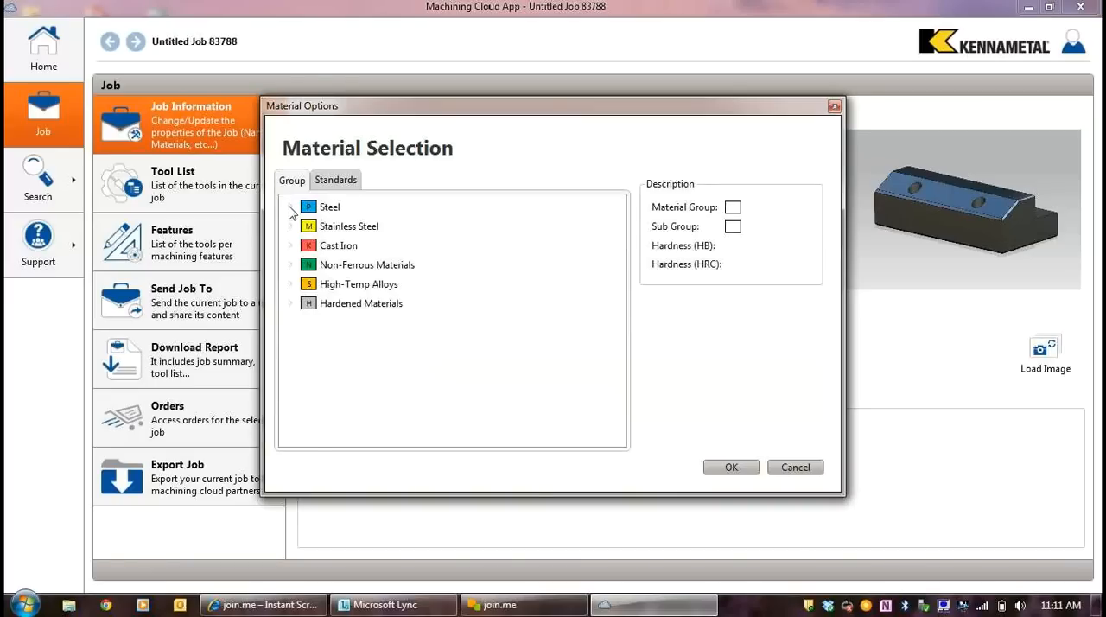
# Step: Select steel by AISI standard, material 1040, and confirm the dialog
pyautogui.click(290, 206)
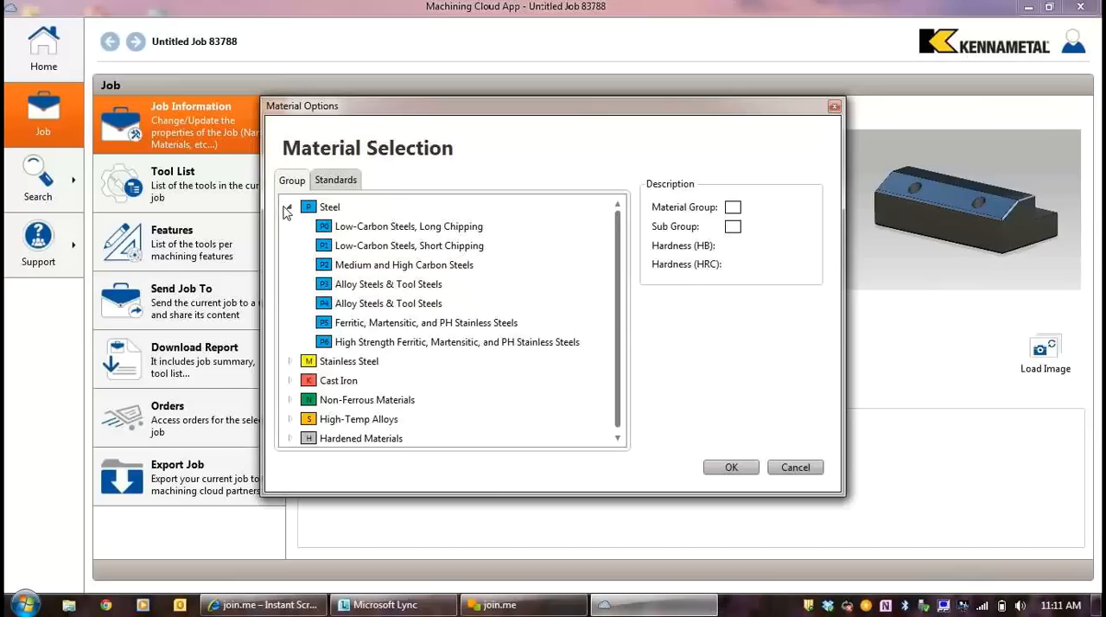
pyautogui.click(336, 180)
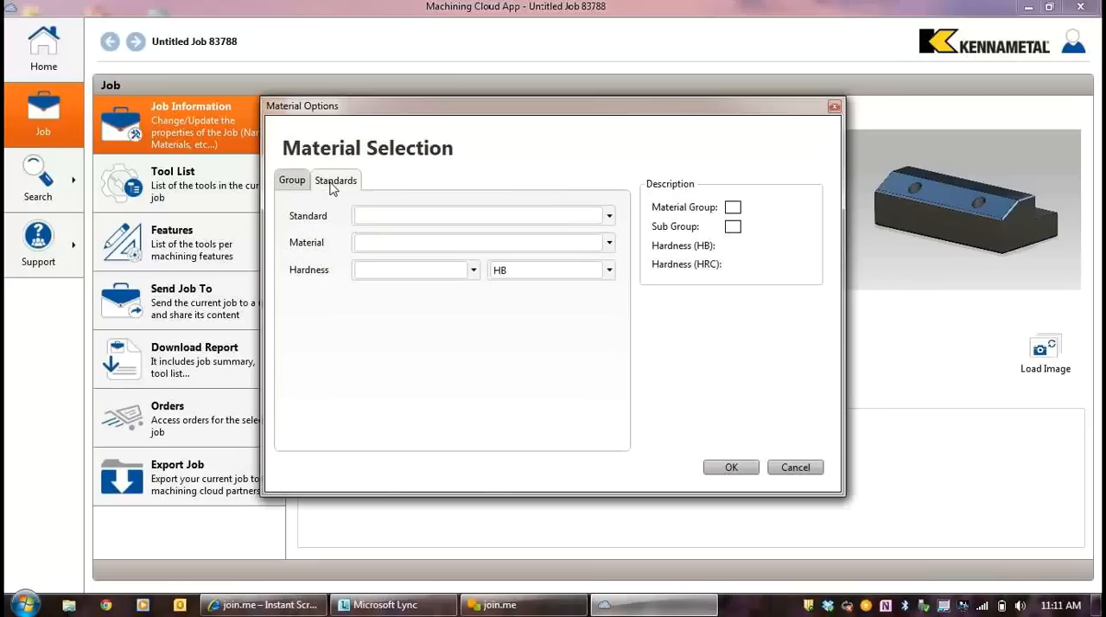
pyautogui.click(609, 215)
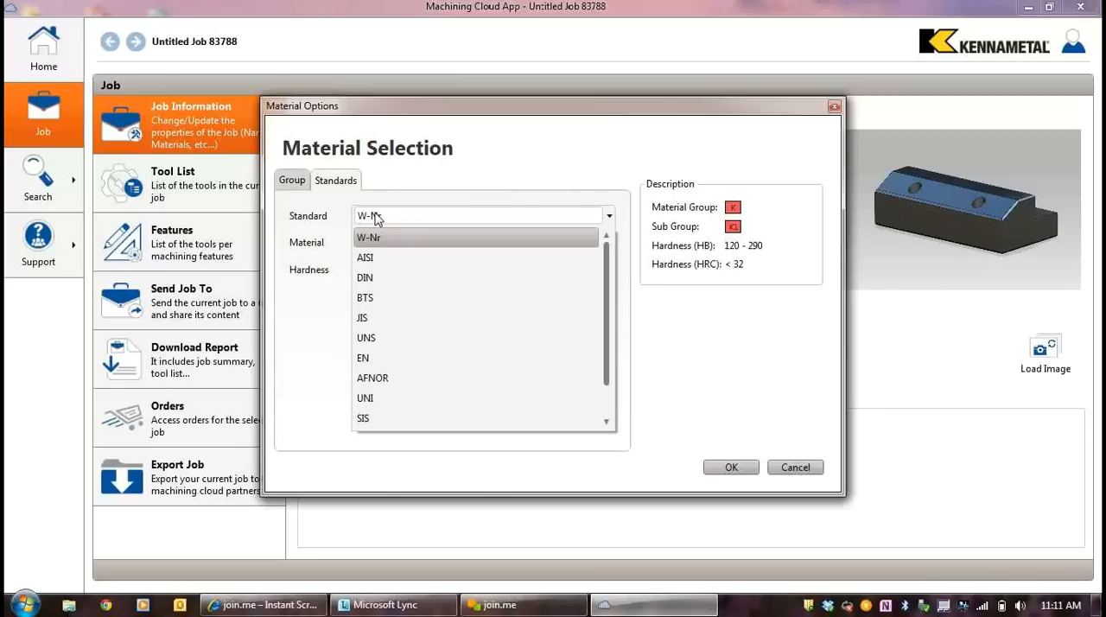
pyautogui.moveTo(364, 258)
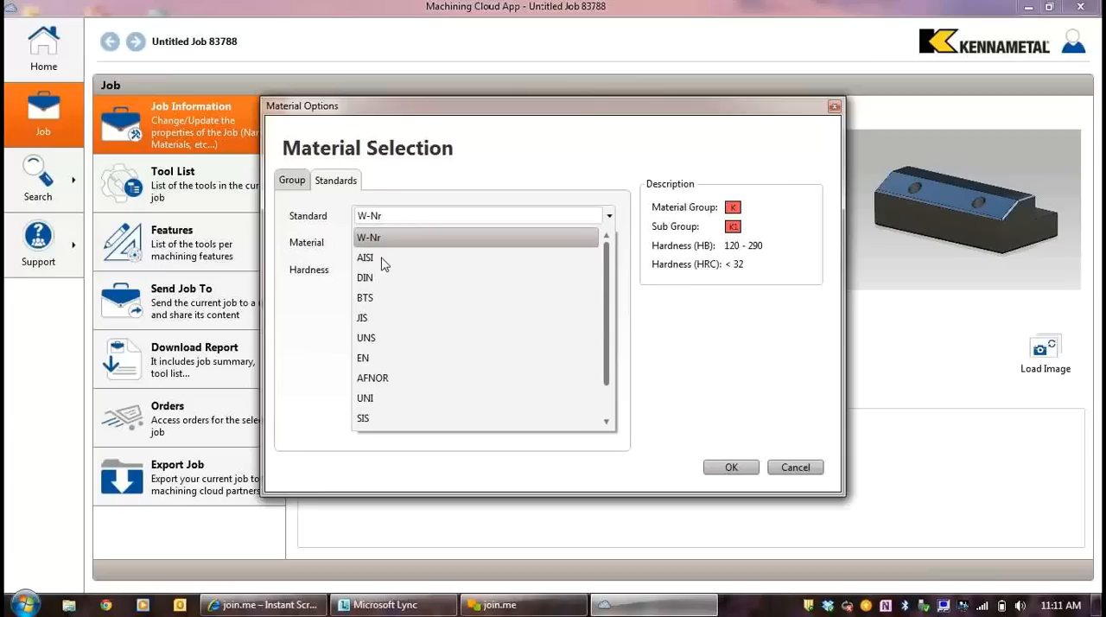
pyautogui.click(366, 258)
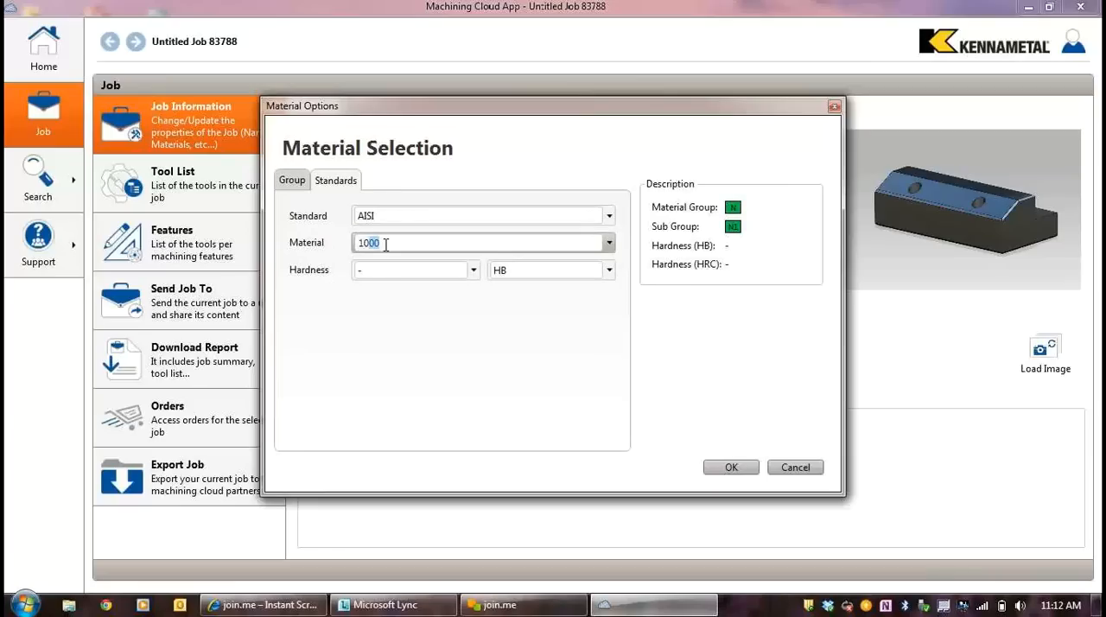
pyautogui.write('1040')
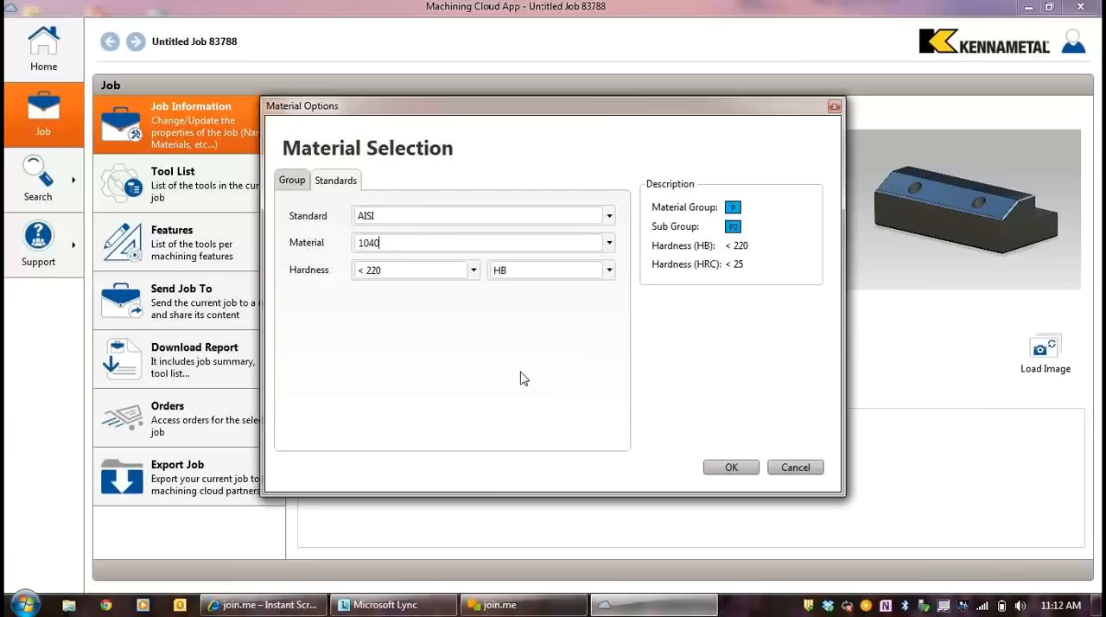
pyautogui.click(732, 467)
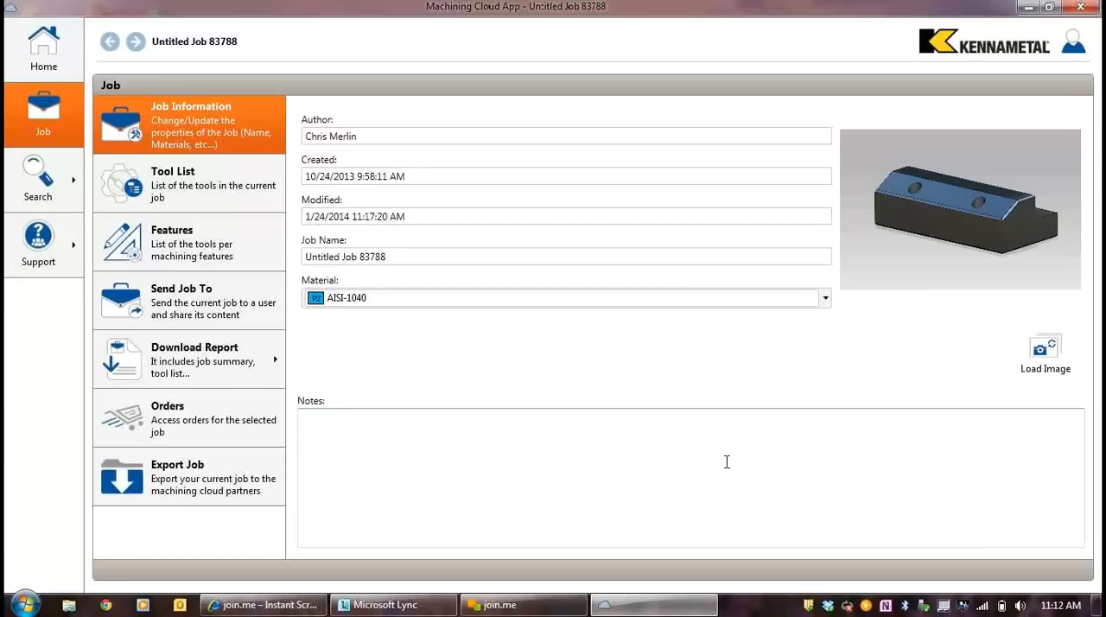
pyautogui.moveTo(719, 504)
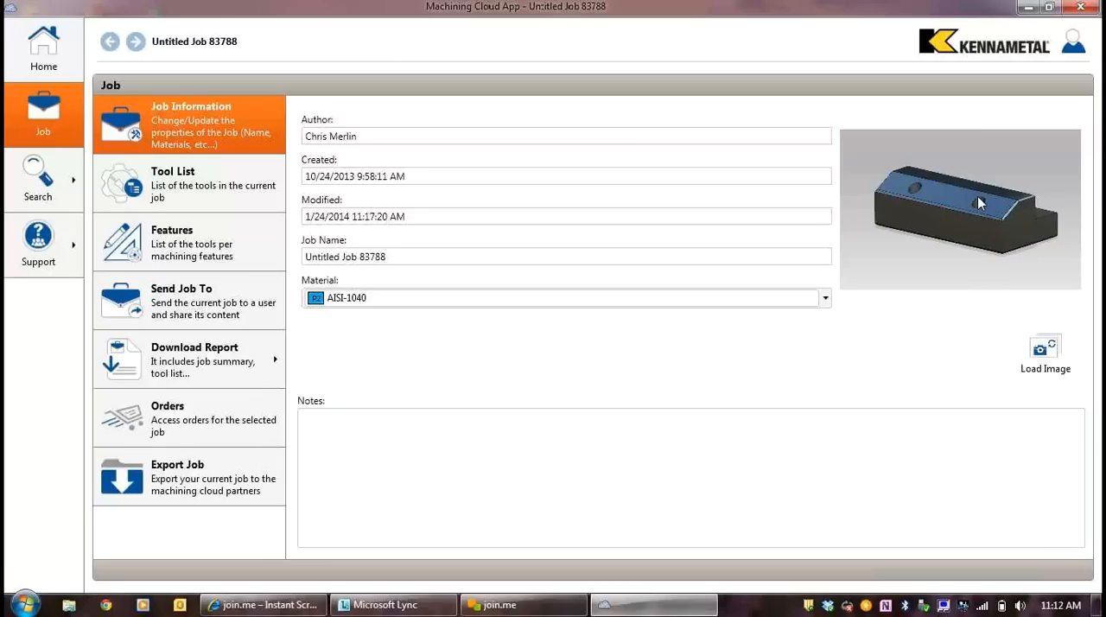
pyautogui.moveTo(981, 211)
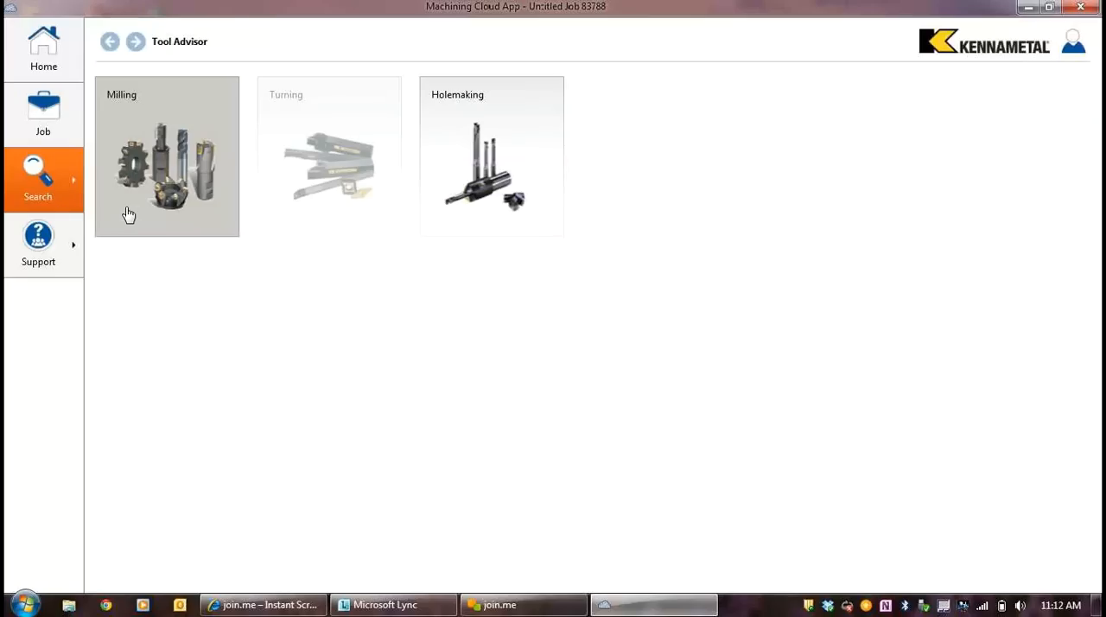
pyautogui.moveTo(473, 181)
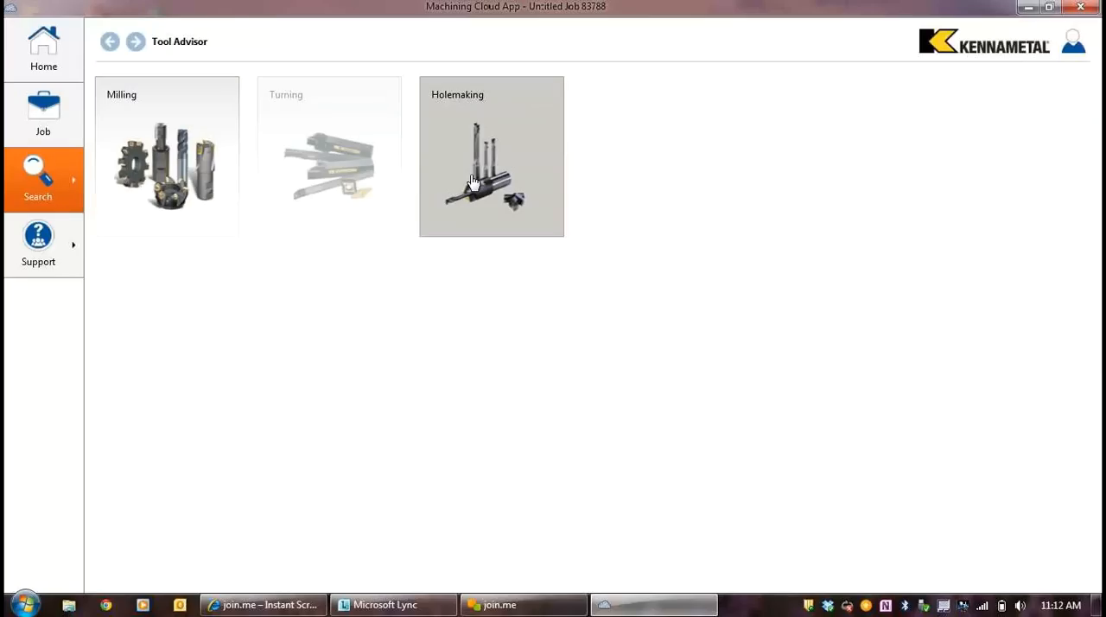
pyautogui.moveTo(491, 190)
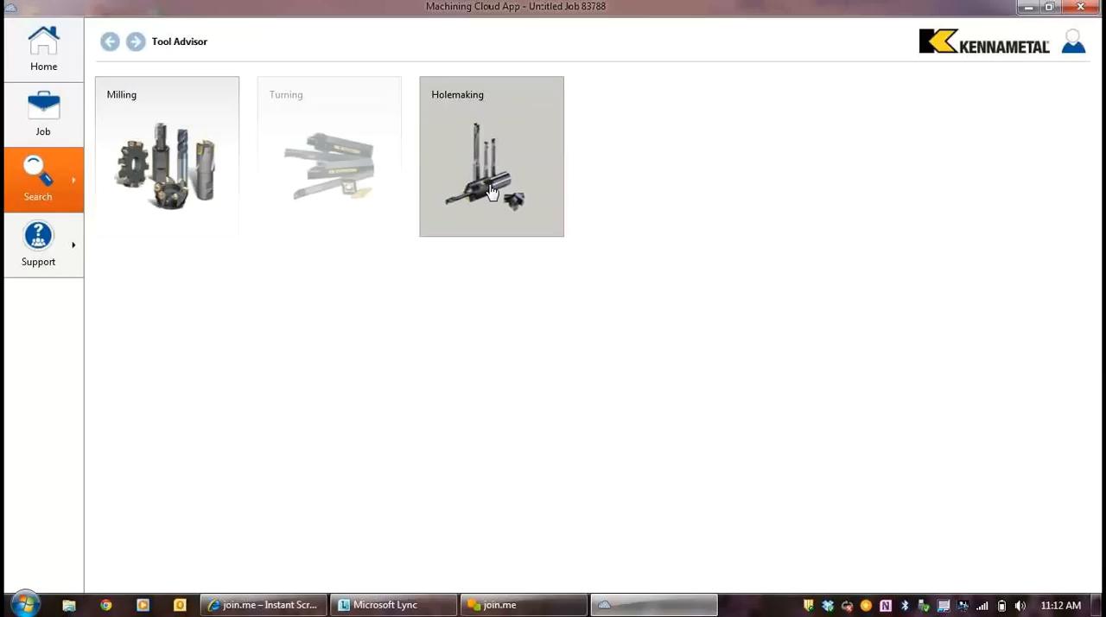
# Step: Choose Holemaking and the Simple Thru Hole feature in Tool Advisor
pyautogui.click(491, 165)
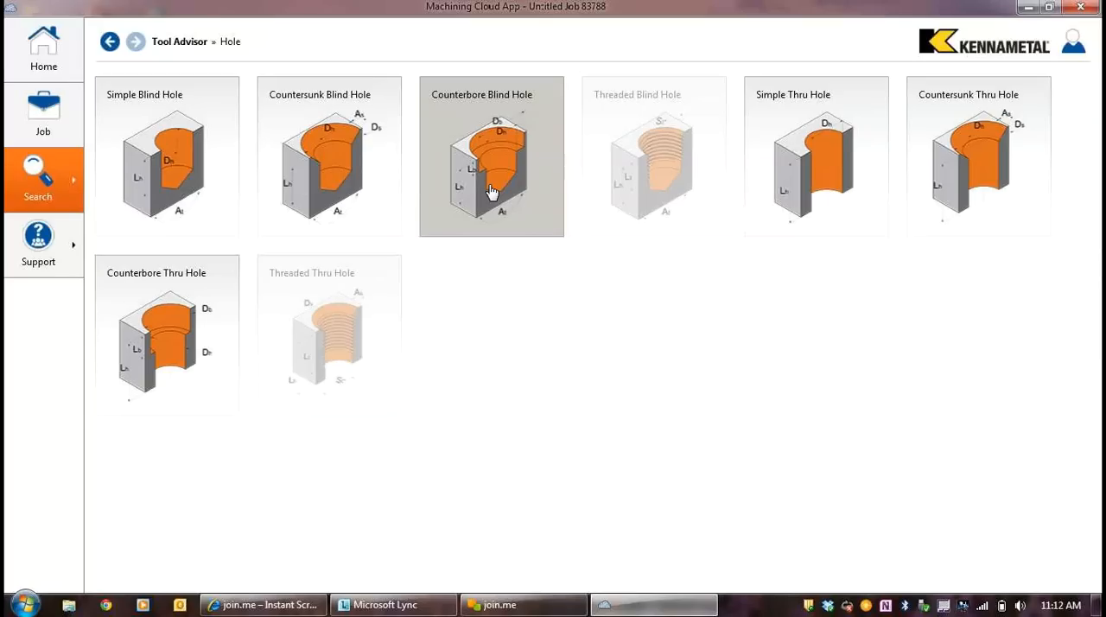
pyautogui.click(815, 164)
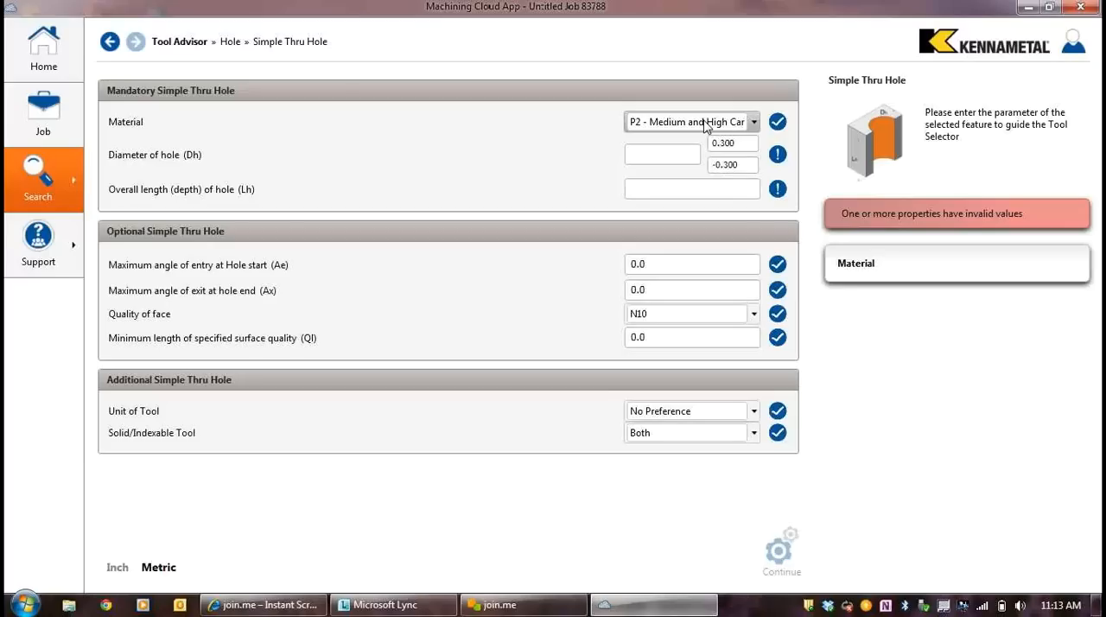
# Step: Enter hole diameter 9, lower tolerance 0, depth 50, entry angle 8; allow solid and indexable tools
pyautogui.click(691, 121)
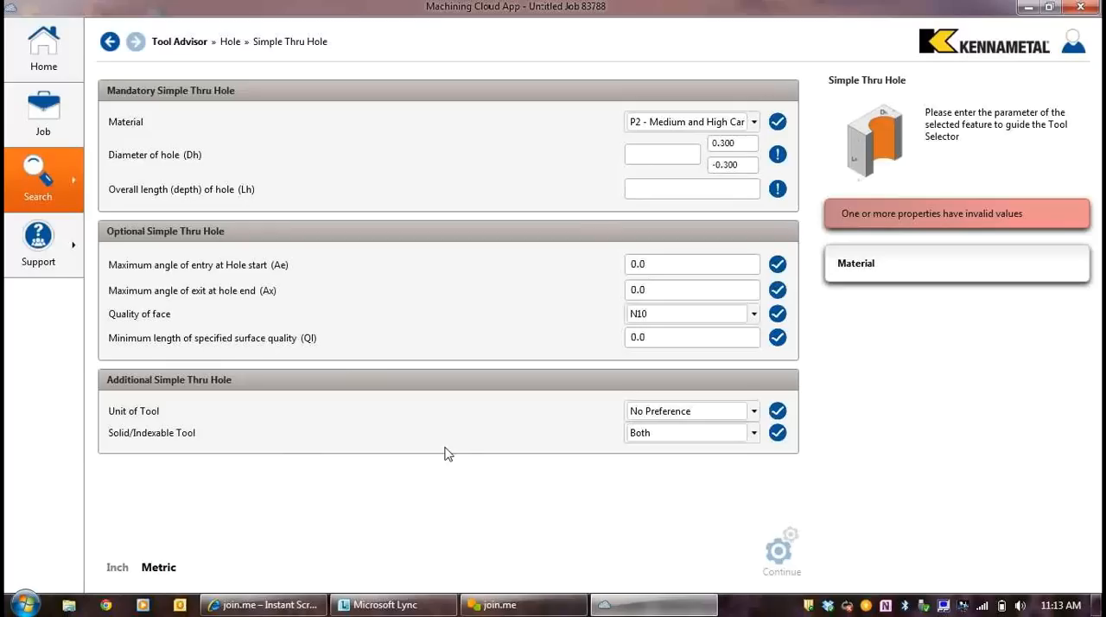
pyautogui.click(662, 154)
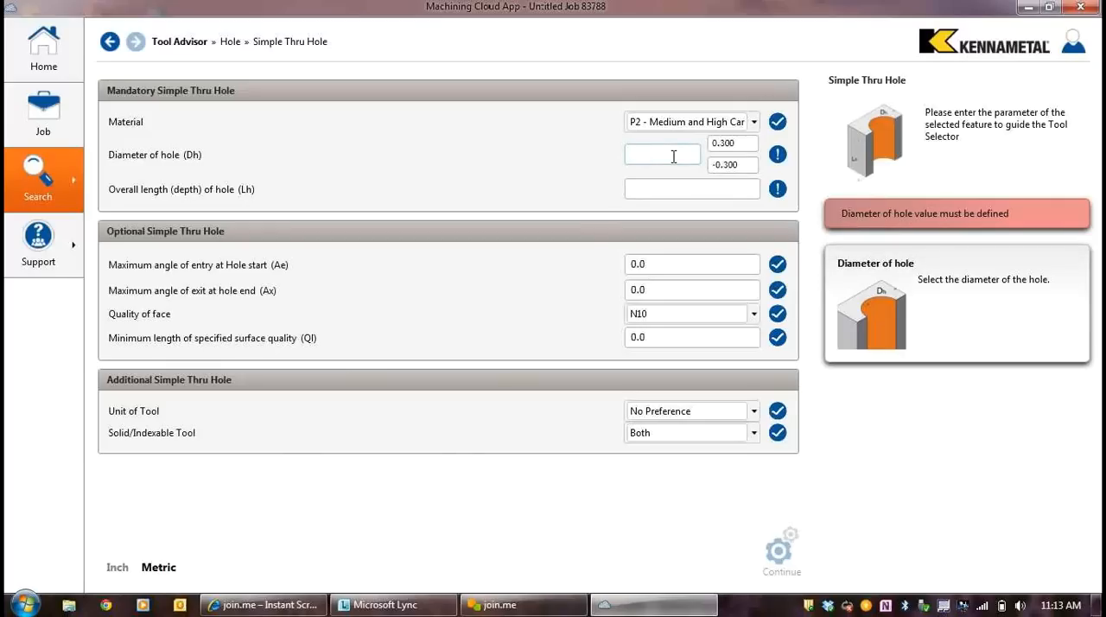
pyautogui.write('9')
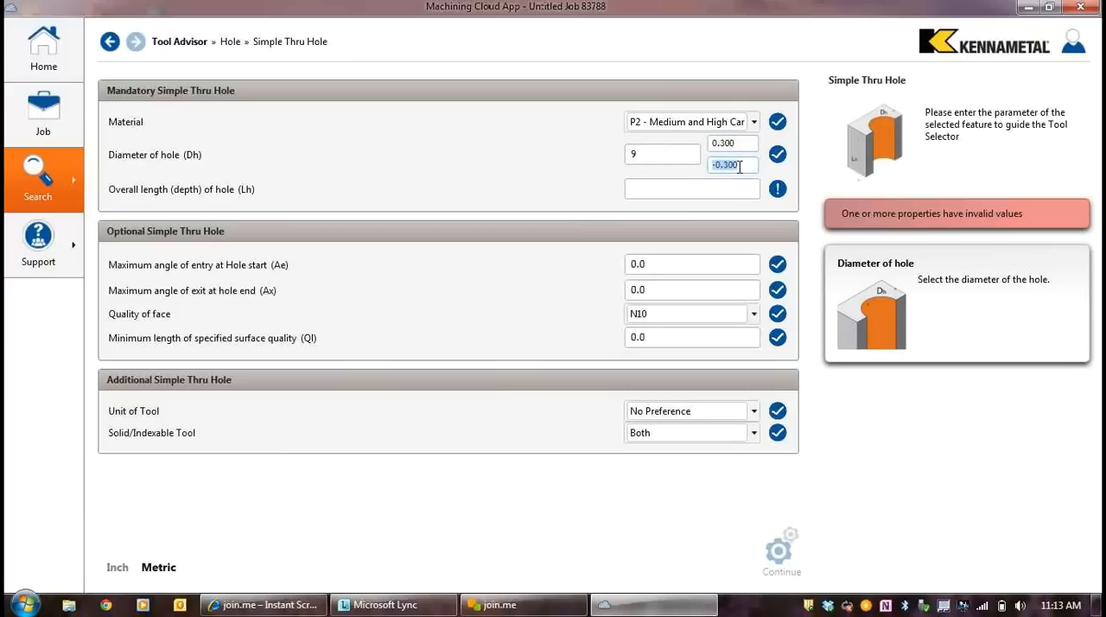
pyautogui.write('0')
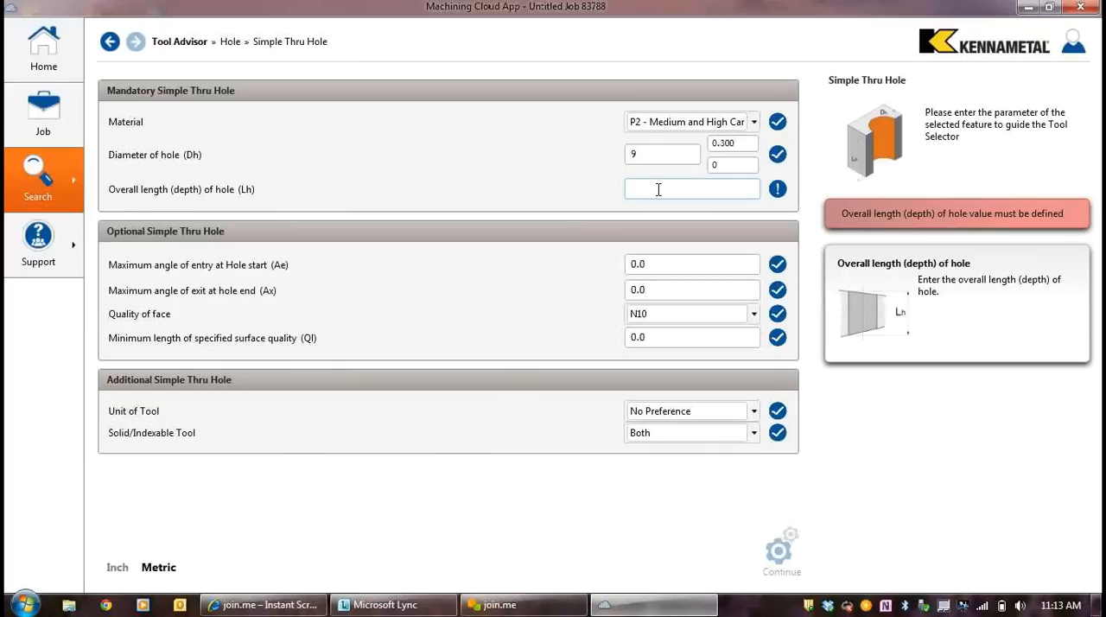
pyautogui.write('50')
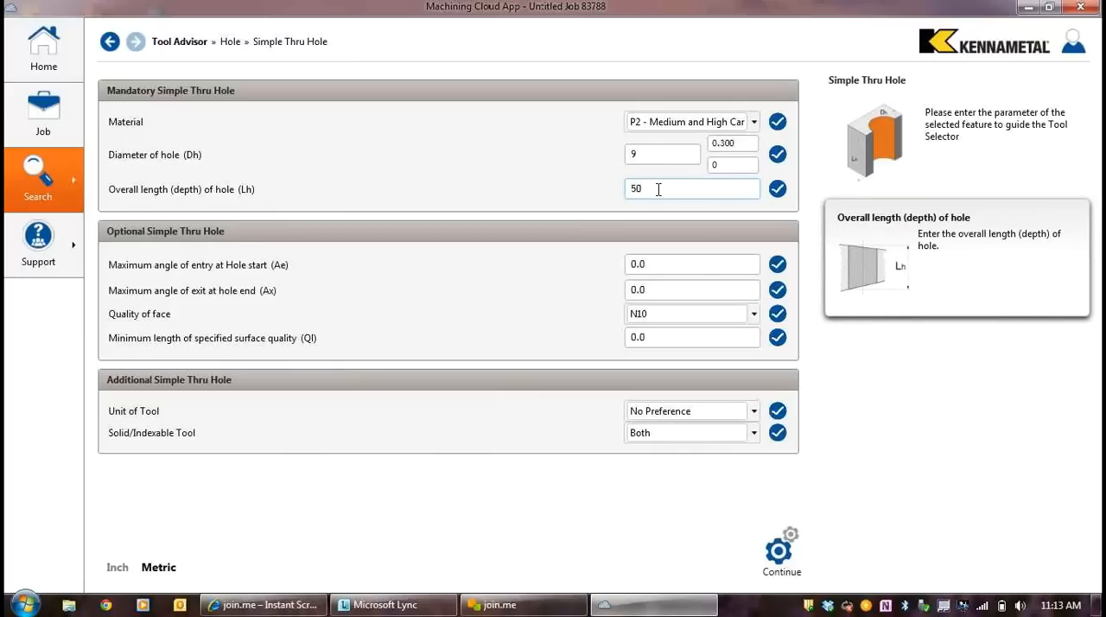
pyautogui.moveTo(691, 282)
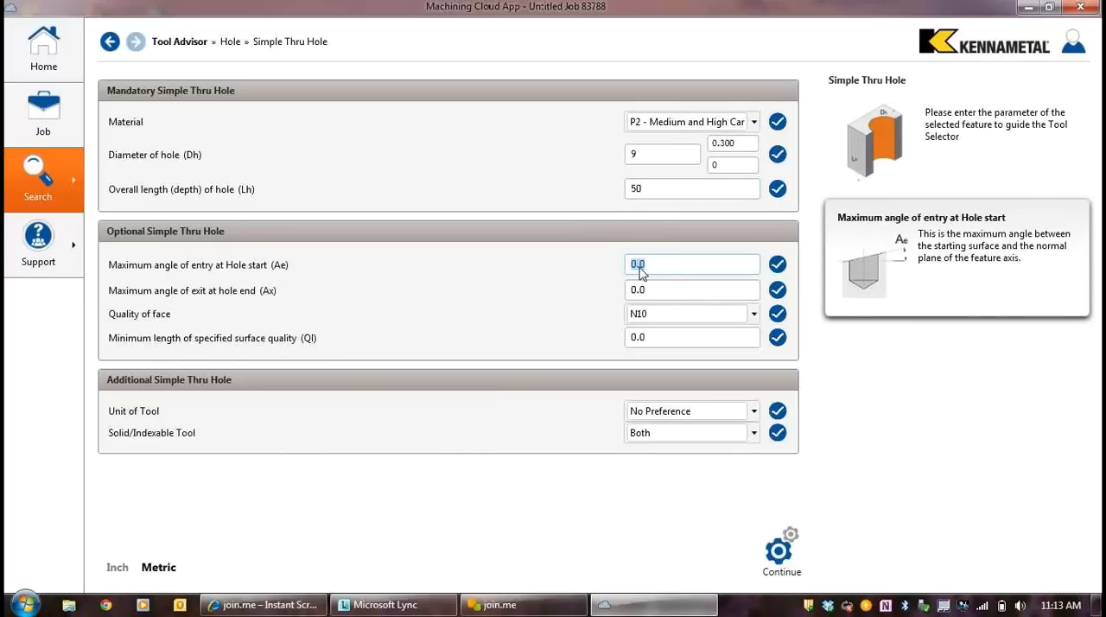
pyautogui.write('8')
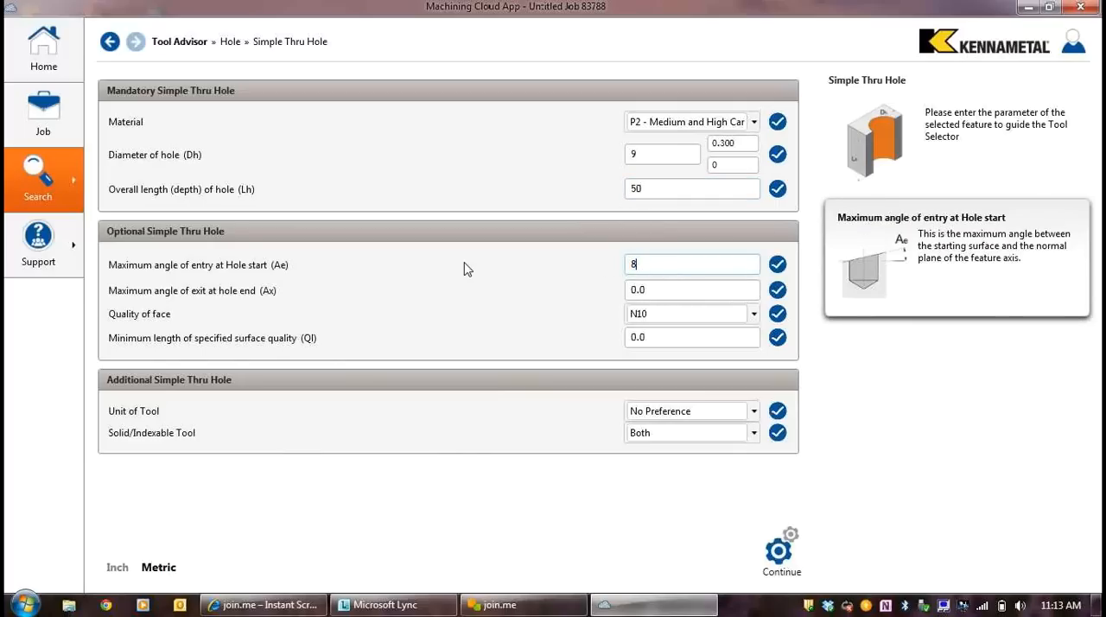
pyautogui.moveTo(760, 432)
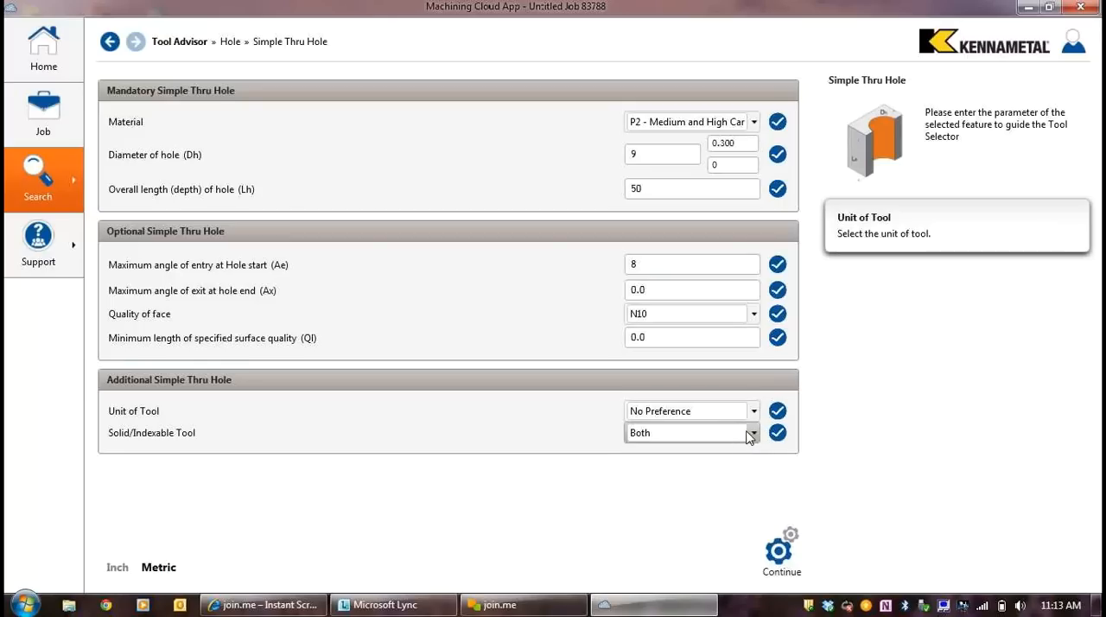
pyautogui.click(752, 432)
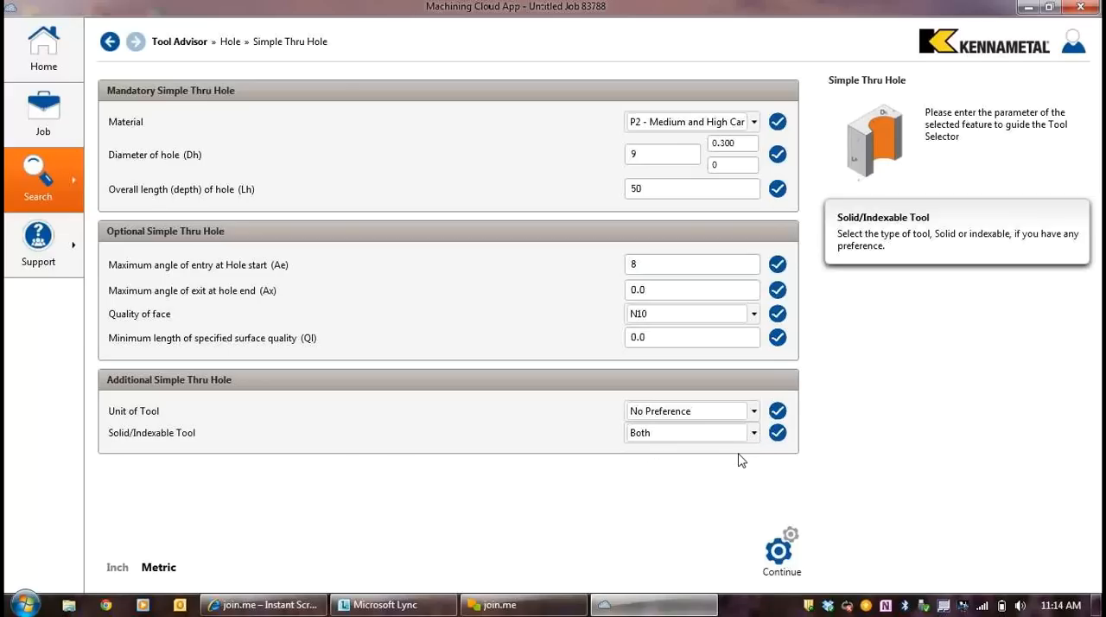
pyautogui.click(780, 549)
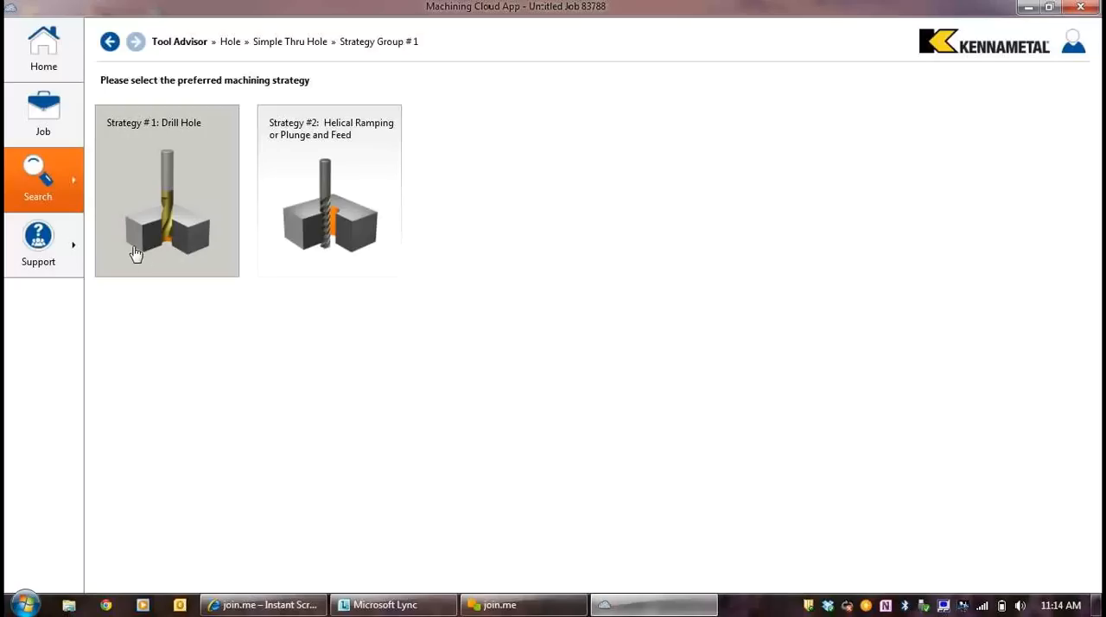
pyautogui.moveTo(158, 242)
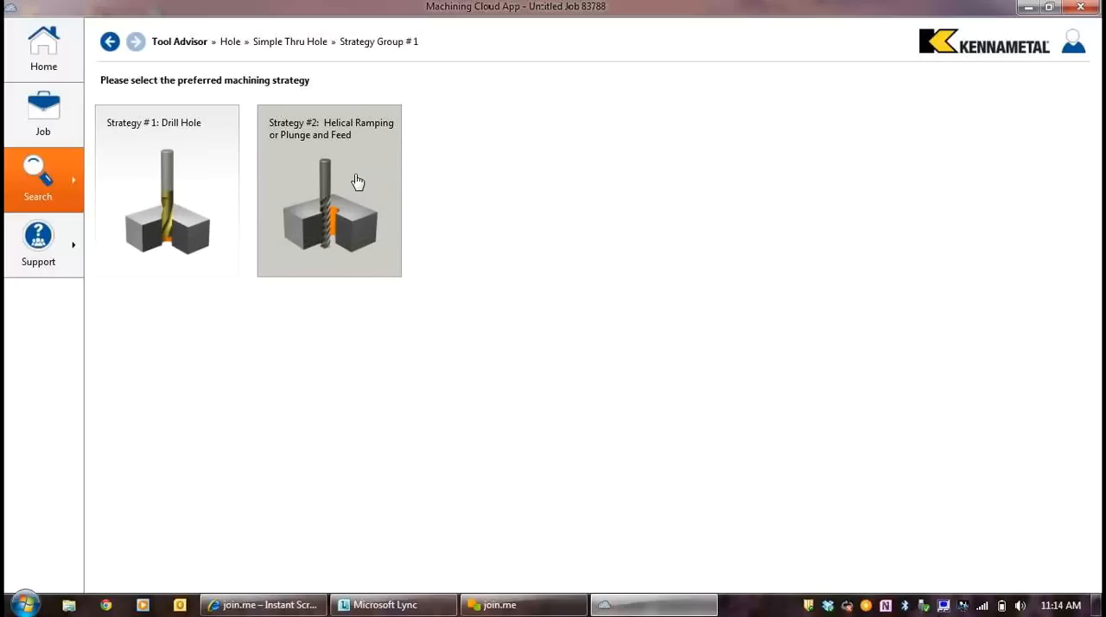
# Step: Choose the Drill Hole strategy from Strategy Group #1
pyautogui.click(166, 191)
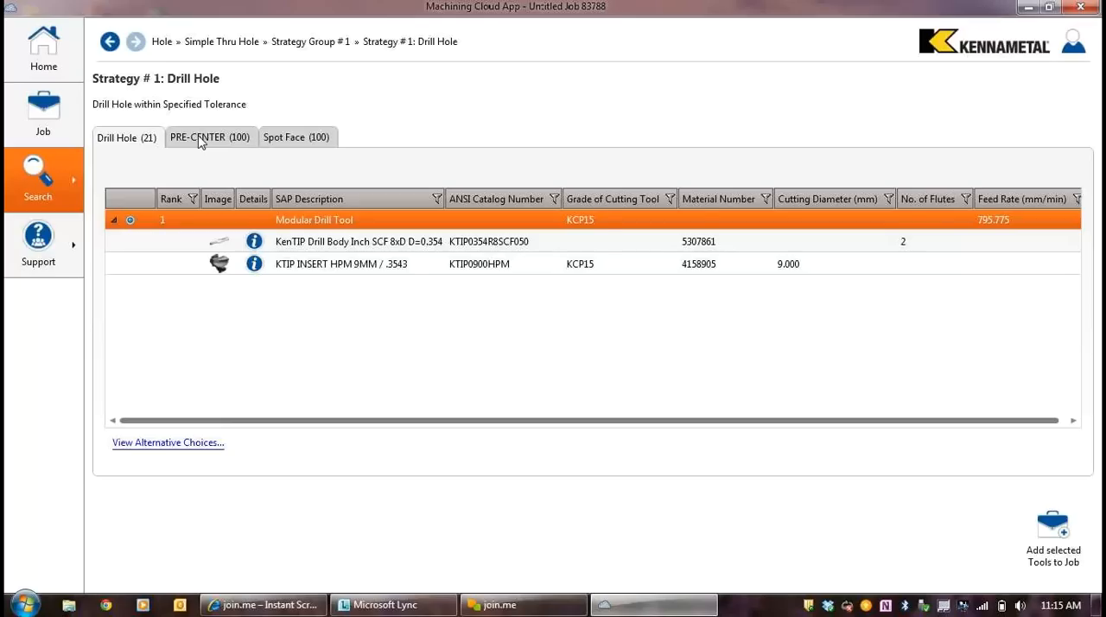
# Step: Review the top pre-center, spot face and drill hole tools for Strategy #1: Drill Hole
pyautogui.click(209, 137)
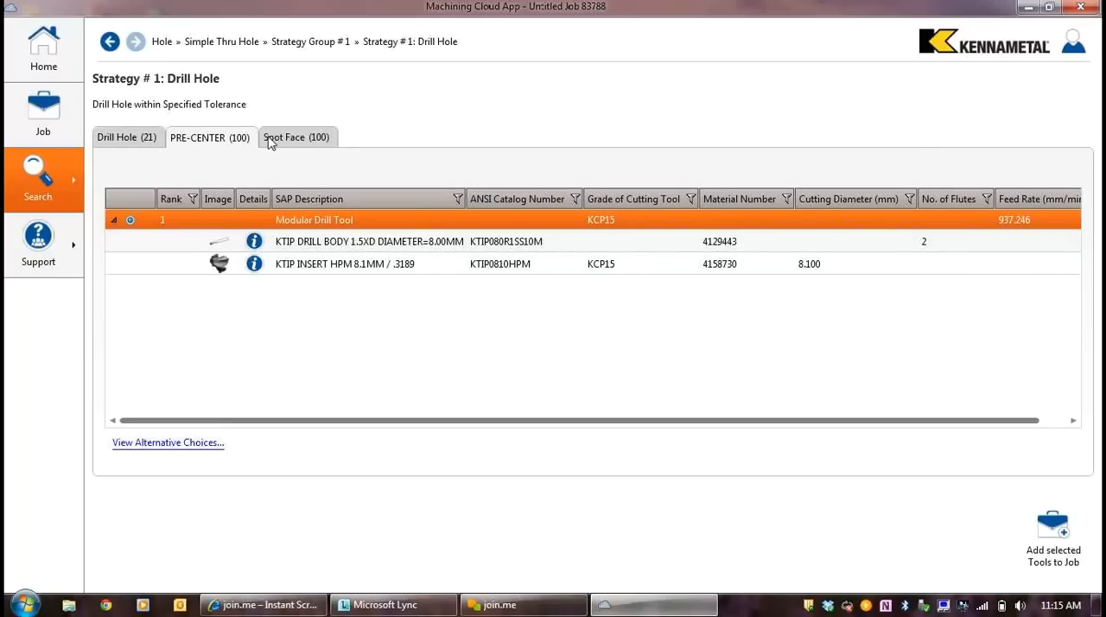
pyautogui.click(296, 137)
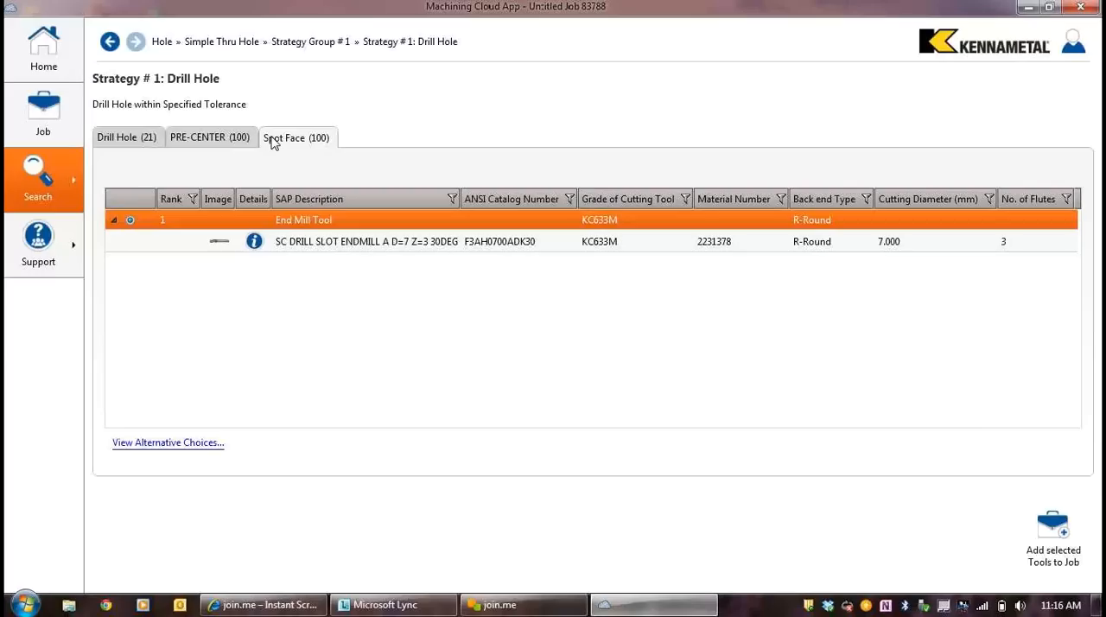
pyautogui.click(126, 137)
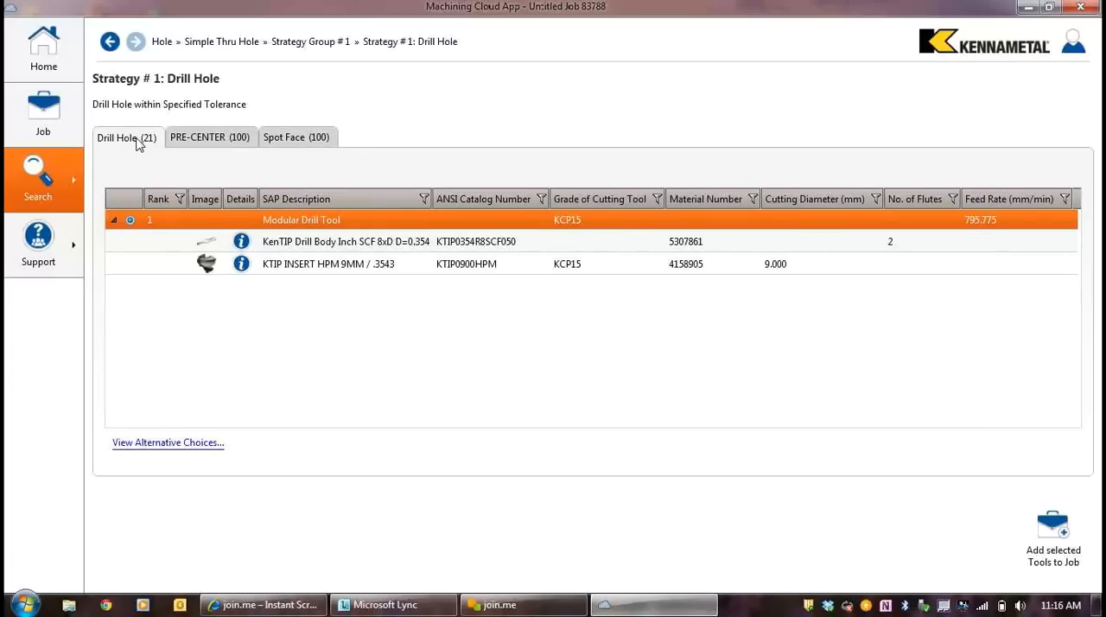
pyautogui.moveTo(177, 448)
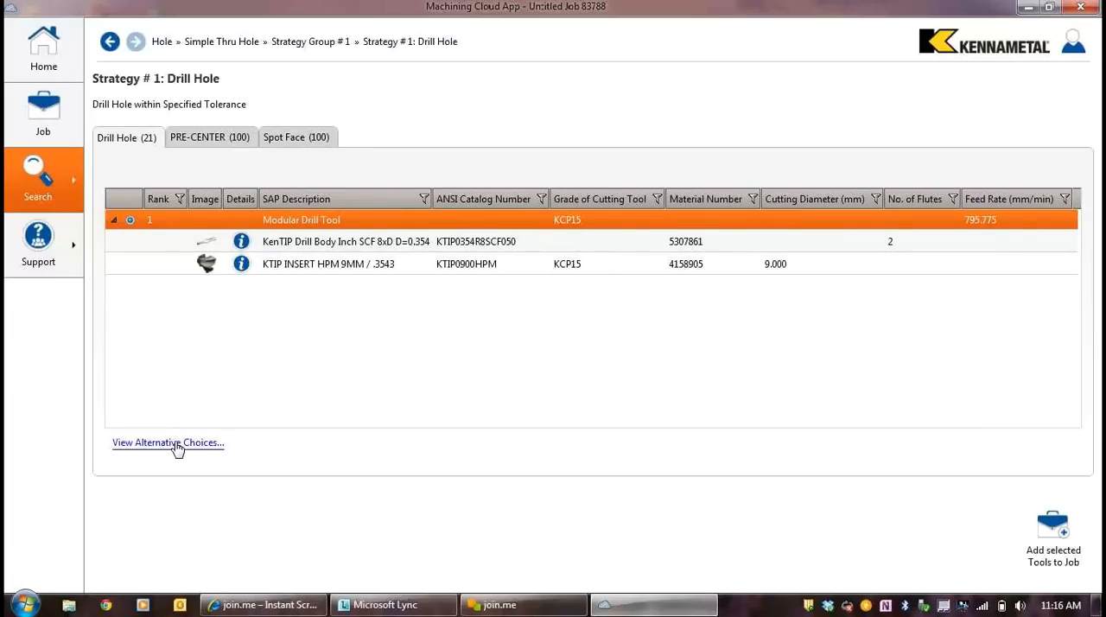
# Step: Browse alternative drills, then add the selected Spot Face, PRE-CENTER and Drill Hole tools
pyautogui.click(168, 442)
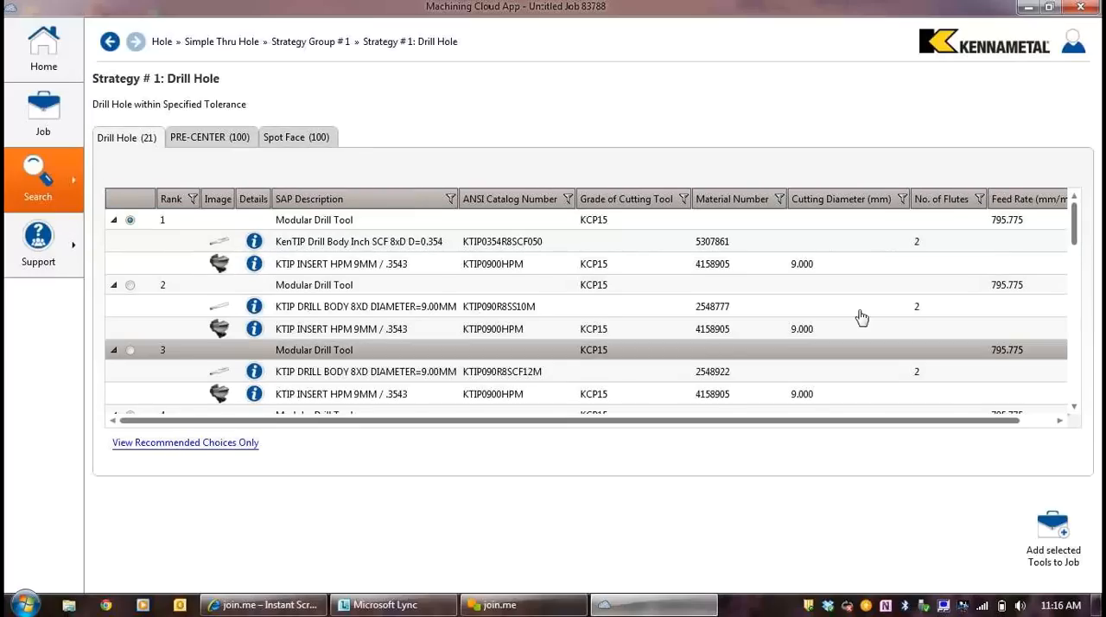
pyautogui.scroll(-3)
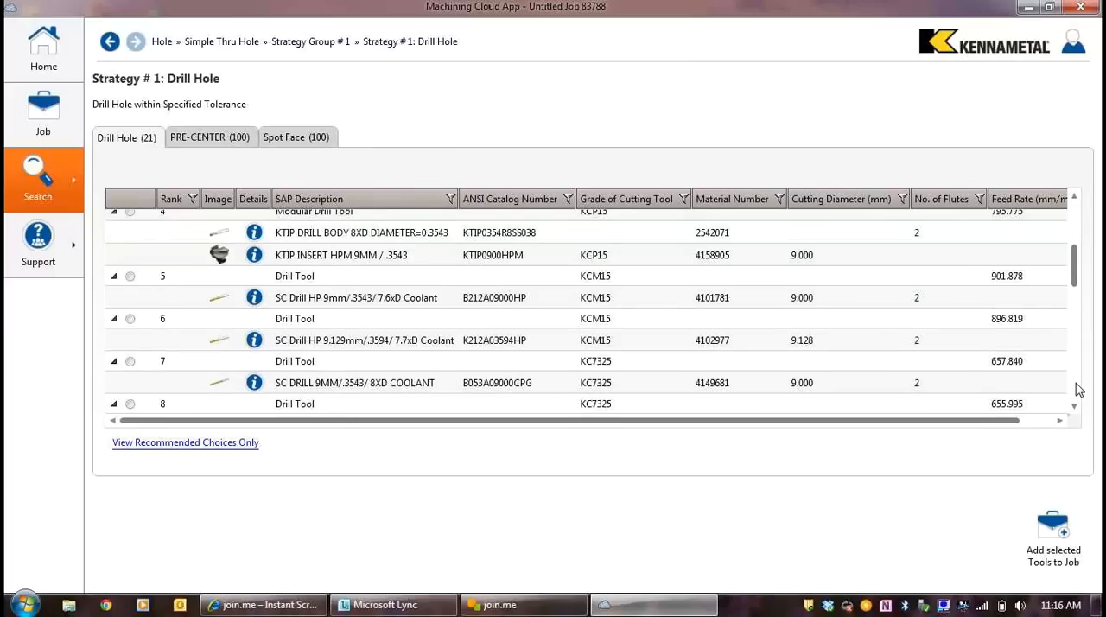
pyautogui.scroll(-3)
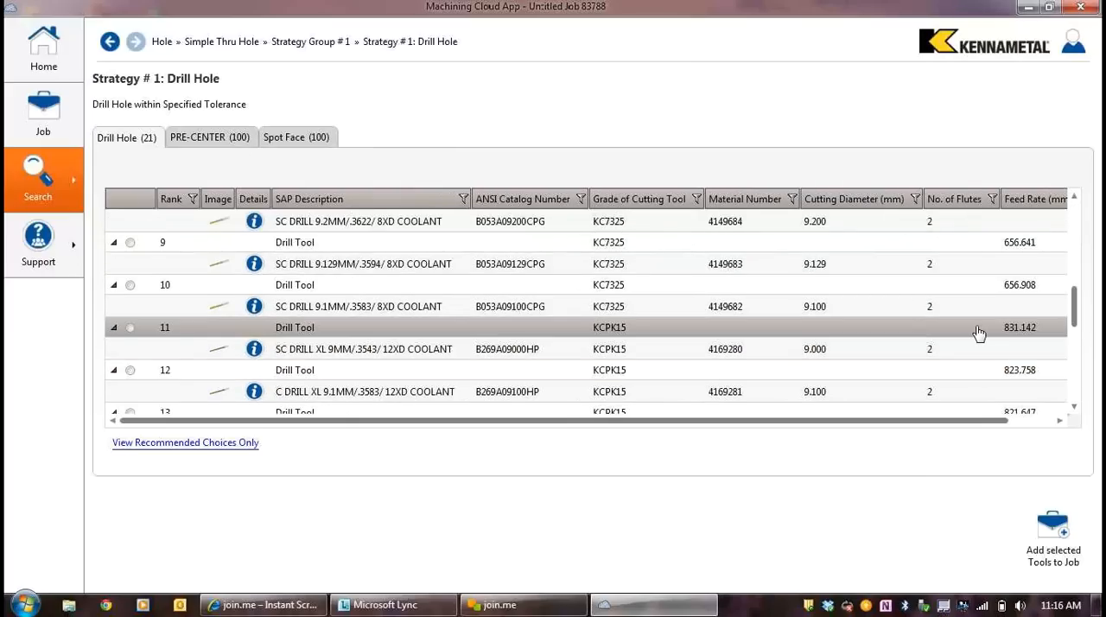
pyautogui.moveTo(1019, 327)
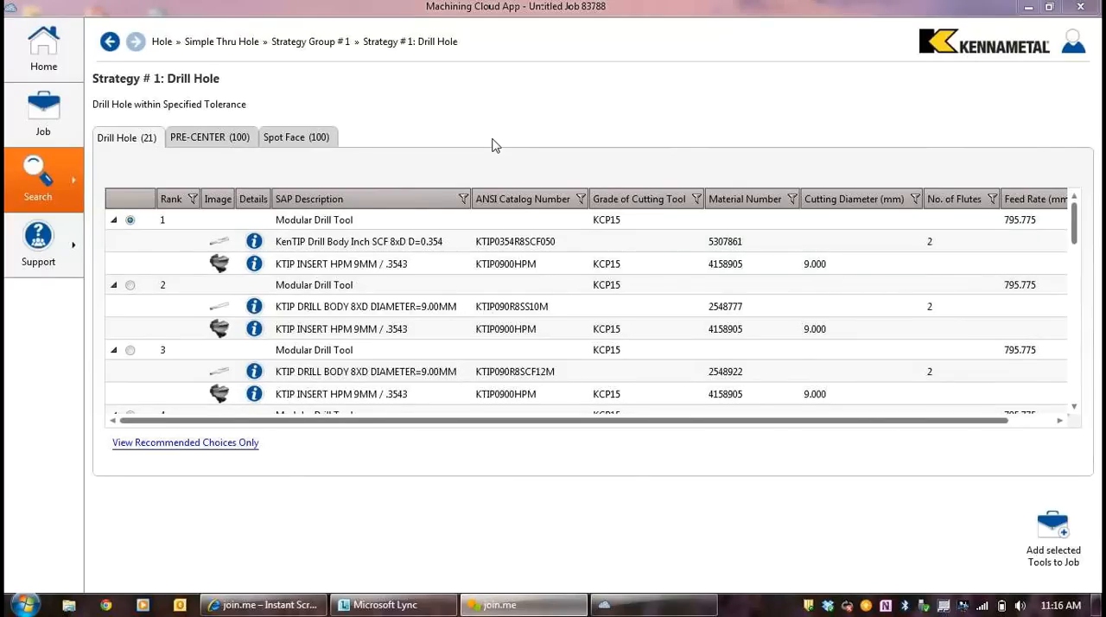
pyautogui.moveTo(563, 147)
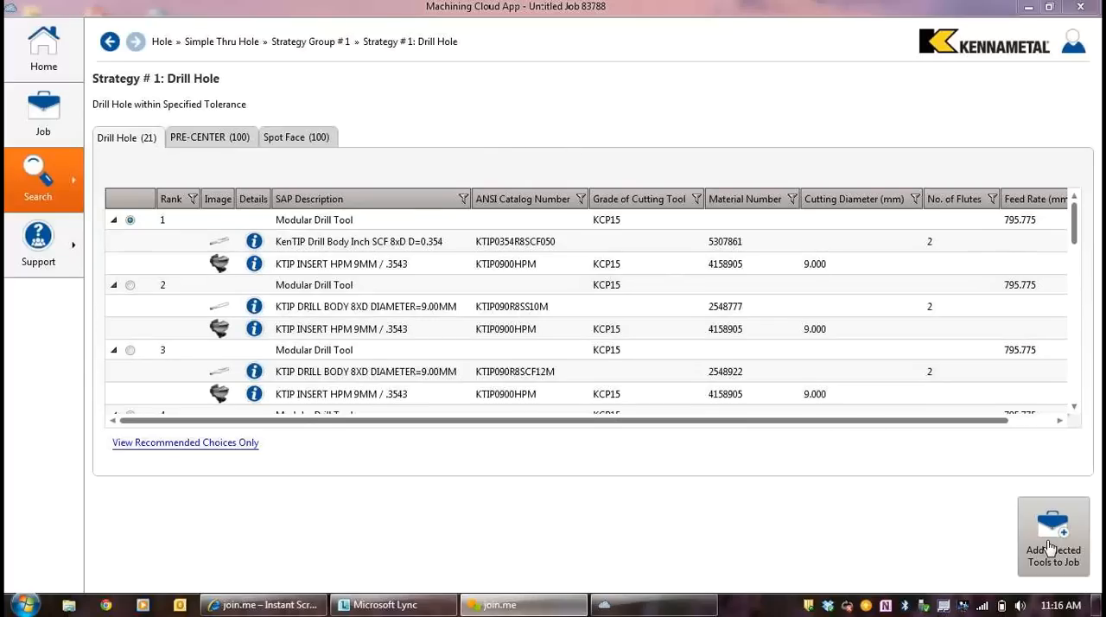
pyautogui.click(1053, 536)
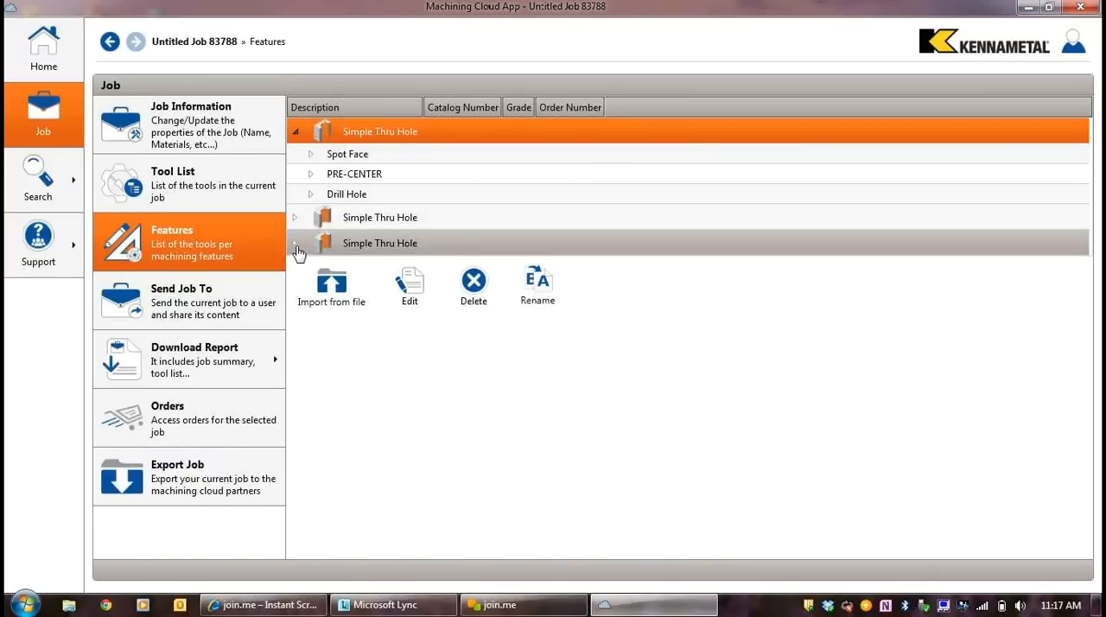
# Step: Display the Tool List for Untitled Job 83788
pyautogui.click(295, 243)
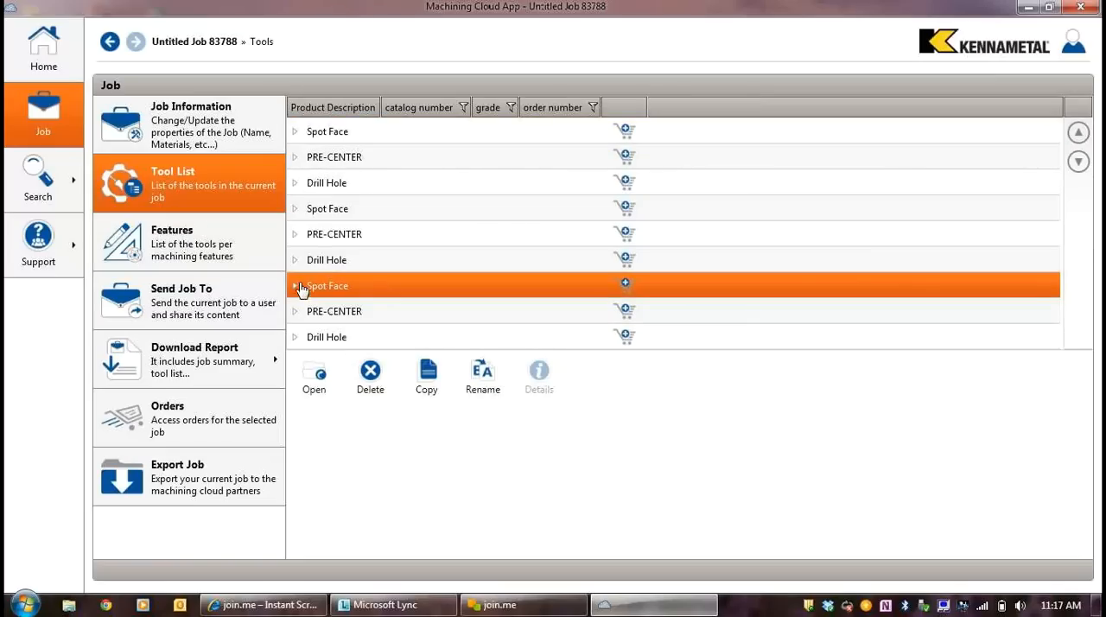
pyautogui.moveTo(315, 375)
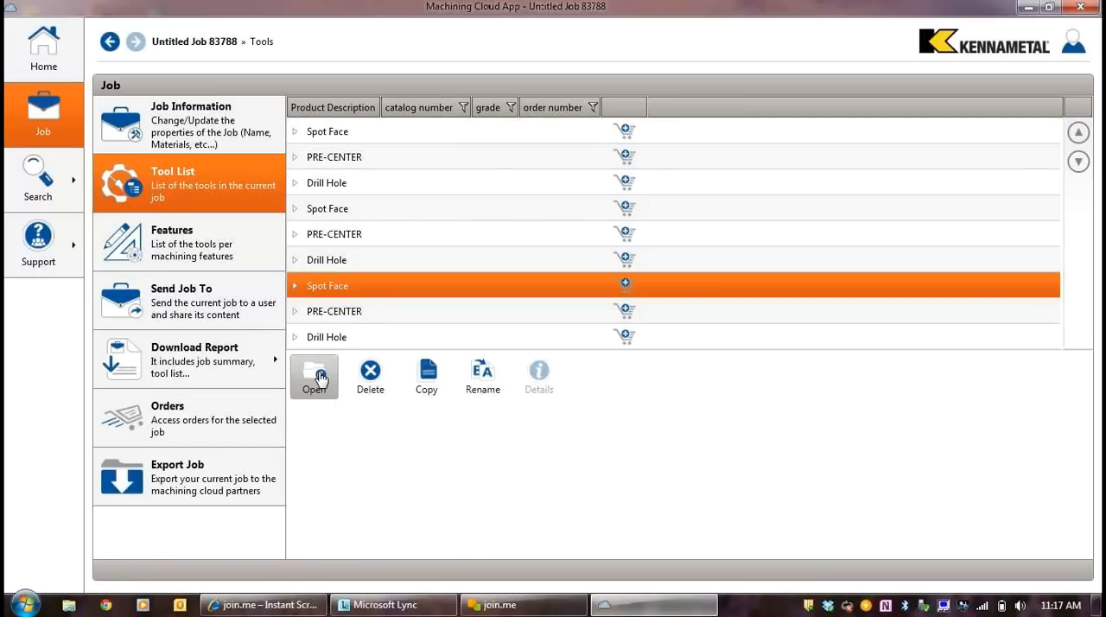
# Step: Open the Spot Face assembly, filter shanks to KM50TS, and check order 4007724's availability
pyautogui.click(314, 376)
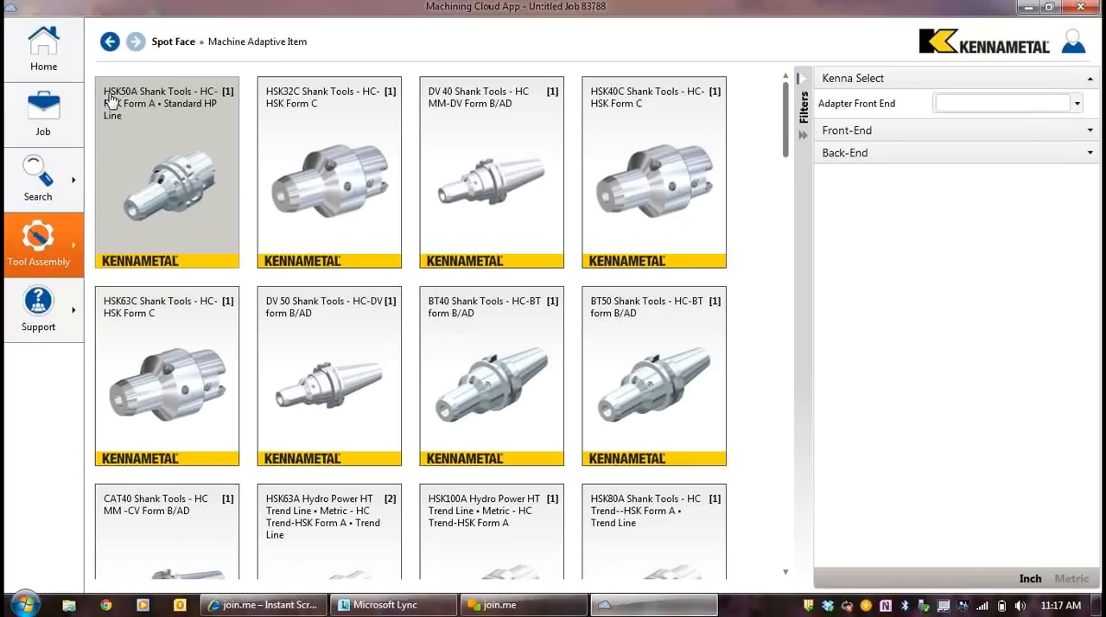
pyautogui.moveTo(410, 148)
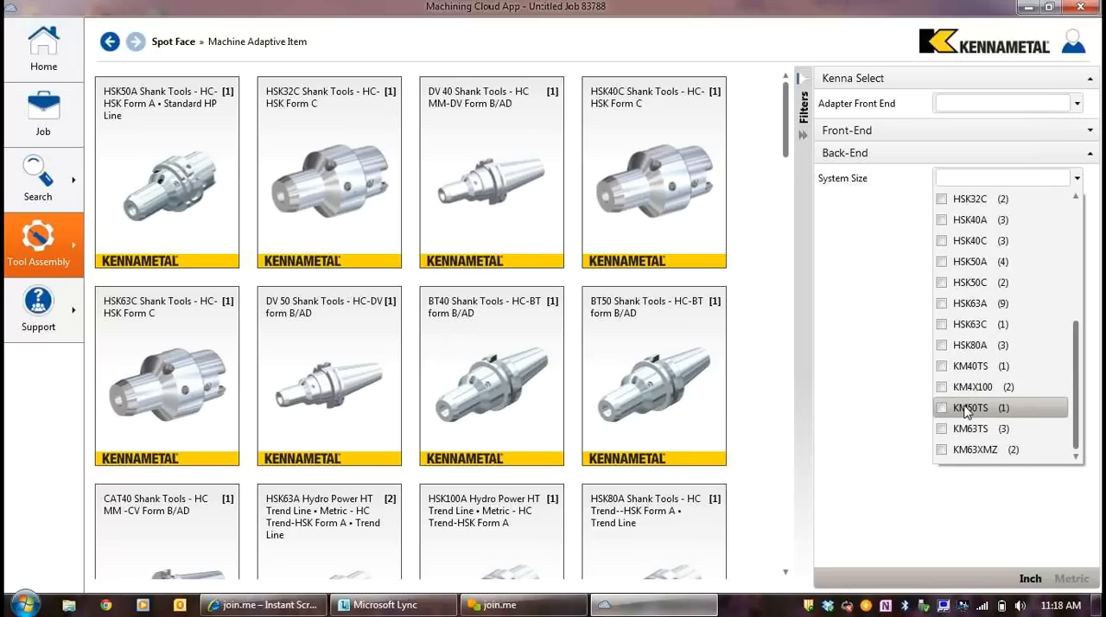
pyautogui.click(968, 407)
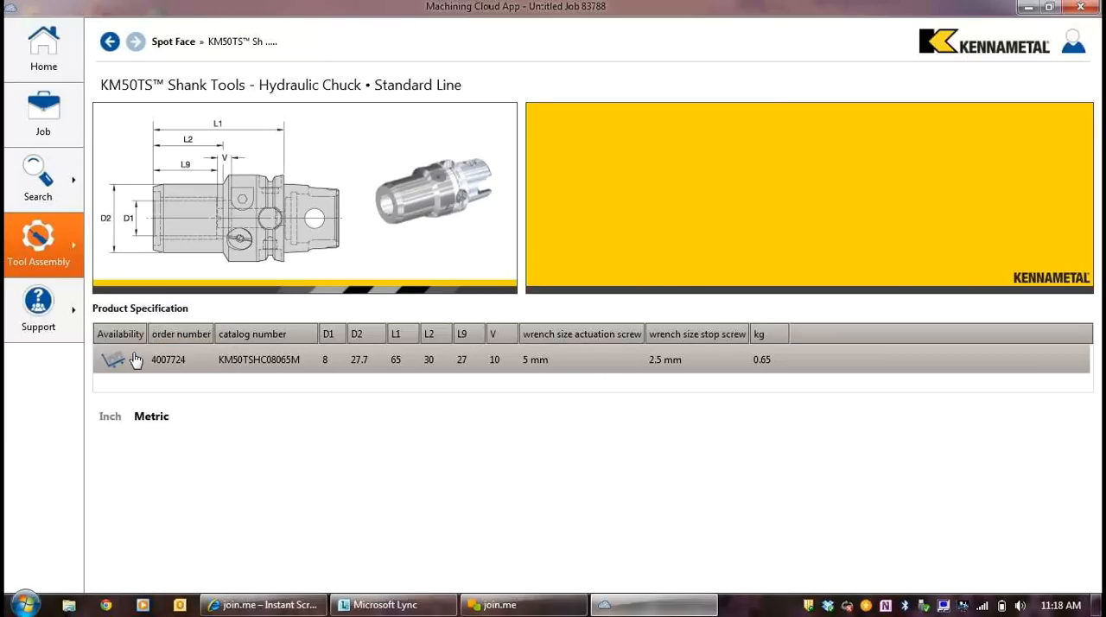
pyautogui.click(113, 360)
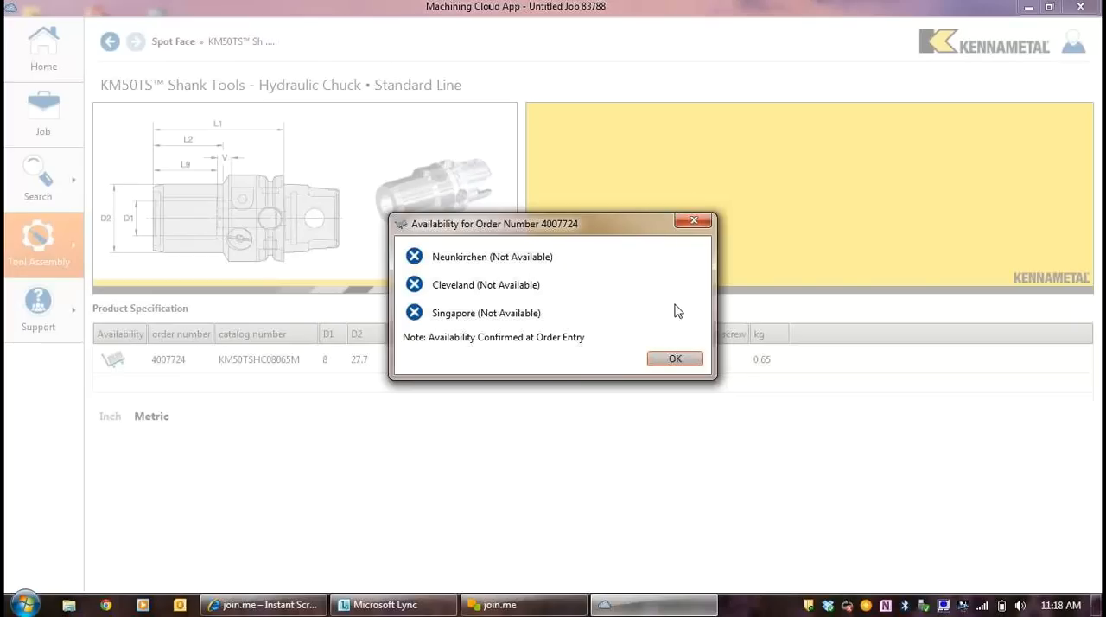
# Step: View the KM50TSHC08065M shank with F3AH0700ADK30 cutter as a 3D model
pyautogui.click(675, 359)
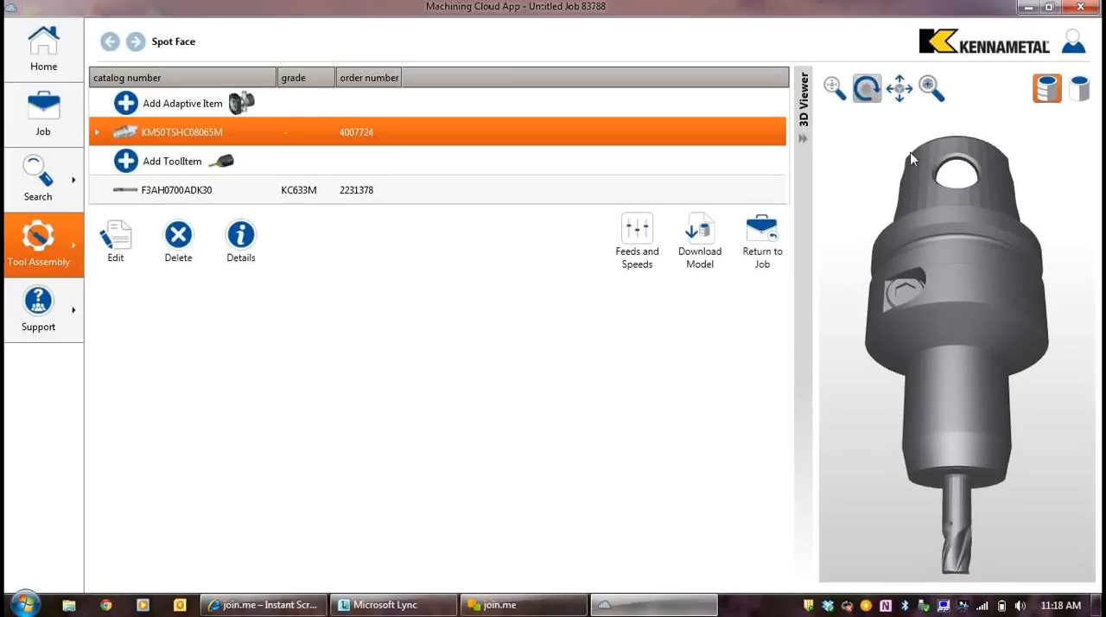
pyautogui.click(1079, 88)
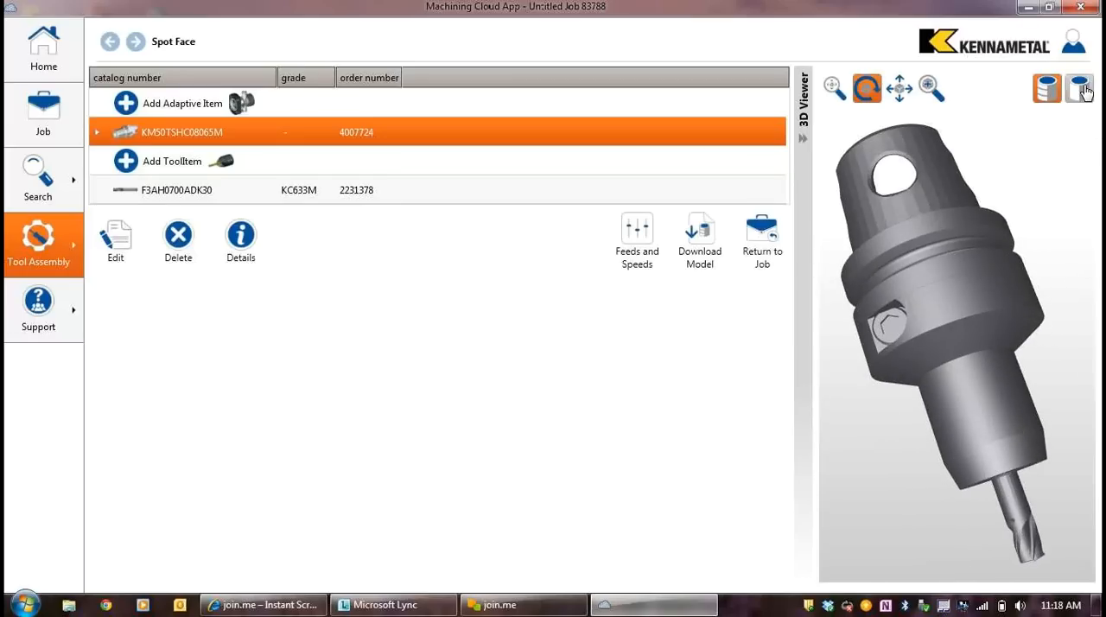
pyautogui.click(699, 240)
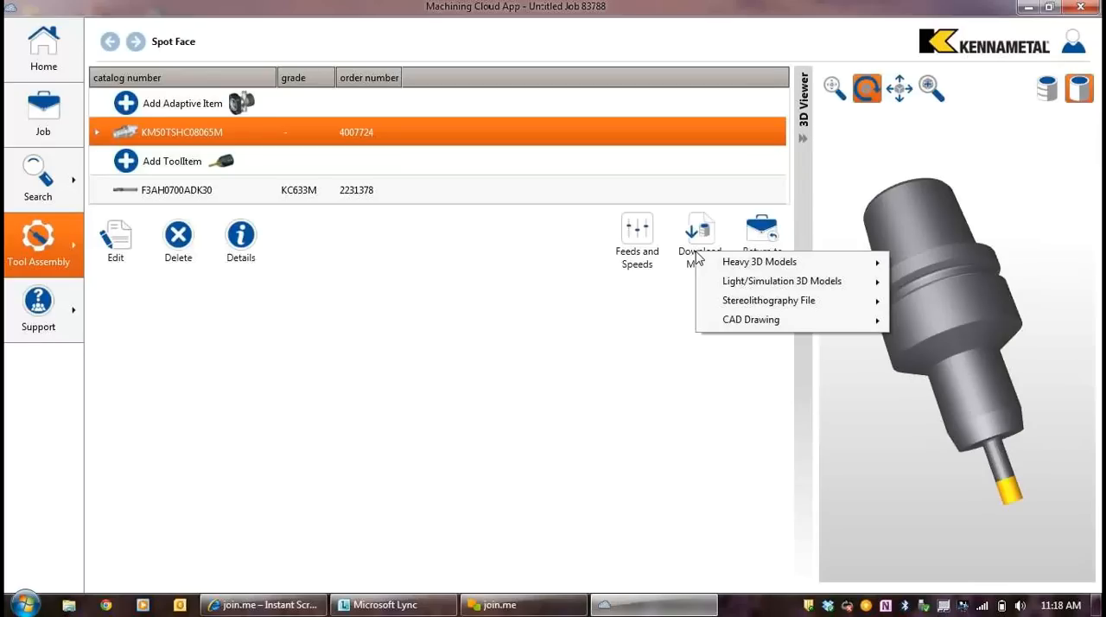
pyautogui.click(677, 349)
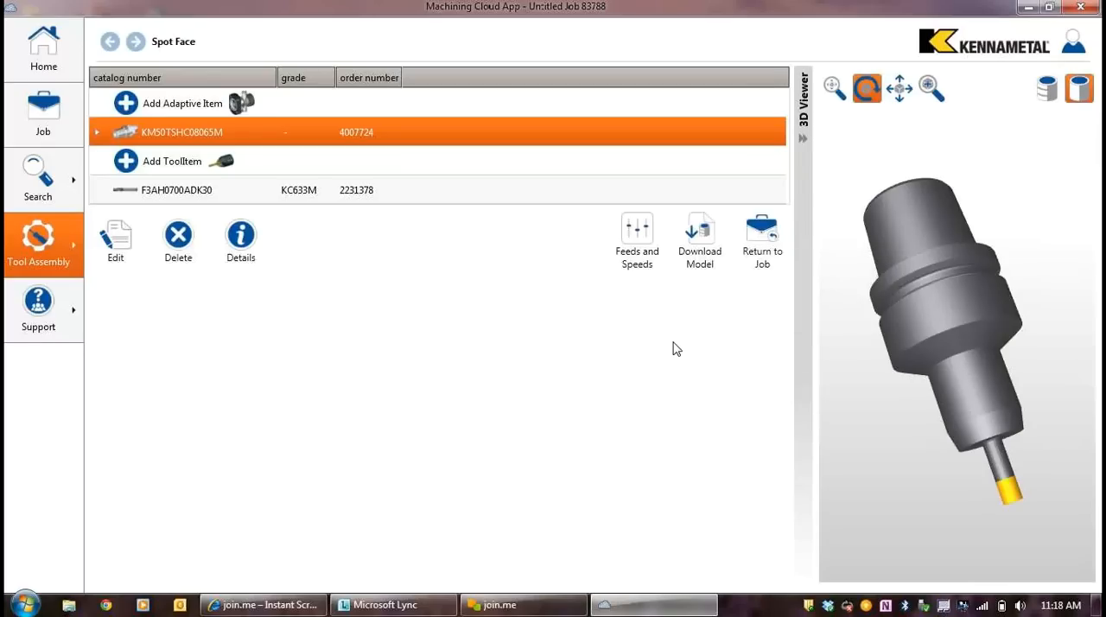
pyautogui.moveTo(761, 346)
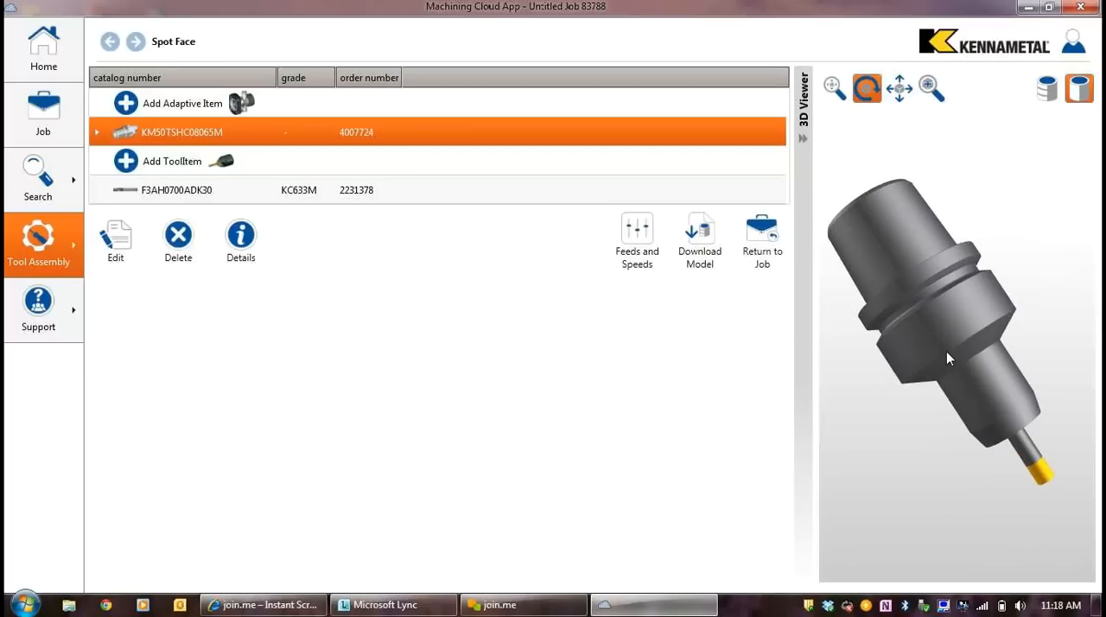
pyautogui.moveTo(762, 340)
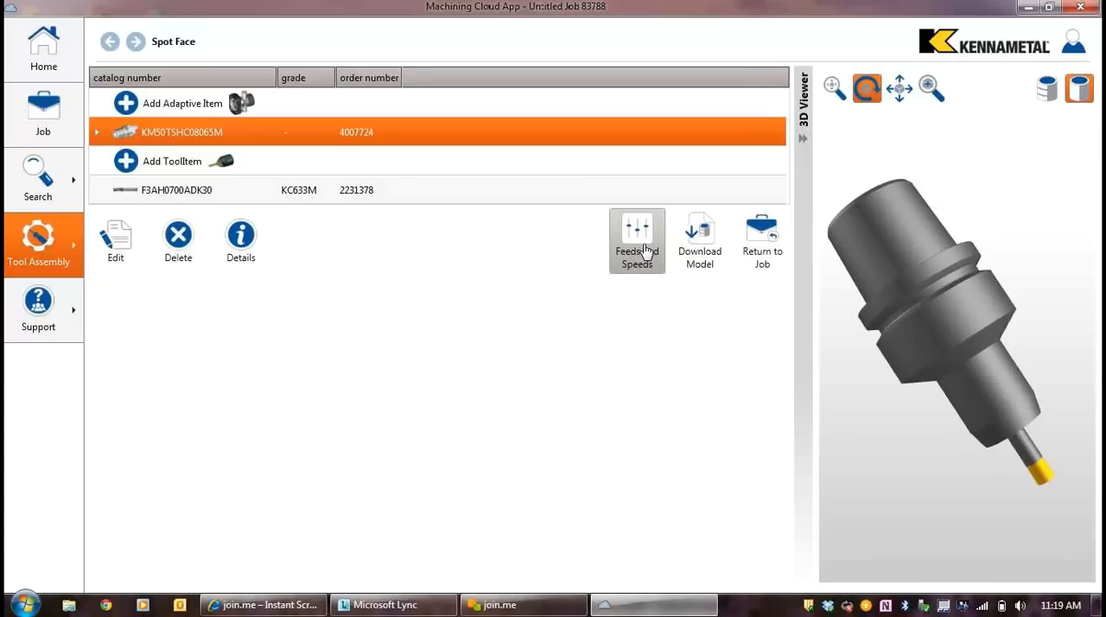
pyautogui.moveTo(631, 242)
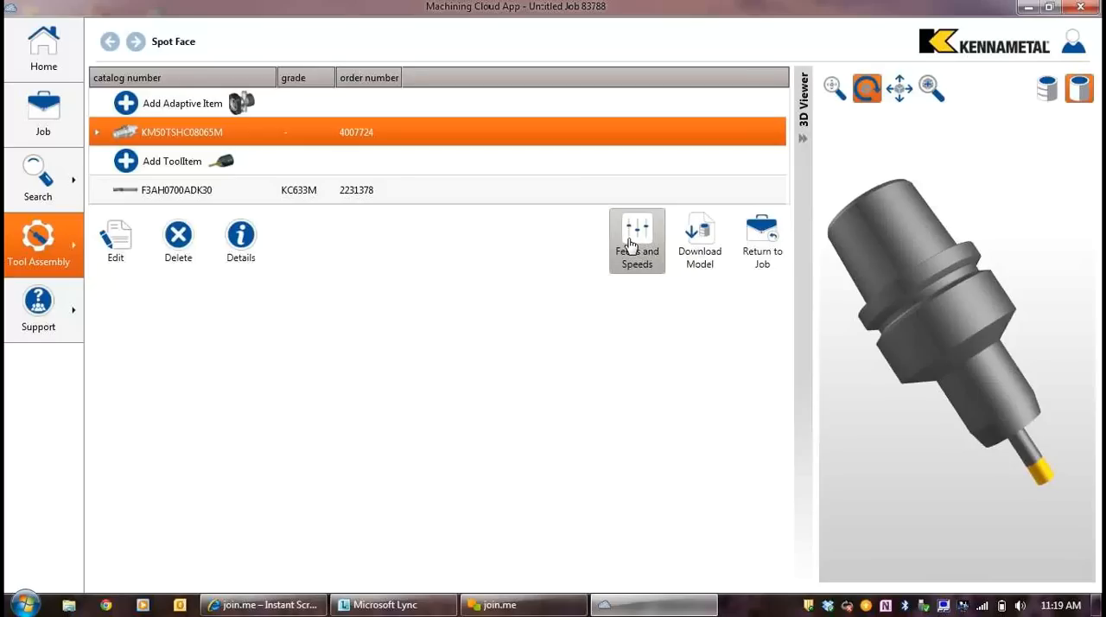
# Step: Recalculate the Spot Face assembly's feeds and speeds at 2.7 mm radial width of cut
pyautogui.click(636, 240)
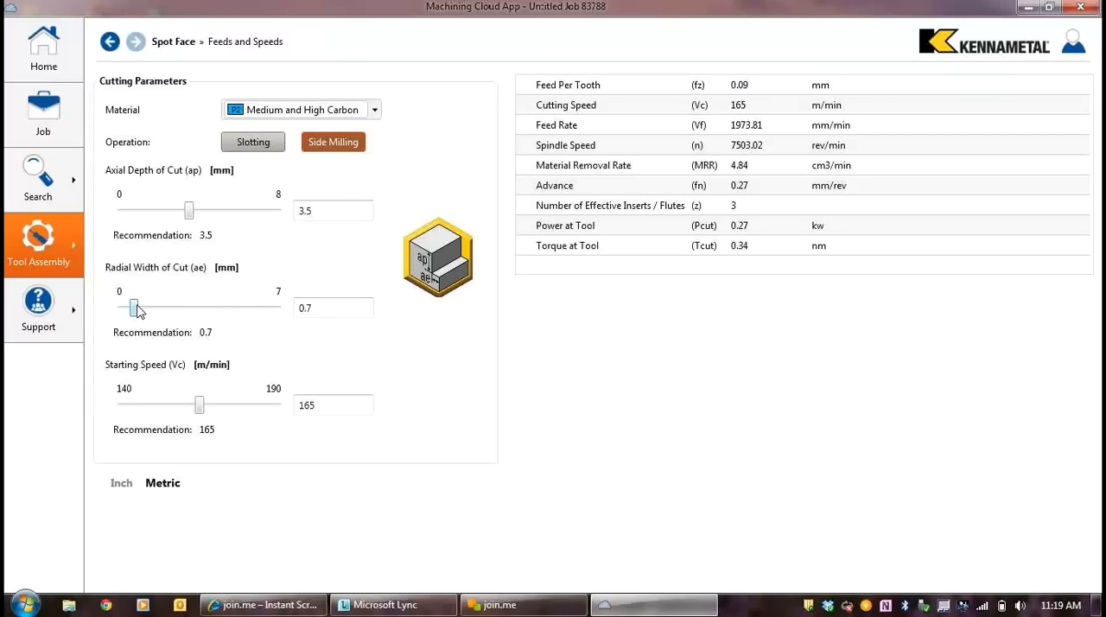
pyautogui.moveTo(134, 308); pyautogui.dragTo(167, 307)
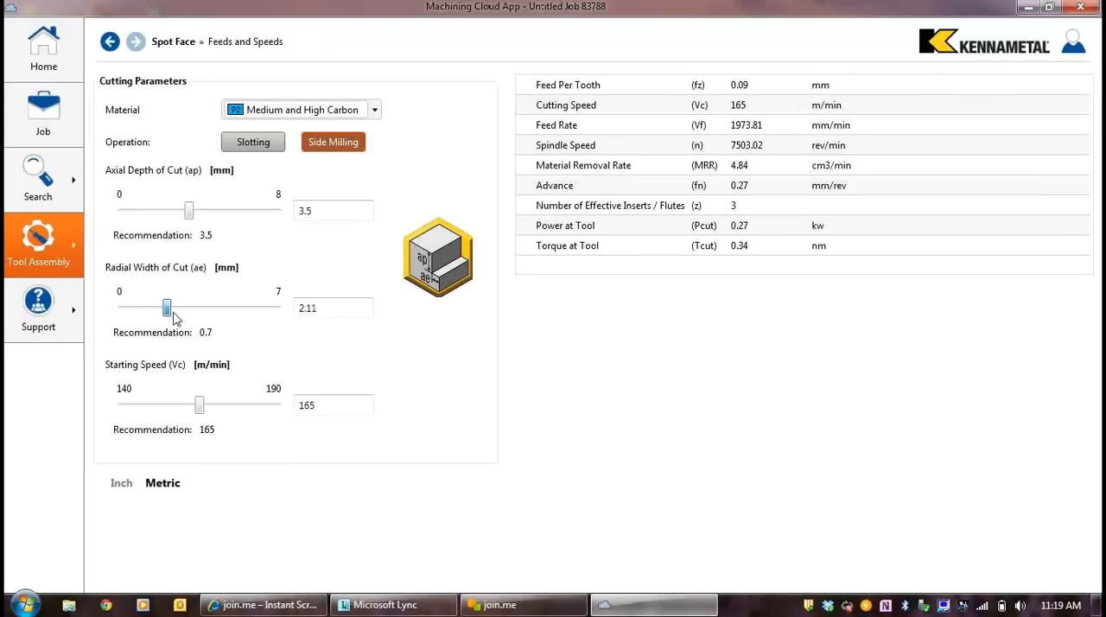
pyautogui.moveTo(167, 308); pyautogui.dragTo(179, 308)
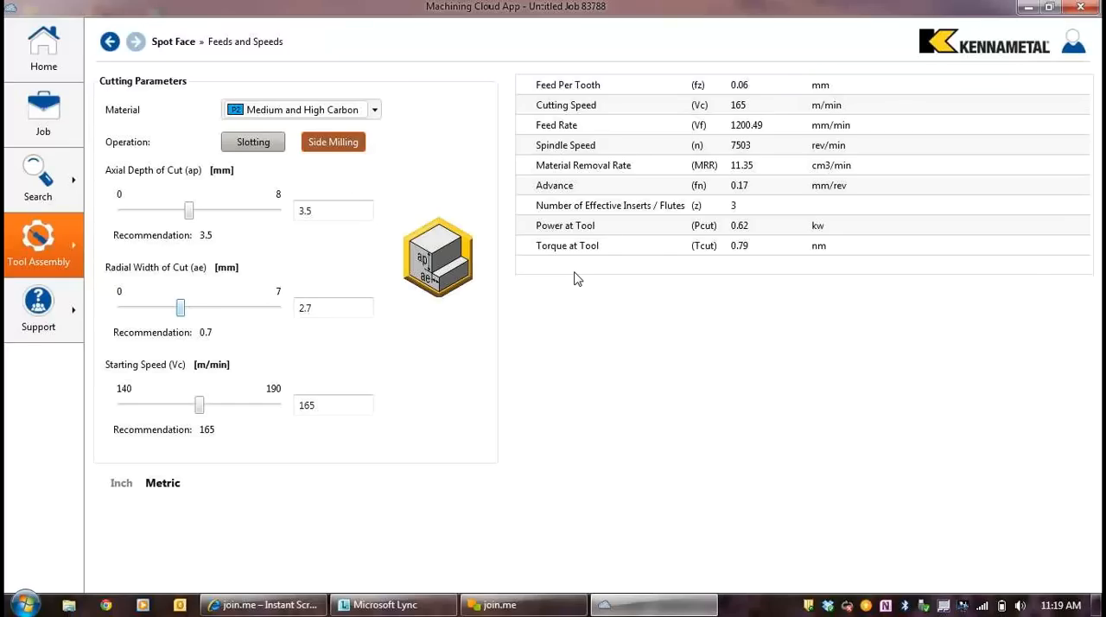
pyautogui.click(110, 42)
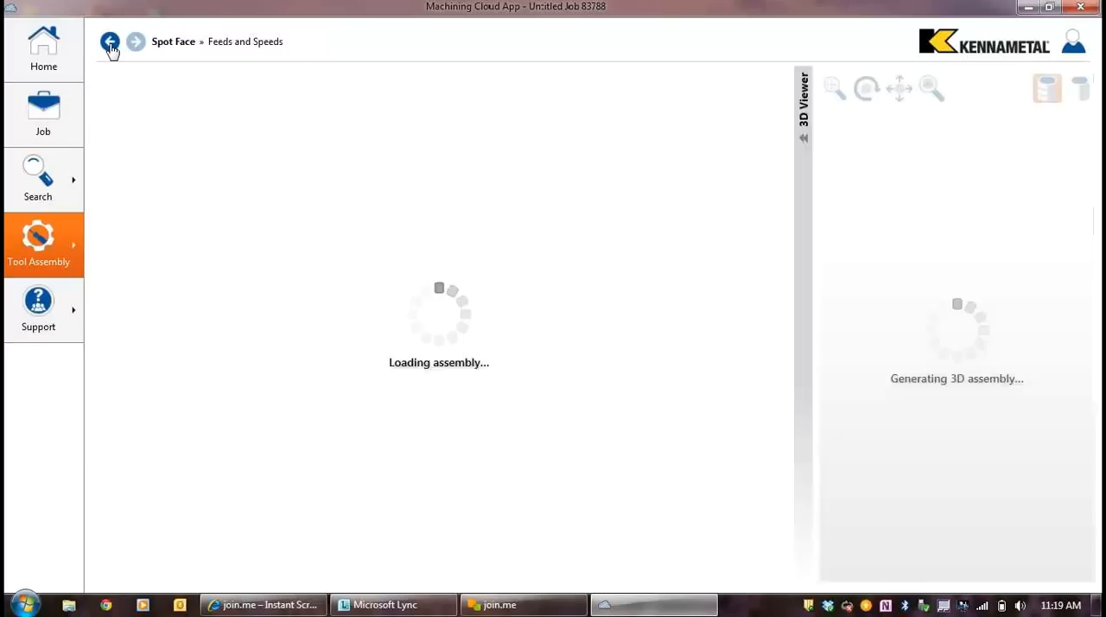
pyautogui.click(110, 42)
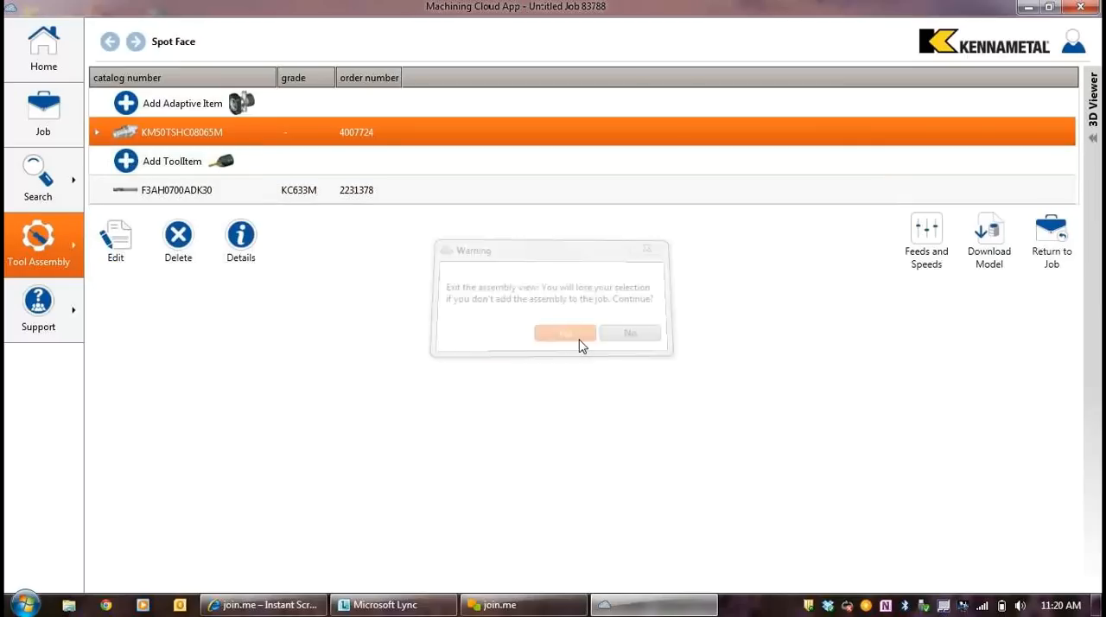
# Step: Leave the assembly and filter holemaking tools to Stainless Steel workpiece material
pyautogui.click(565, 333)
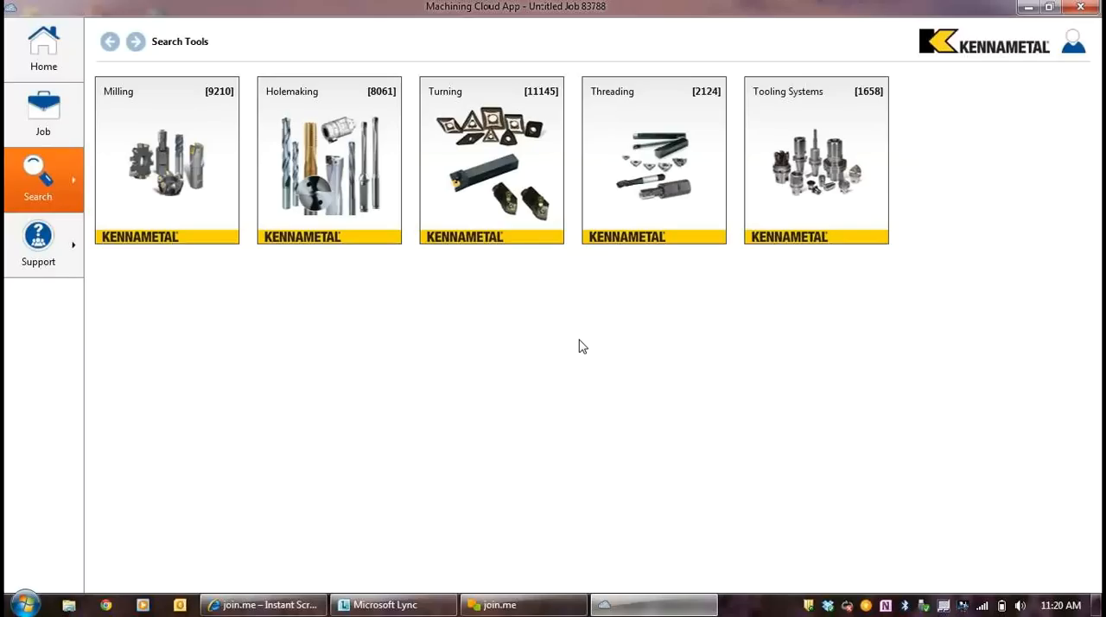
pyautogui.moveTo(846, 170)
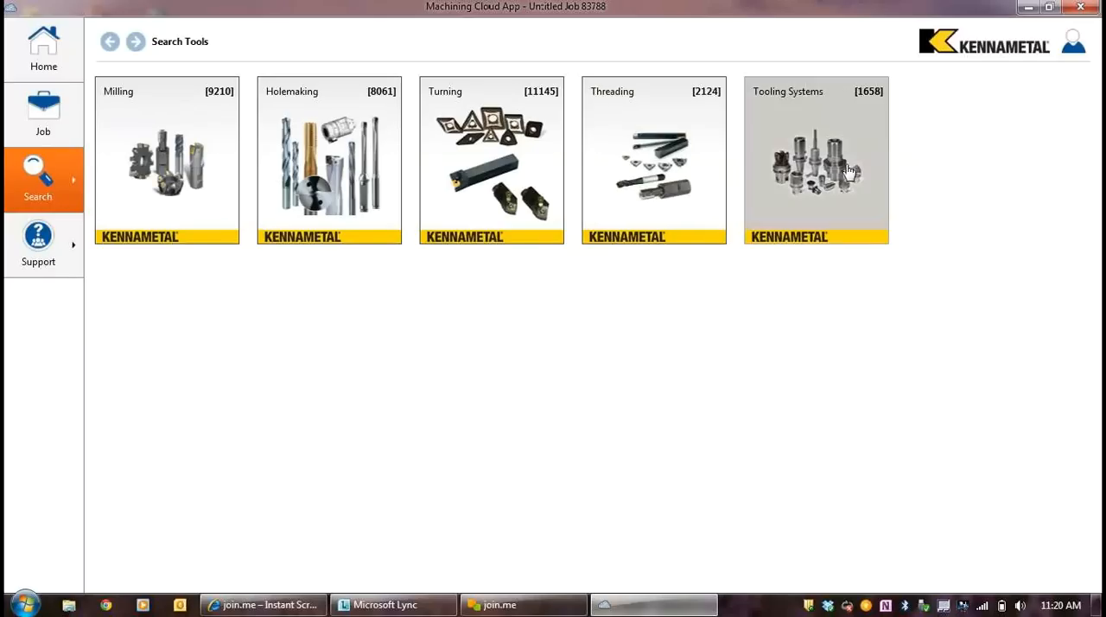
pyautogui.click(328, 160)
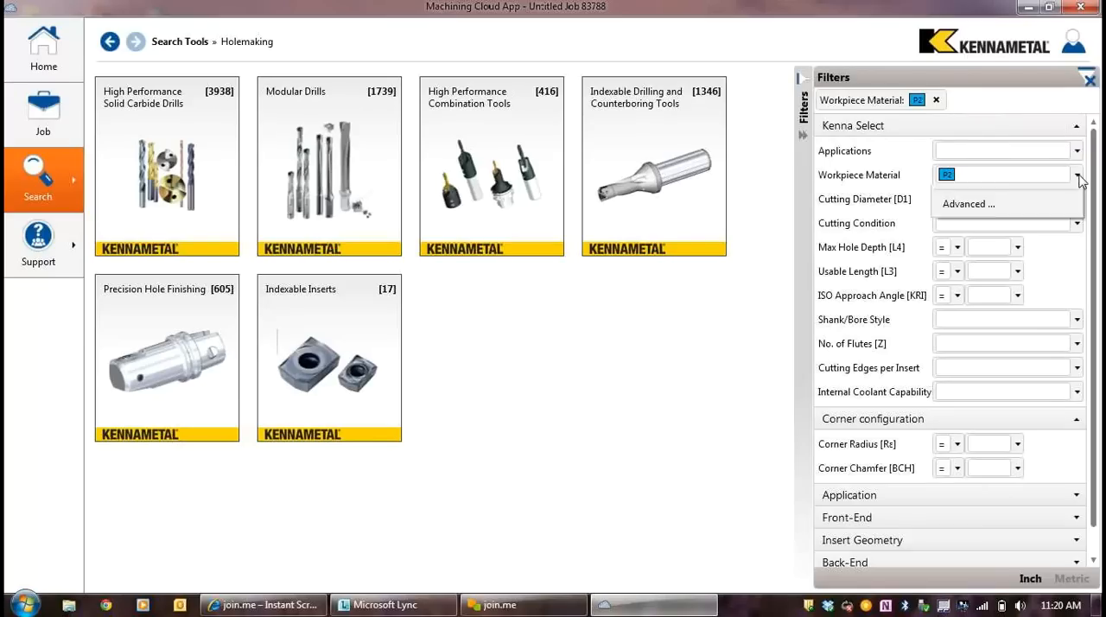
pyautogui.click(1076, 175)
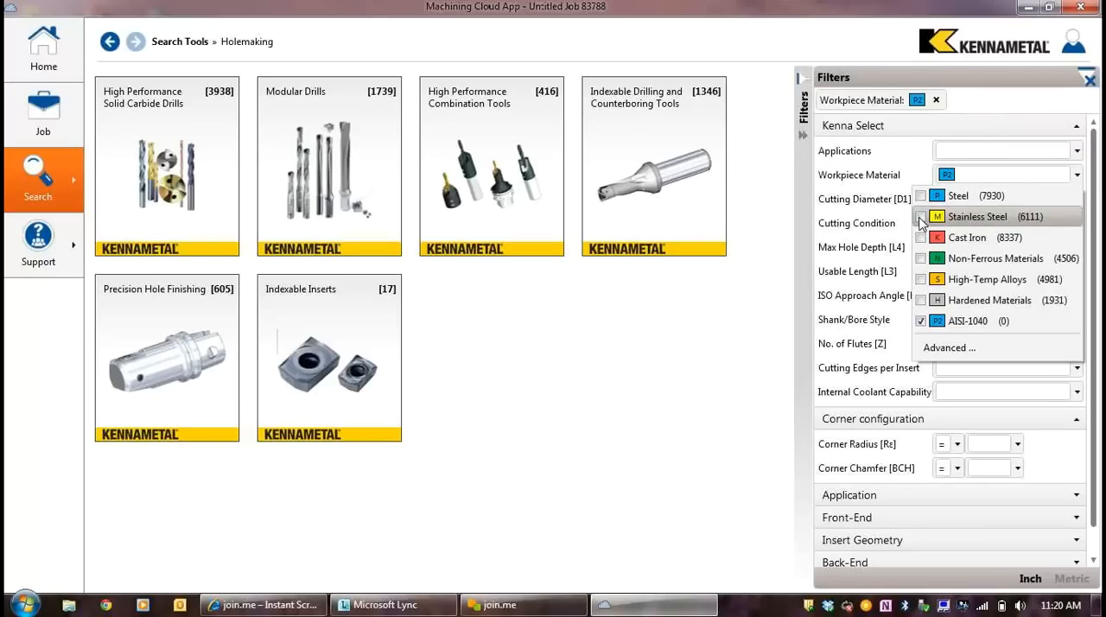
pyautogui.click(920, 216)
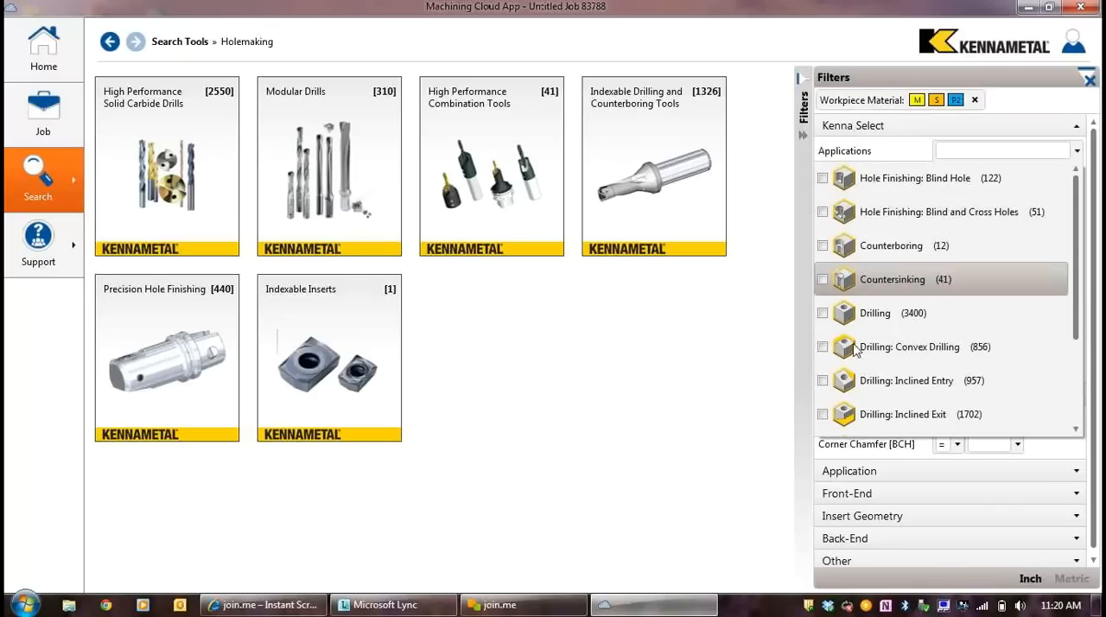
# Step: Filter to Drilling and Drilling: Inclined Exit applications with 0.25 cutting diameter
pyautogui.click(822, 312)
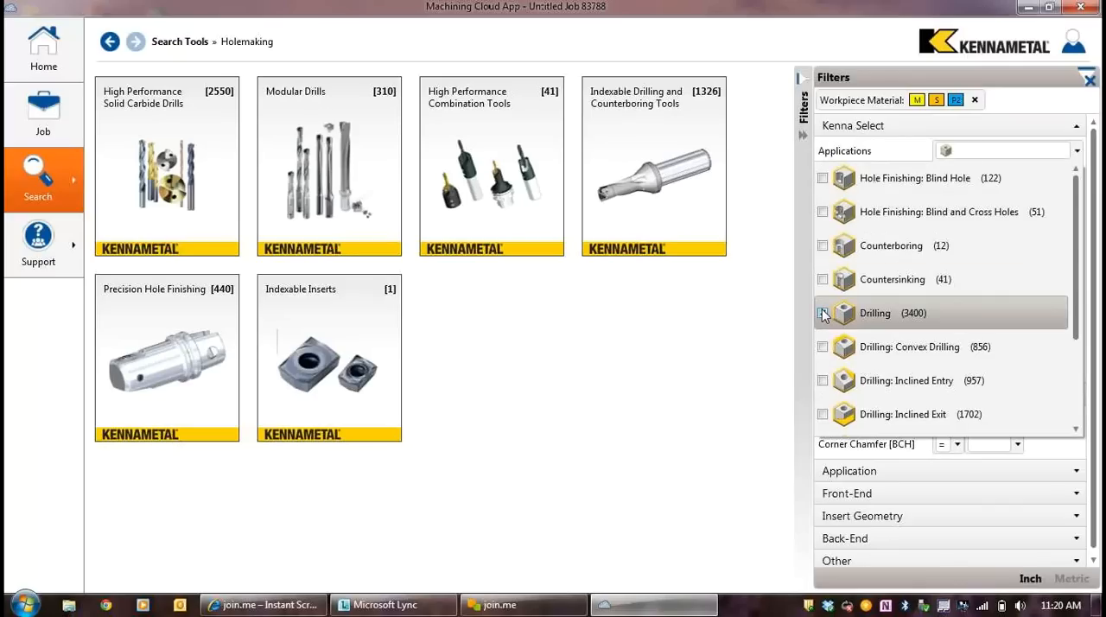
pyautogui.click(823, 313)
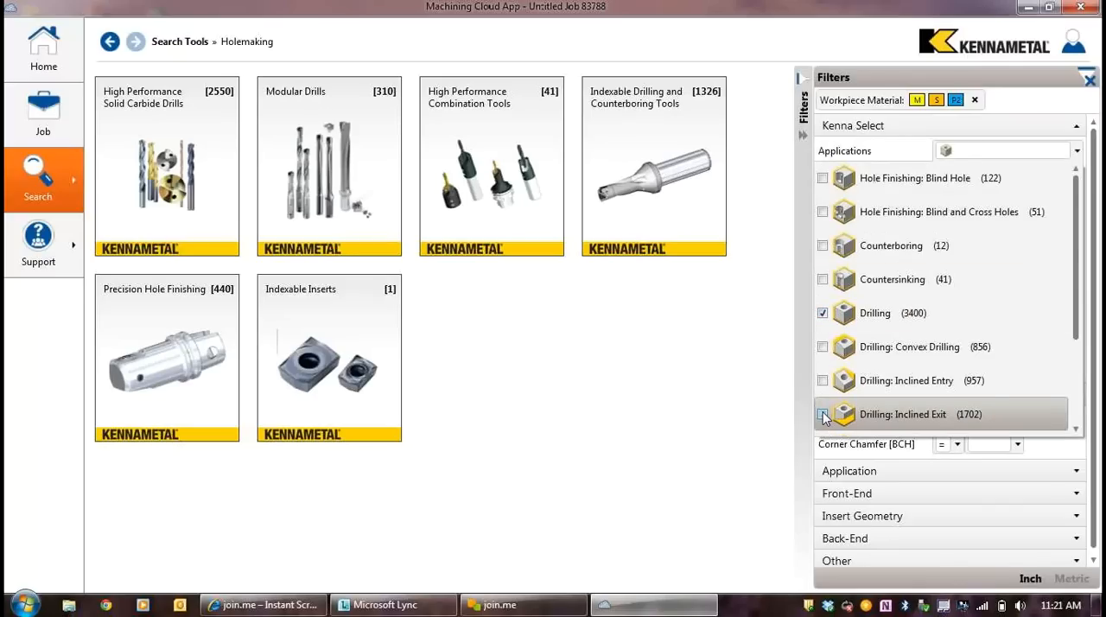
pyautogui.click(822, 414)
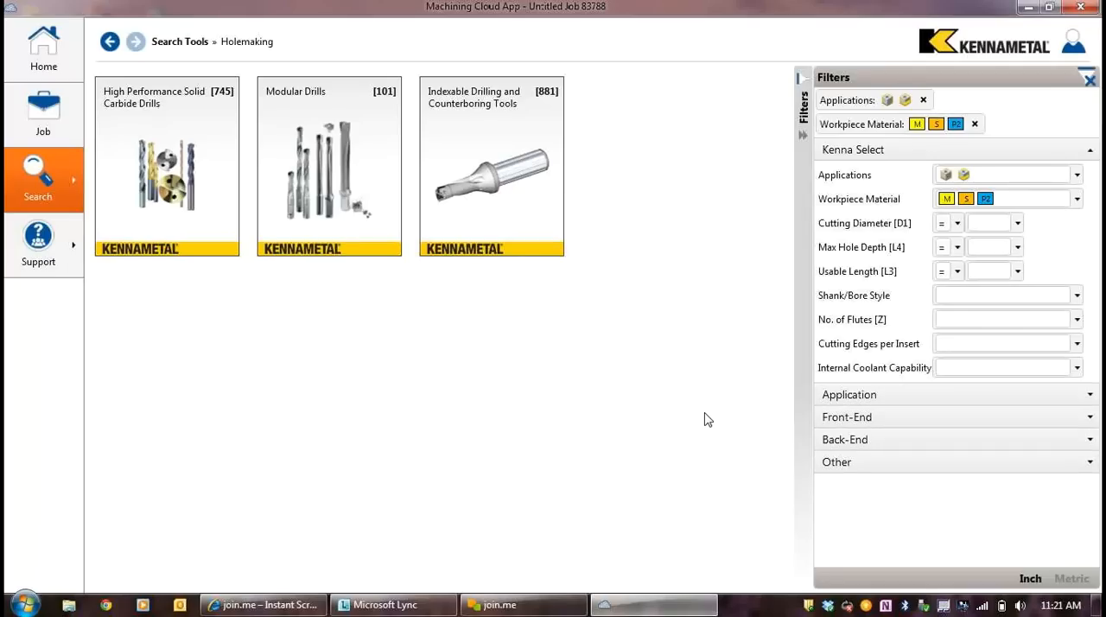
pyautogui.moveTo(1050, 227)
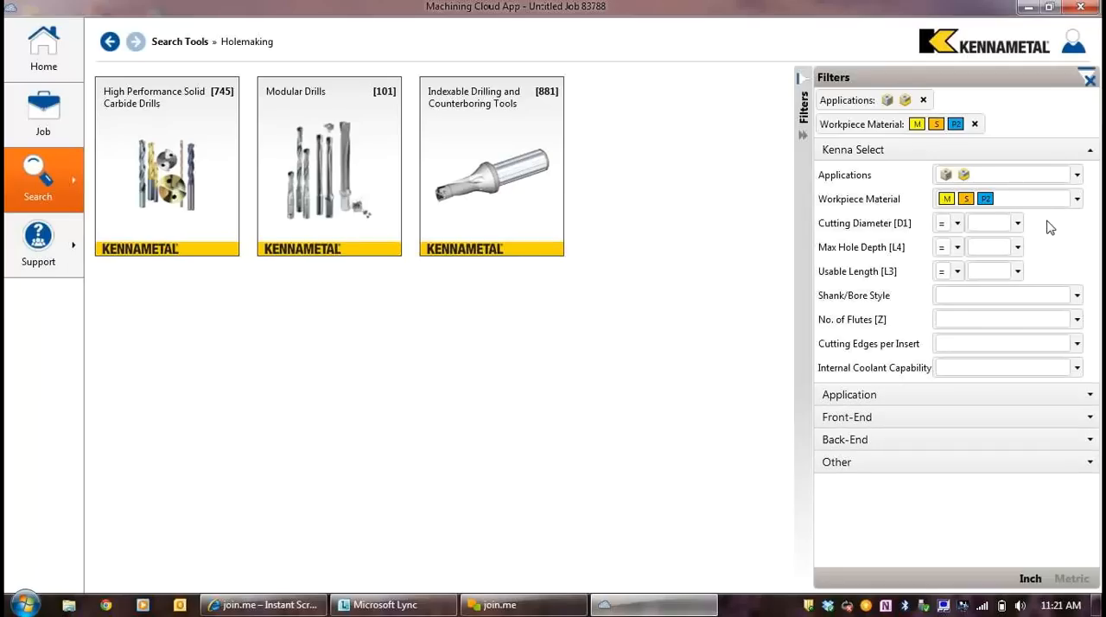
pyautogui.click(1018, 223)
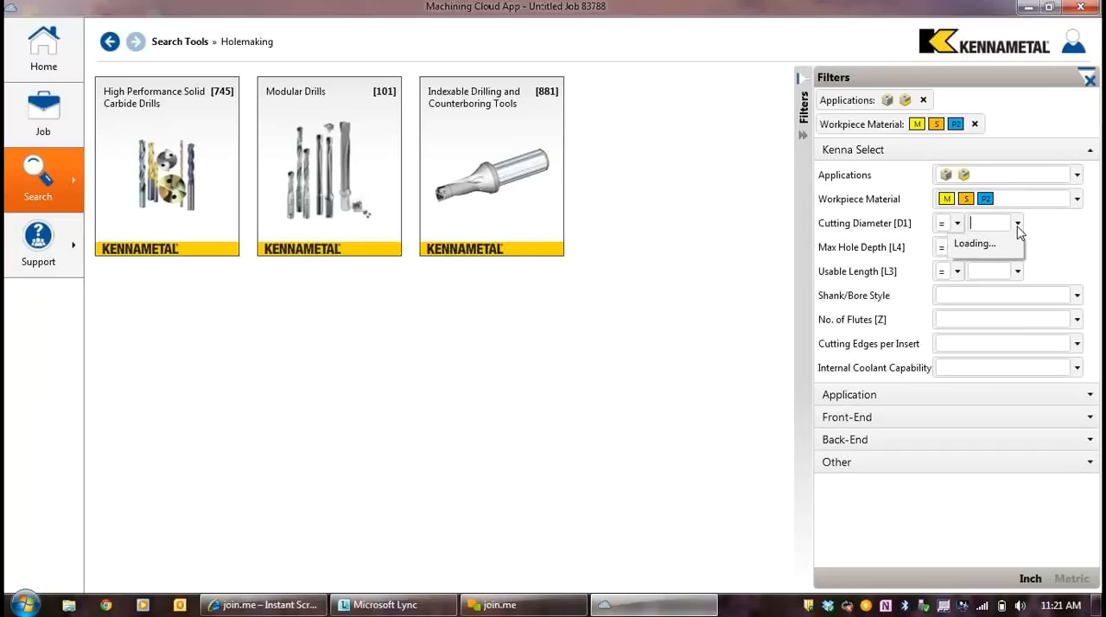
pyautogui.click(1018, 223)
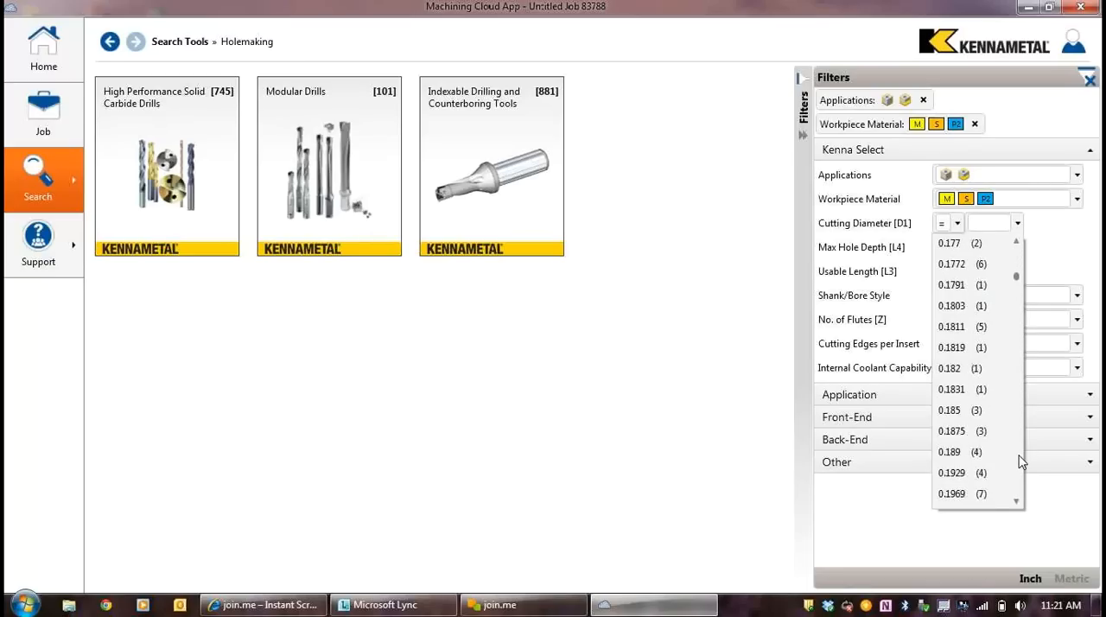
pyautogui.scroll(-3)
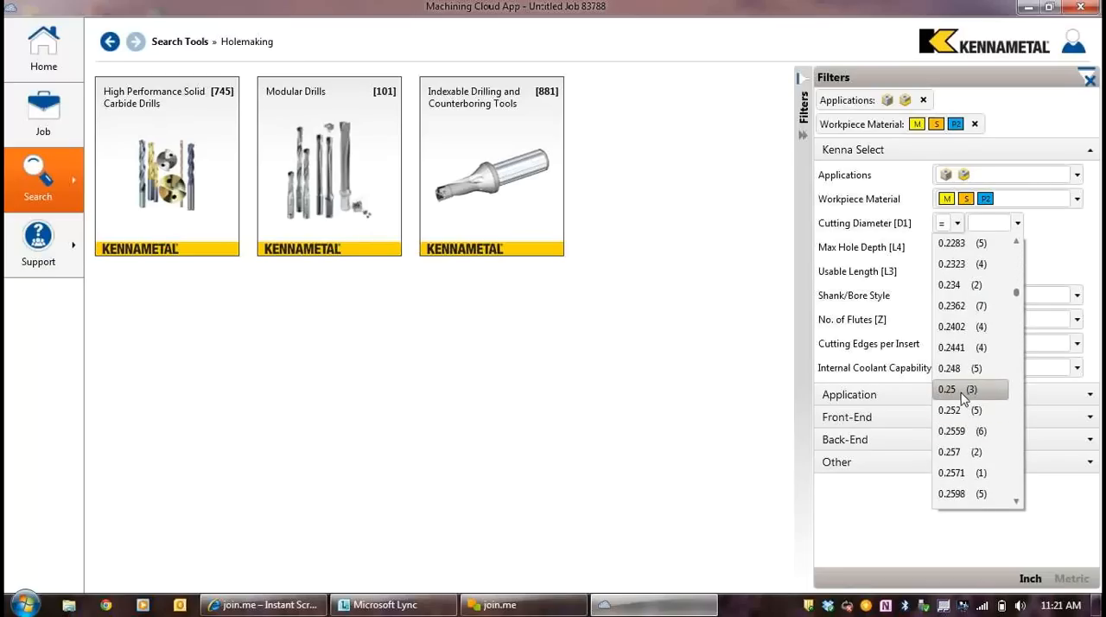
pyautogui.click(946, 389)
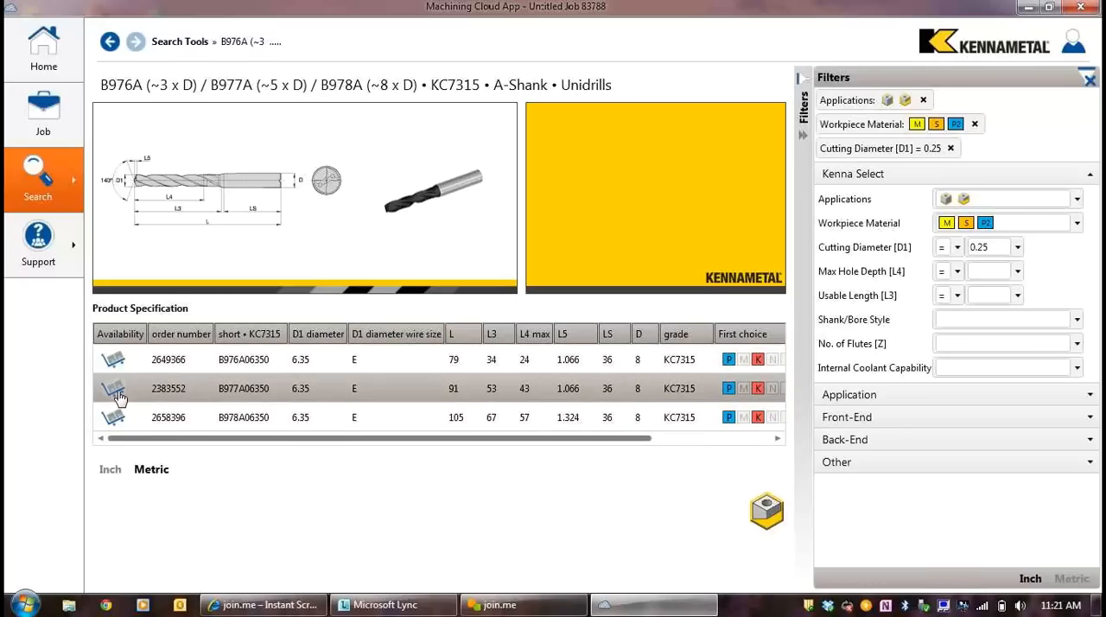
# Step: Confirm order 2383552 is available everywhere and load drill B977A06350 KC7315 into an assembly
pyautogui.click(113, 388)
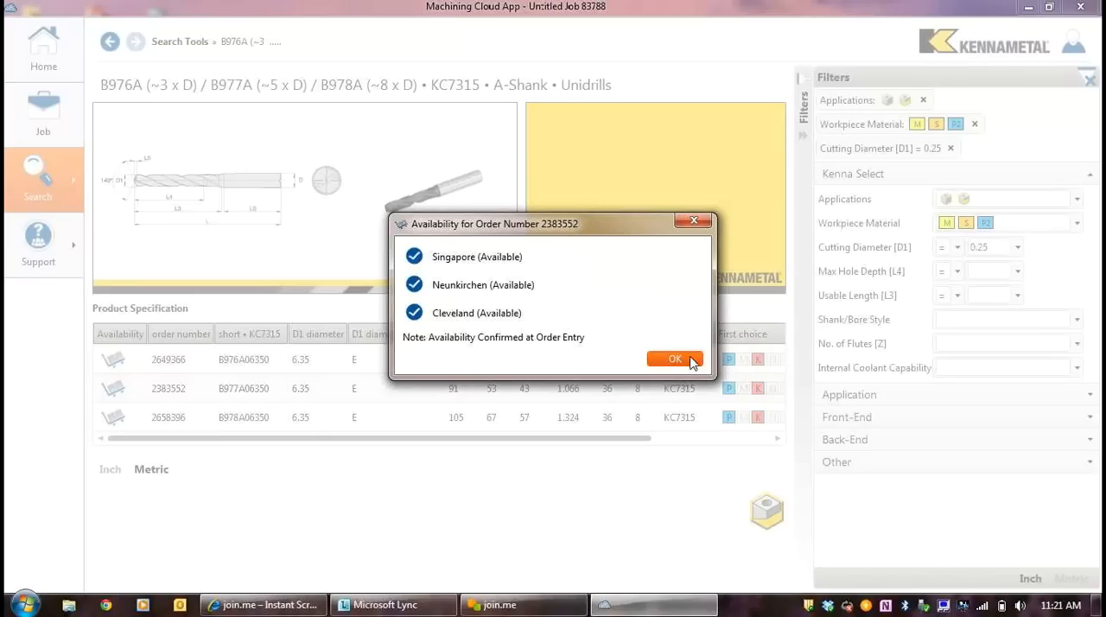
pyautogui.click(675, 359)
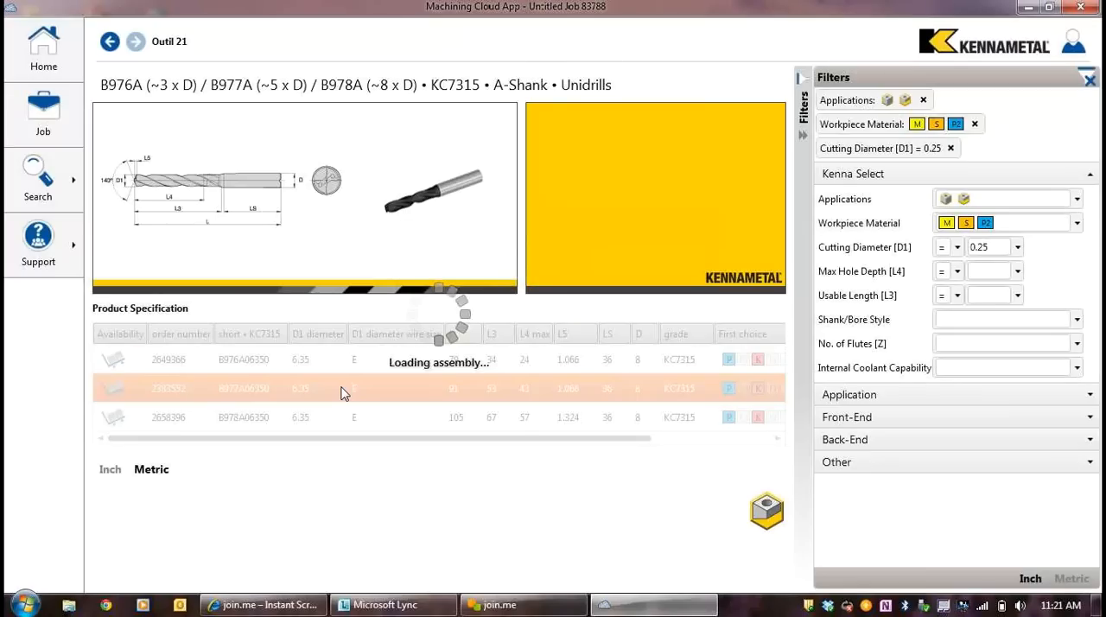
pyautogui.click(345, 388)
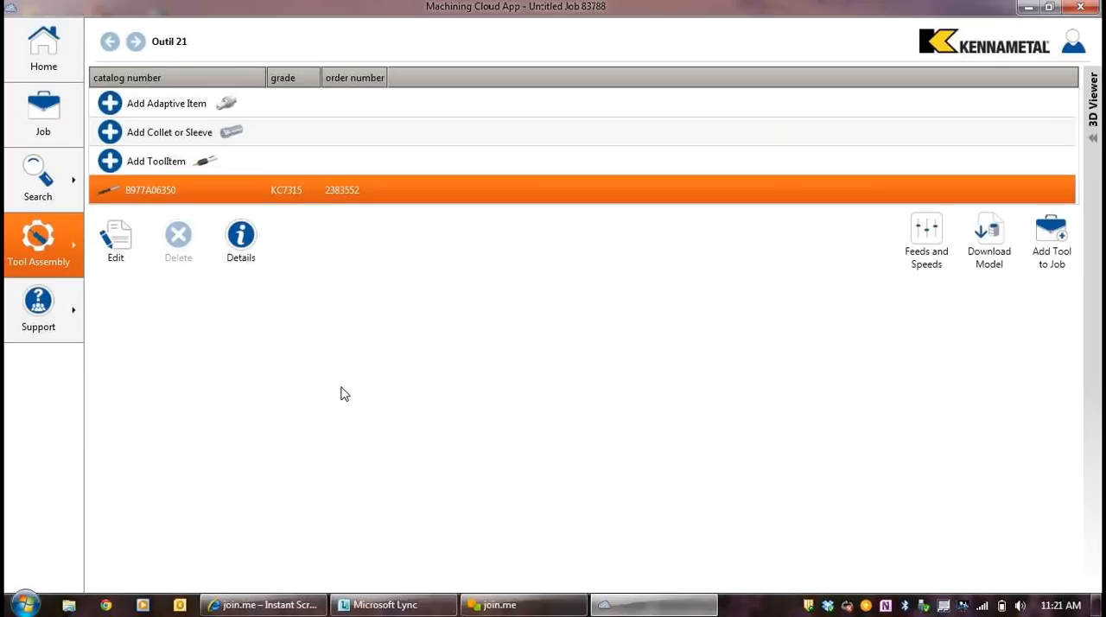
pyautogui.moveTo(205, 301)
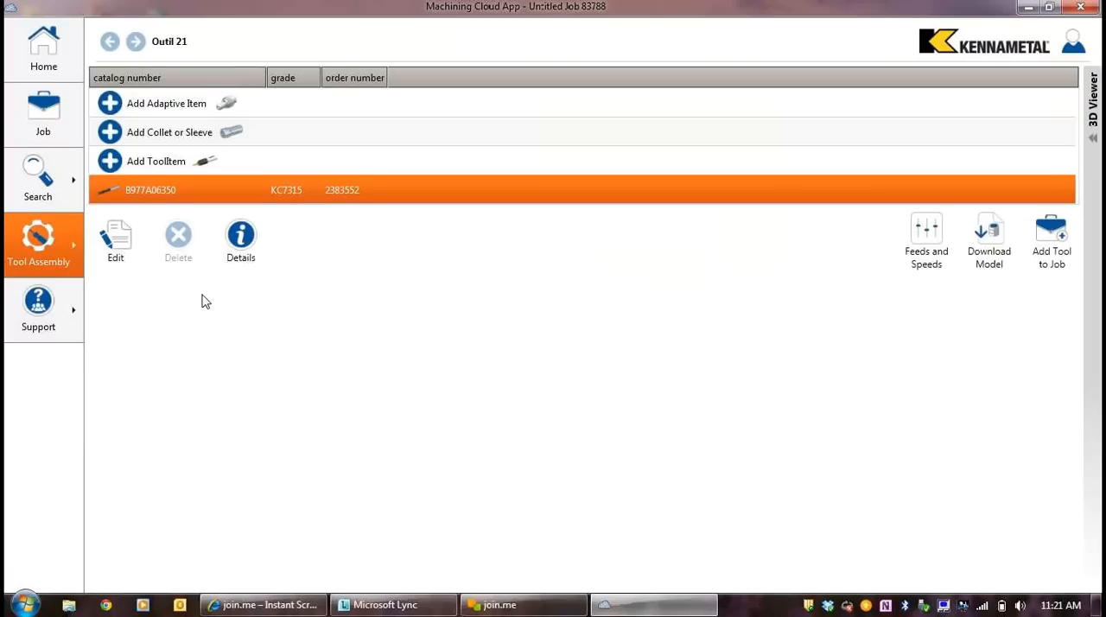
pyautogui.moveTo(38, 179)
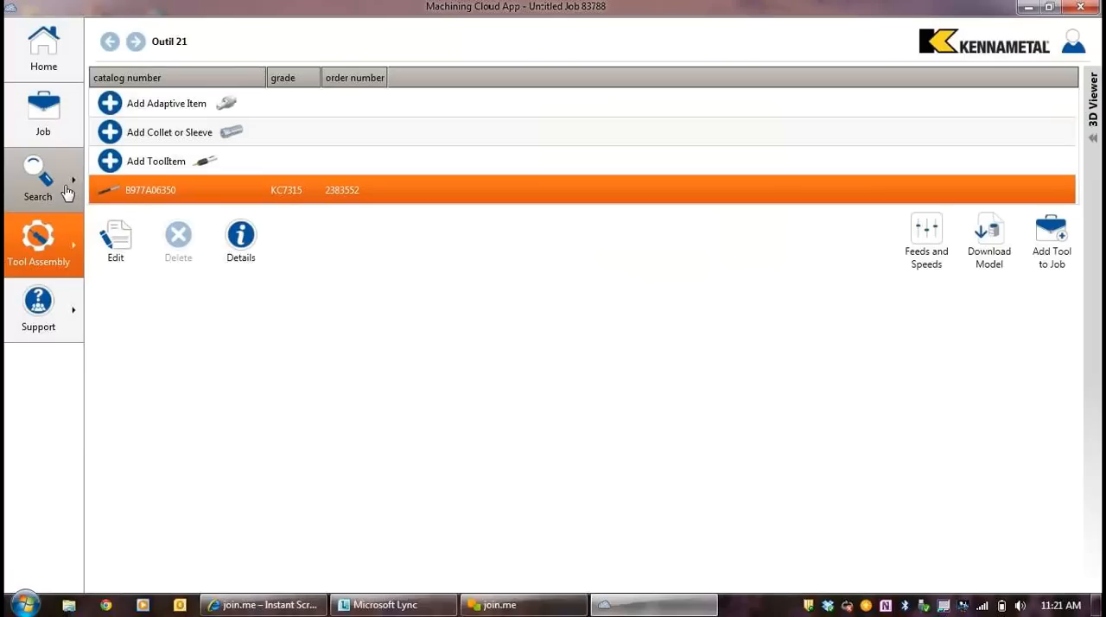
# Step: Switch from the drill assembly to the Quick Search screen
pyautogui.click(38, 179)
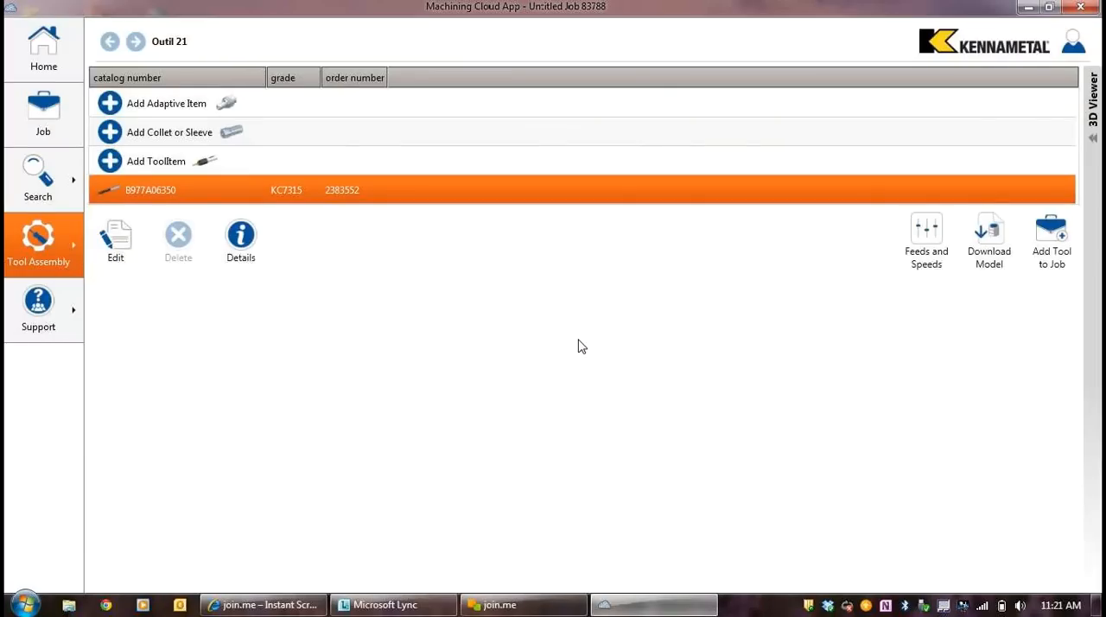
pyautogui.click(38, 179)
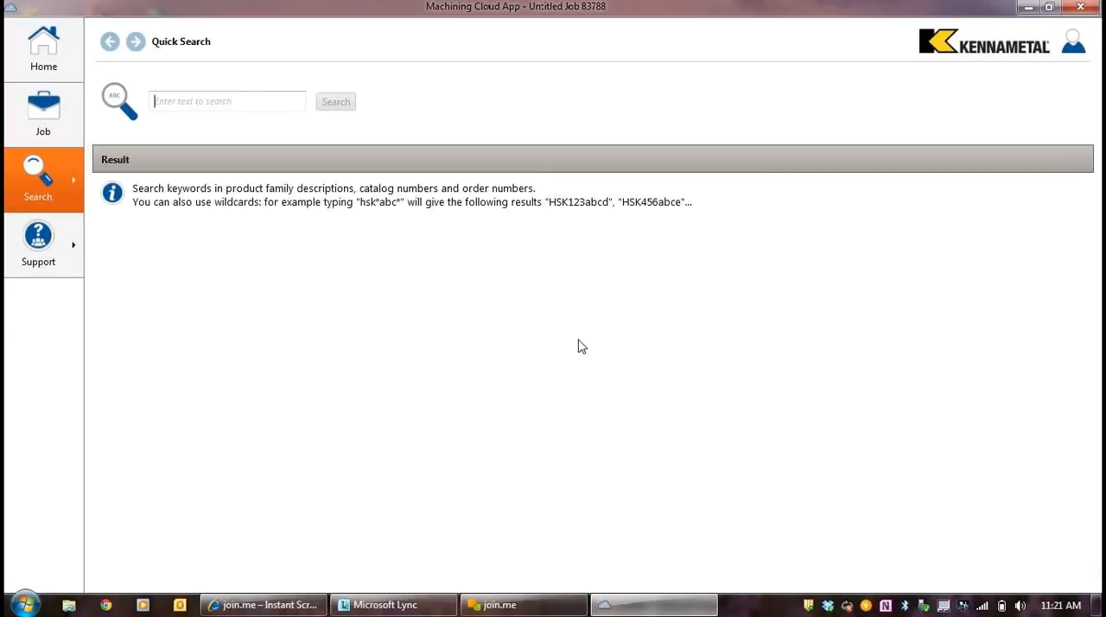
# Step: Search the catalogue for CNMG432*, returning 125 inserts, and select the search term
pyautogui.click(227, 101)
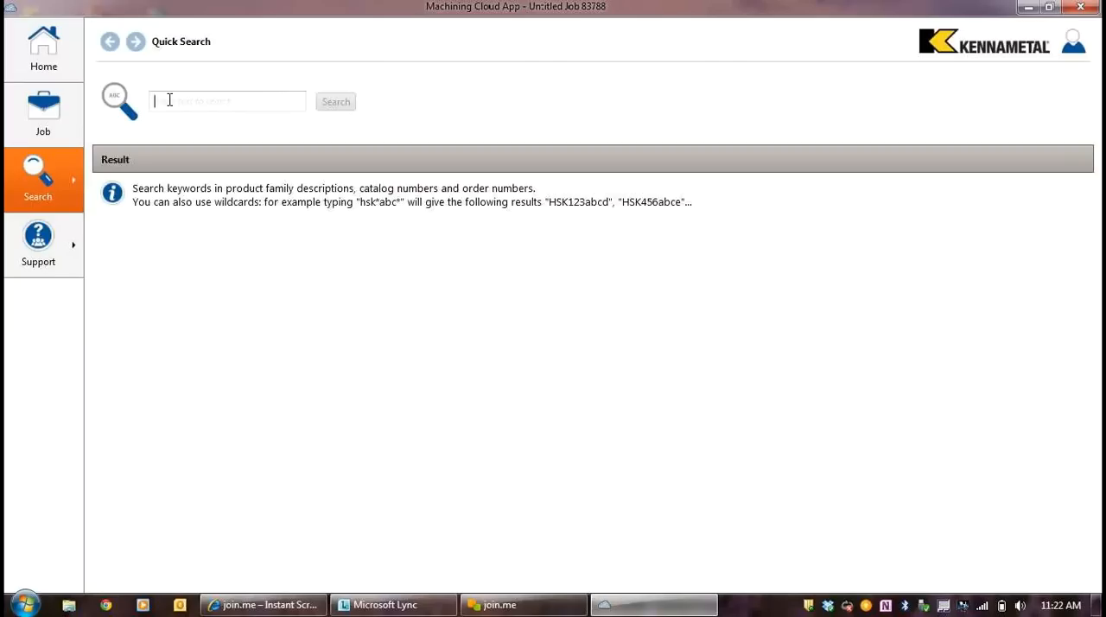
pyautogui.write('CNMG')
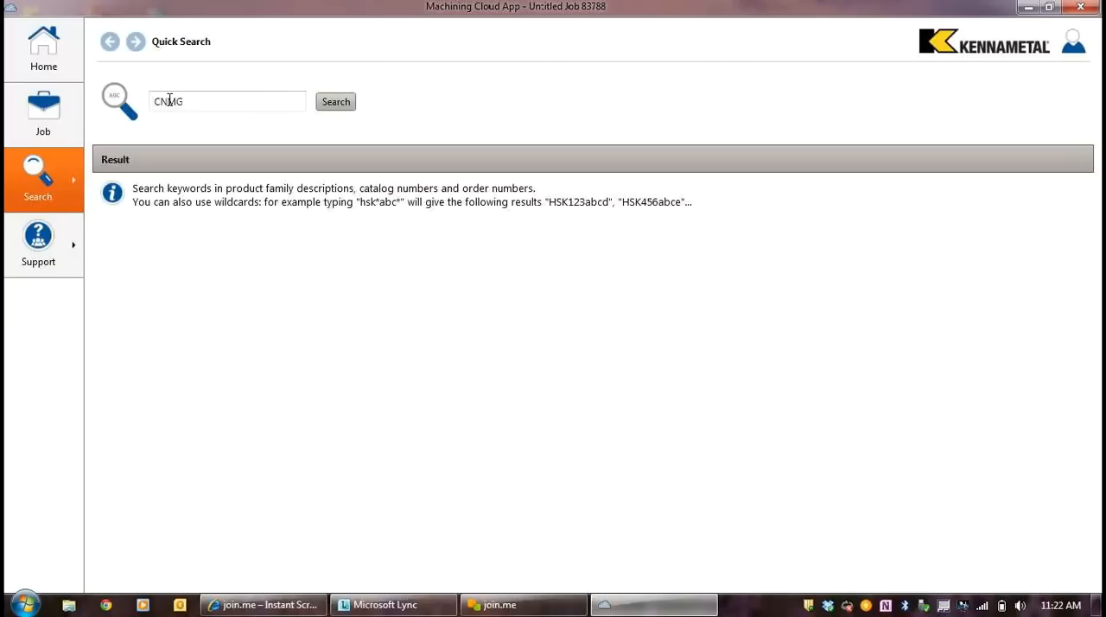
pyautogui.write('432')
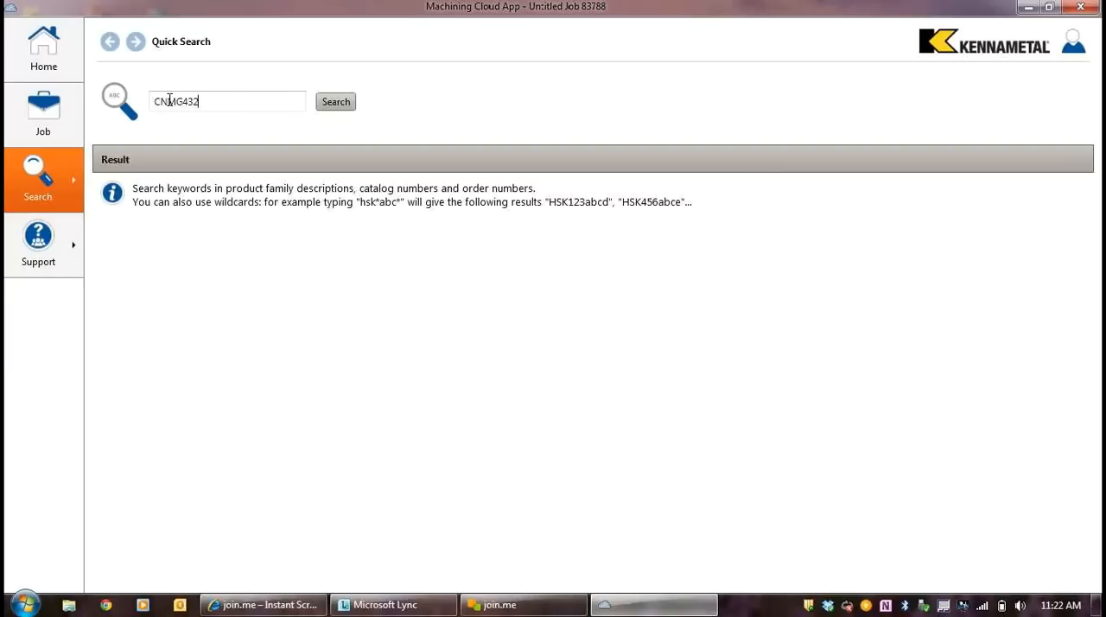
pyautogui.write('*')
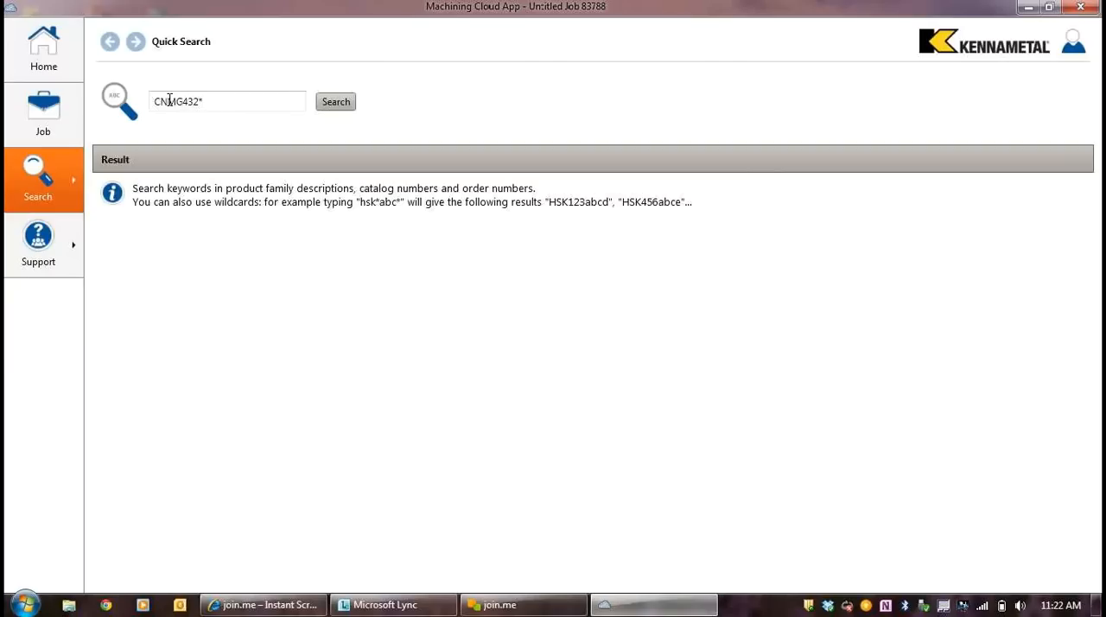
pyautogui.click(335, 101)
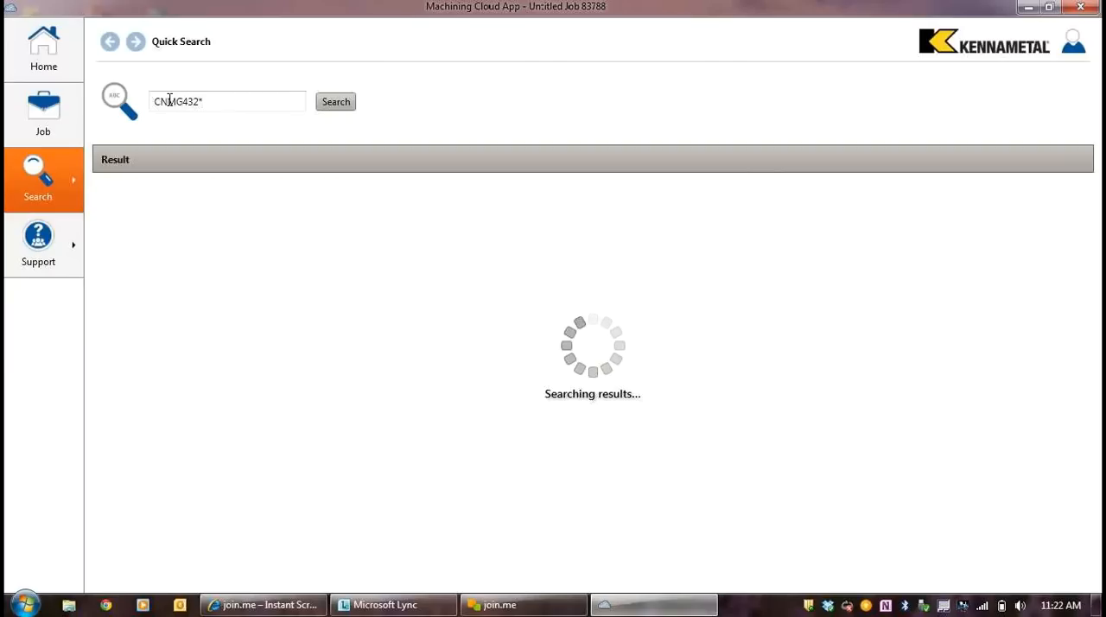
pyautogui.click(335, 101)
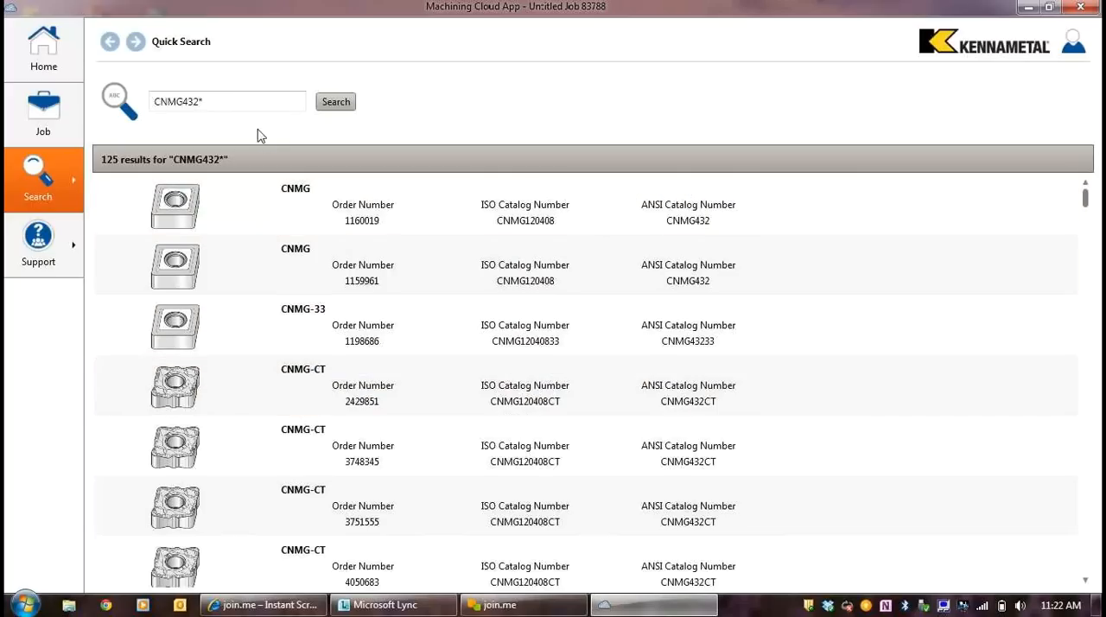
pyautogui.tripleClick(227, 102)
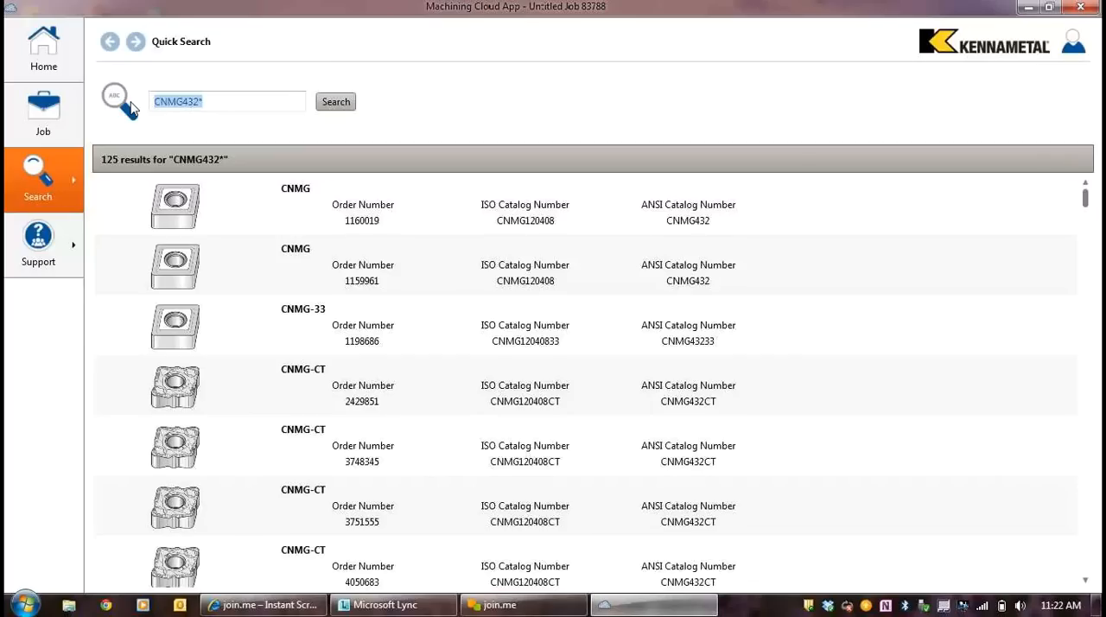
# Step: Enter 456 as a Quick Search term and prepare for a new search
pyautogui.write('5')
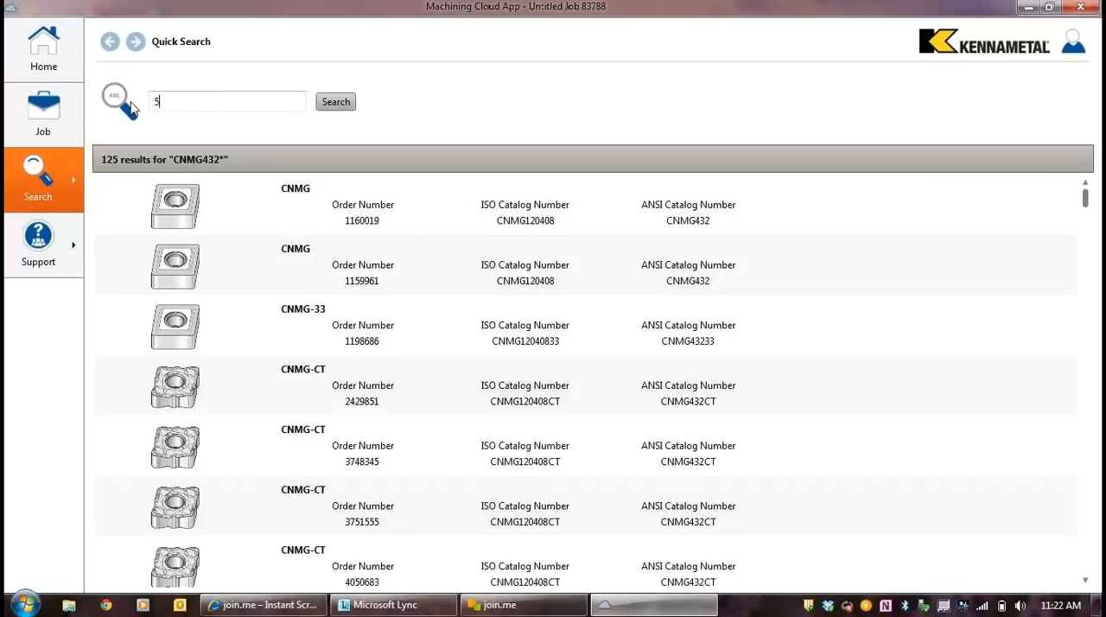
pyautogui.write('56')
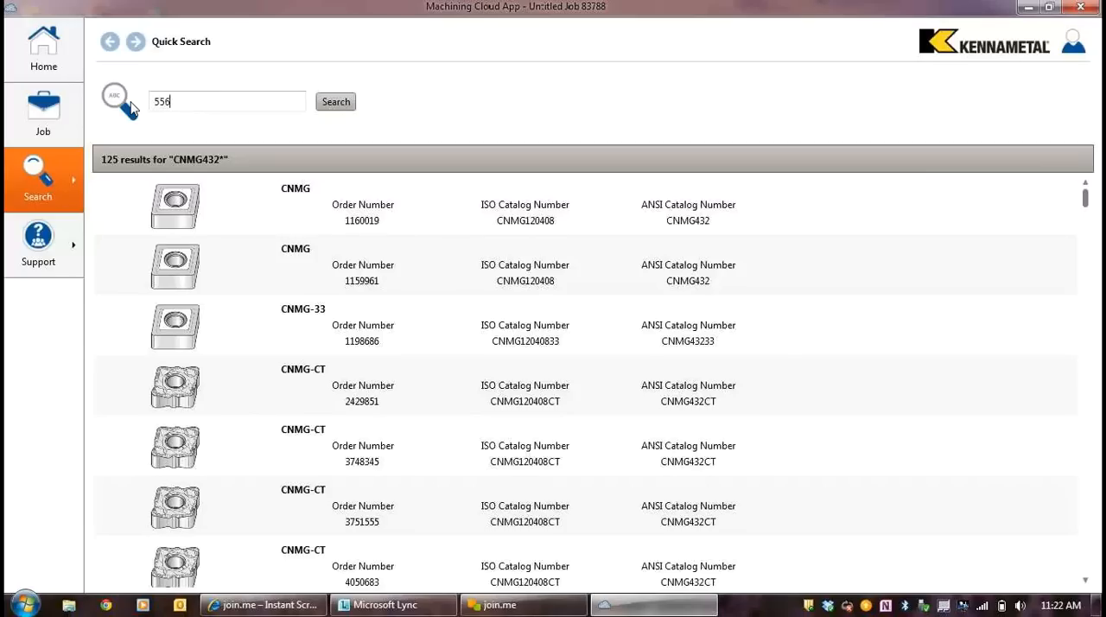
pyautogui.write('456')
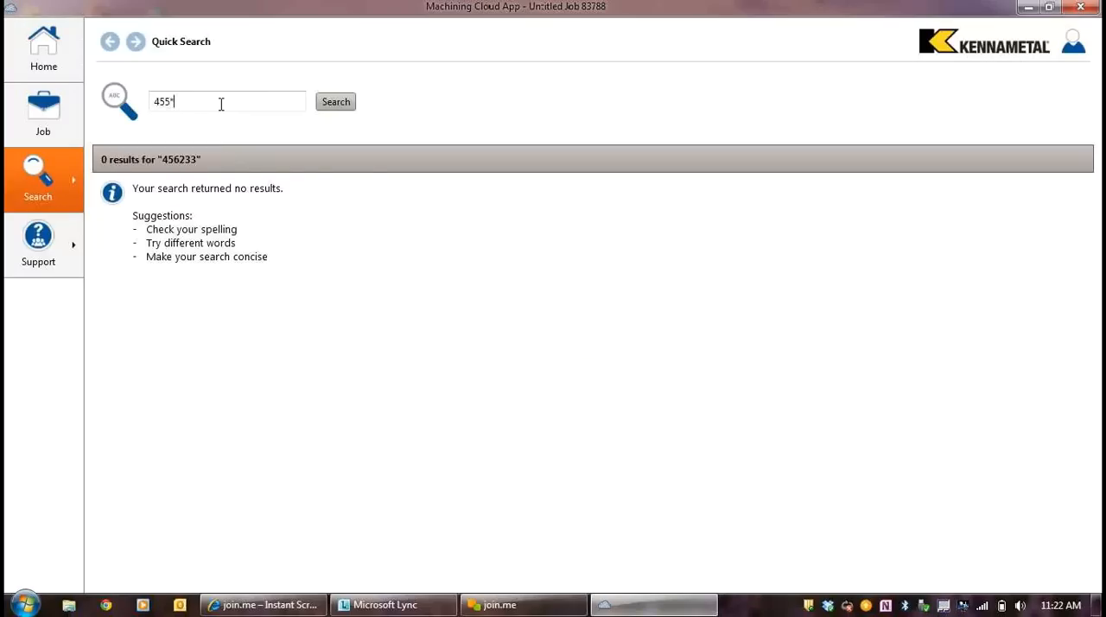
pyautogui.click(335, 101)
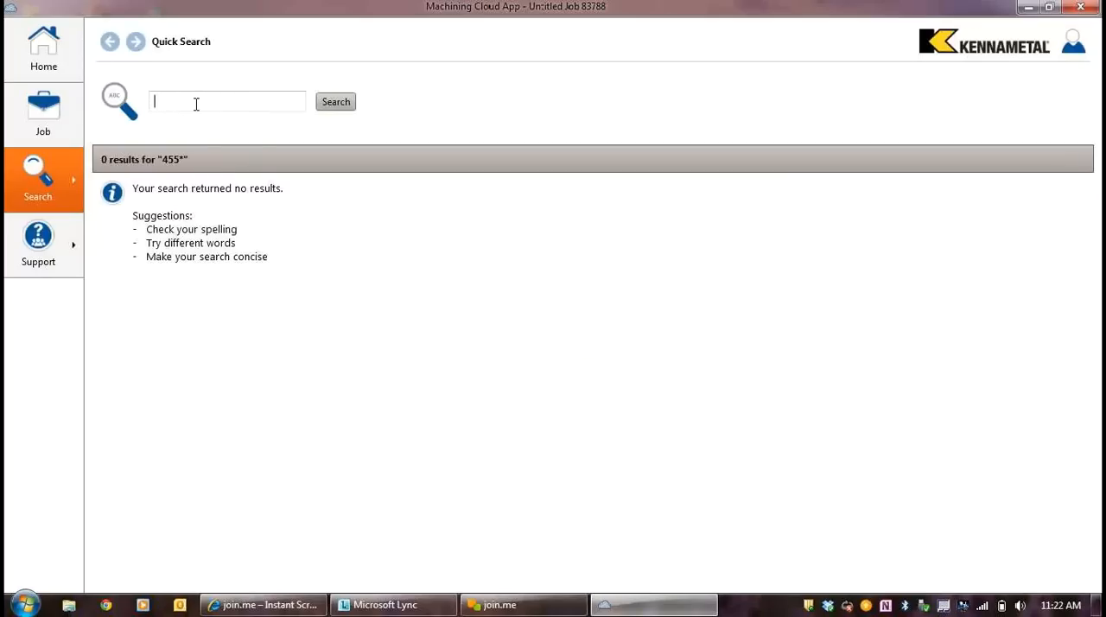
# Step: Search the catalog for 256*, then bring up the saved cloud jobs list
pyautogui.write('256*')
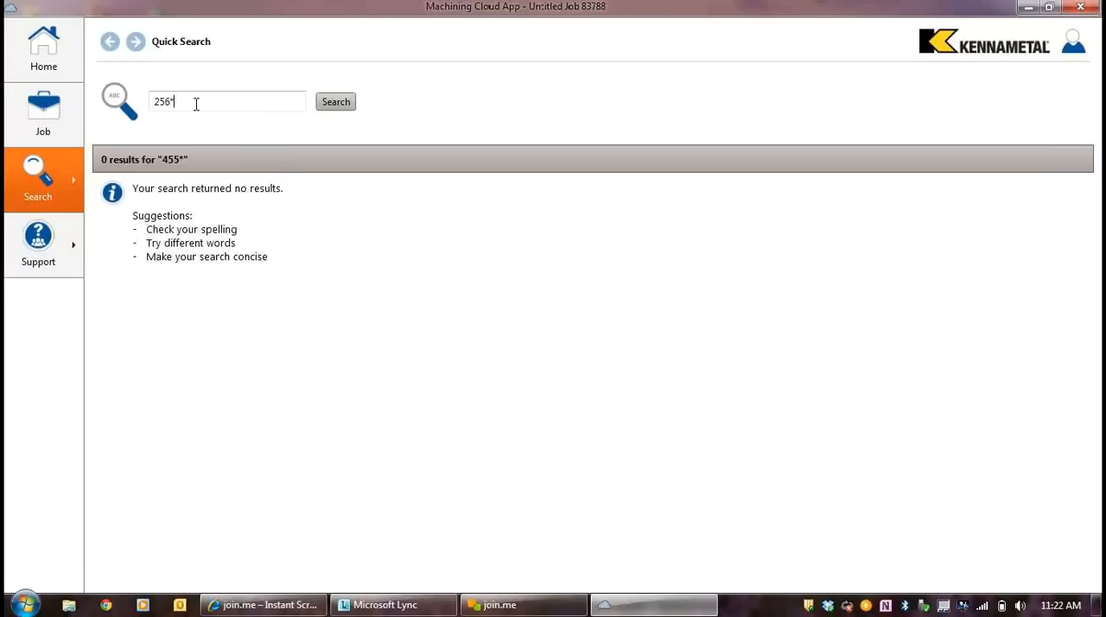
pyautogui.click(335, 101)
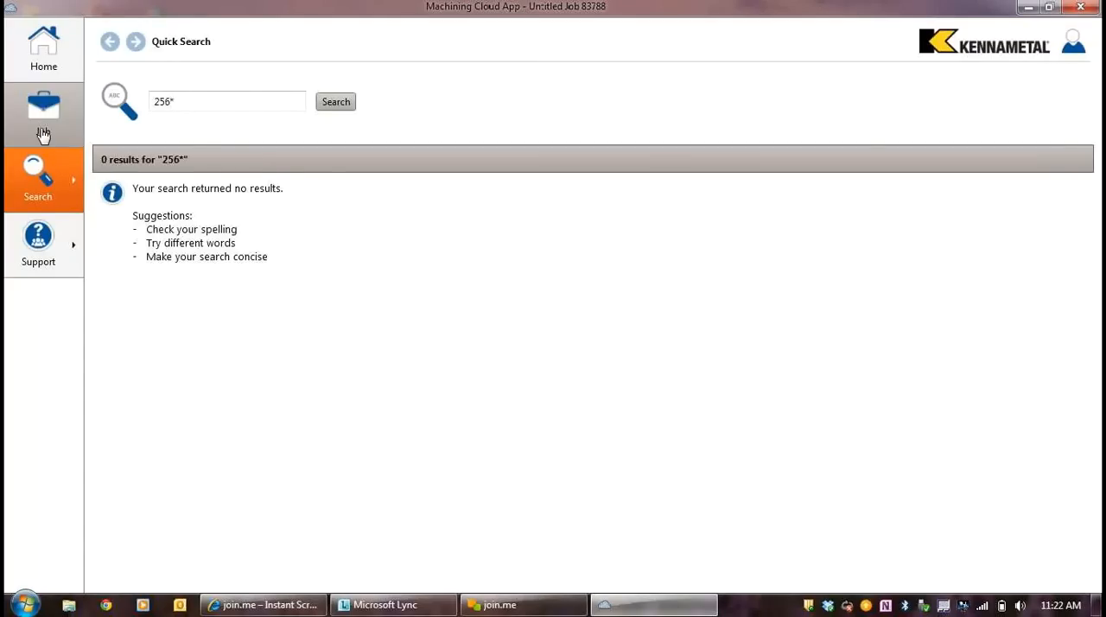
pyautogui.click(43, 113)
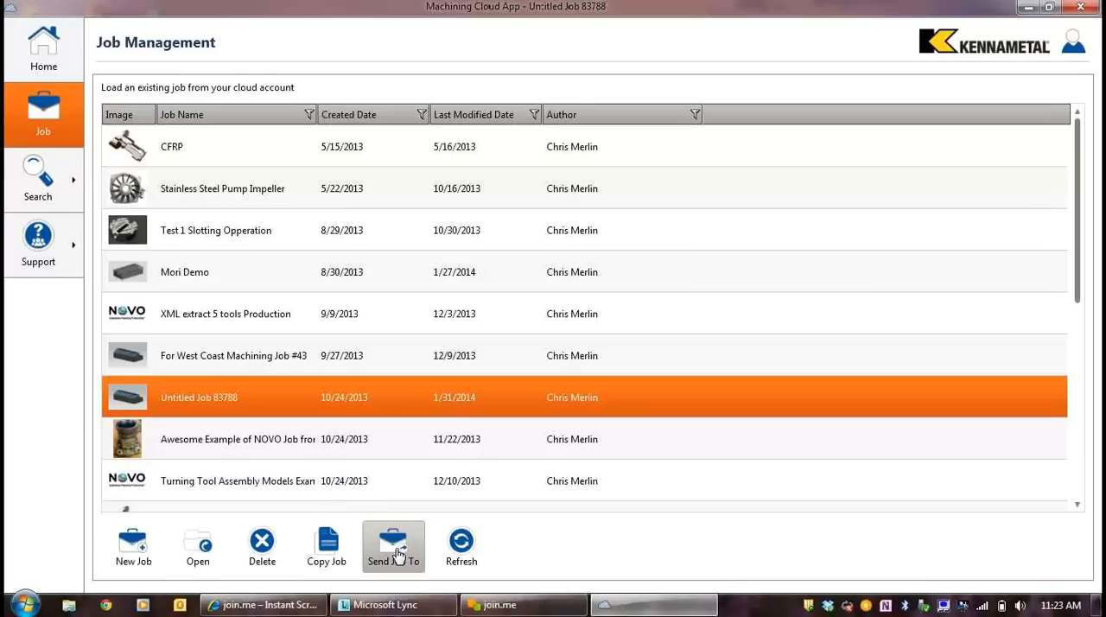
# Step: Open Send Job To for Untitled Job 83788 and cancel without sending
pyautogui.click(393, 544)
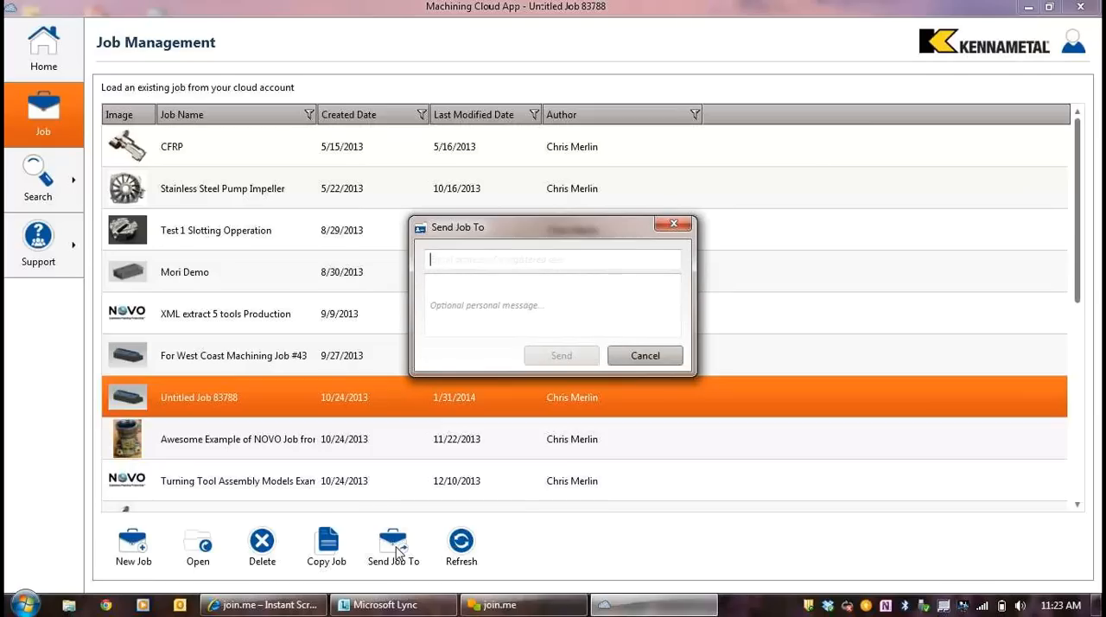
pyautogui.click(644, 355)
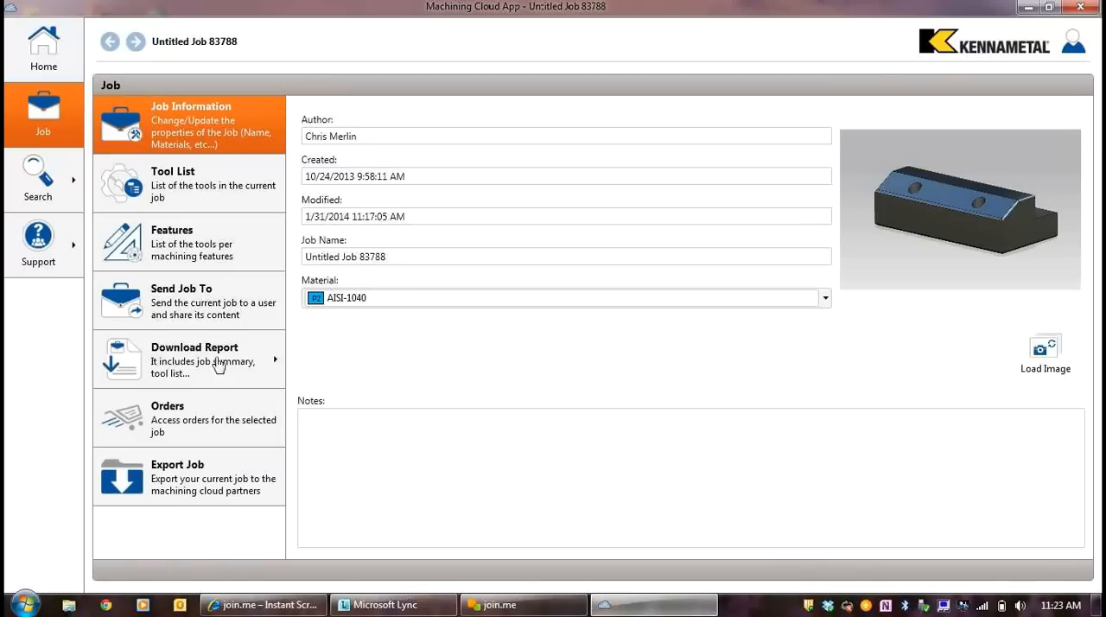
# Step: Download Untitled Job 83788's report as an .xlsx spreadsheet and save the file
pyautogui.click(194, 358)
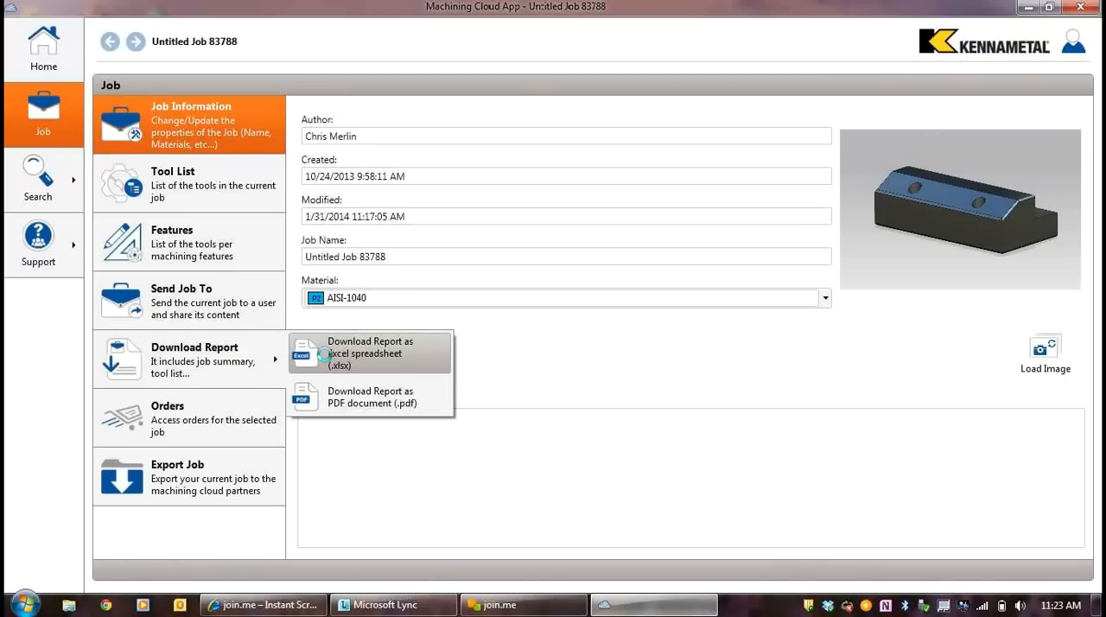
pyautogui.click(369, 352)
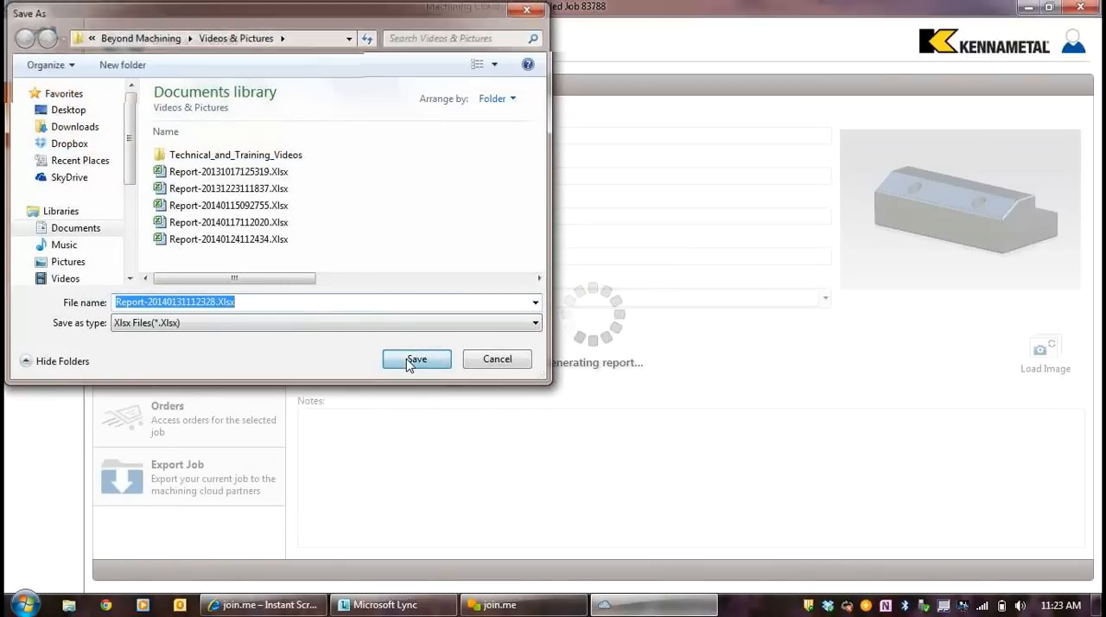
pyautogui.click(415, 359)
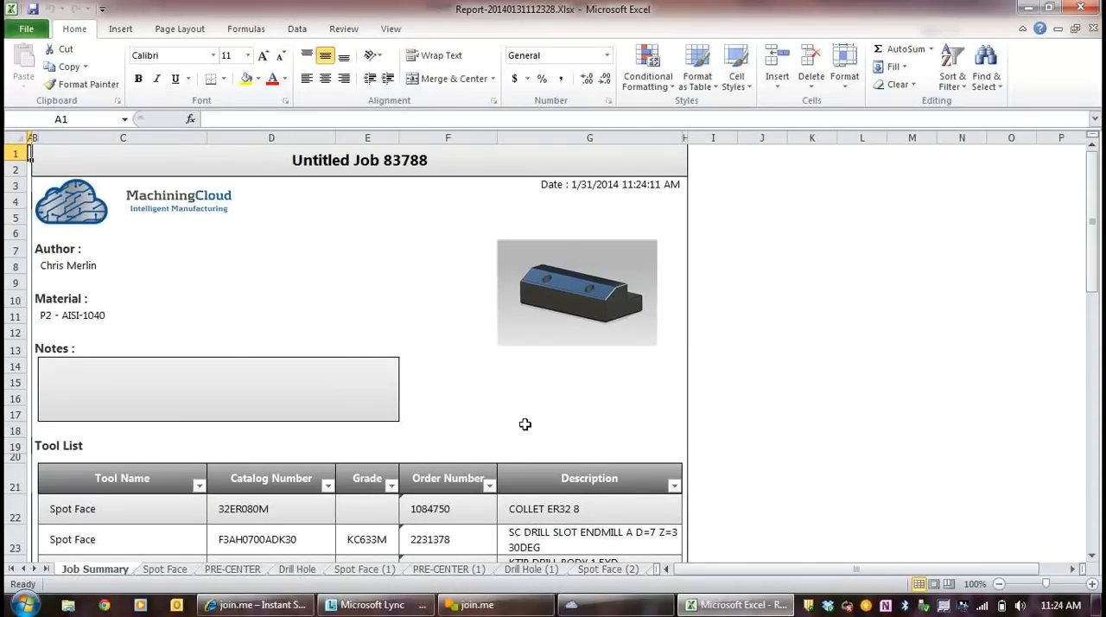
pyautogui.moveTo(653, 472)
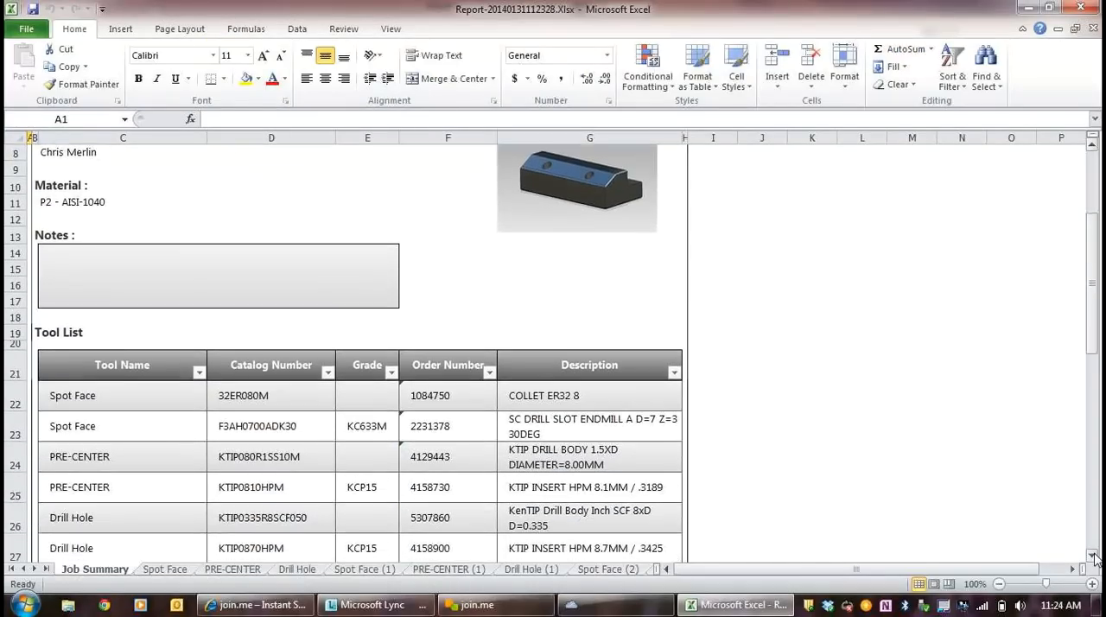
# Step: Scroll the Job Summary sheet down to the Tool List's Spot Face and PRE-CENTER tools
pyautogui.scroll(-3)
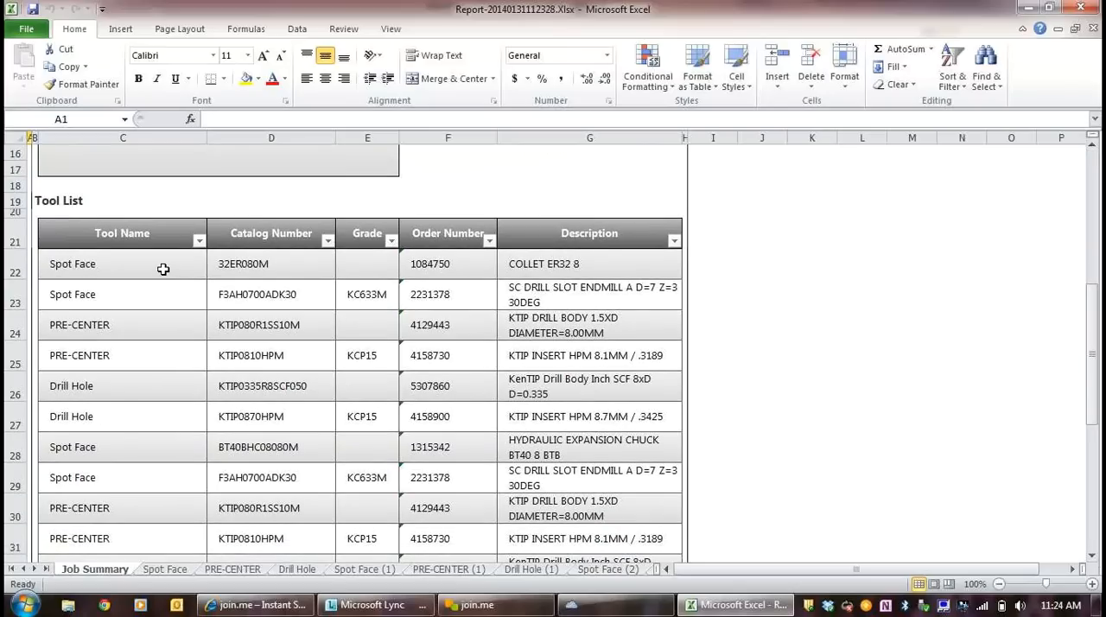
pyautogui.moveTo(377, 279)
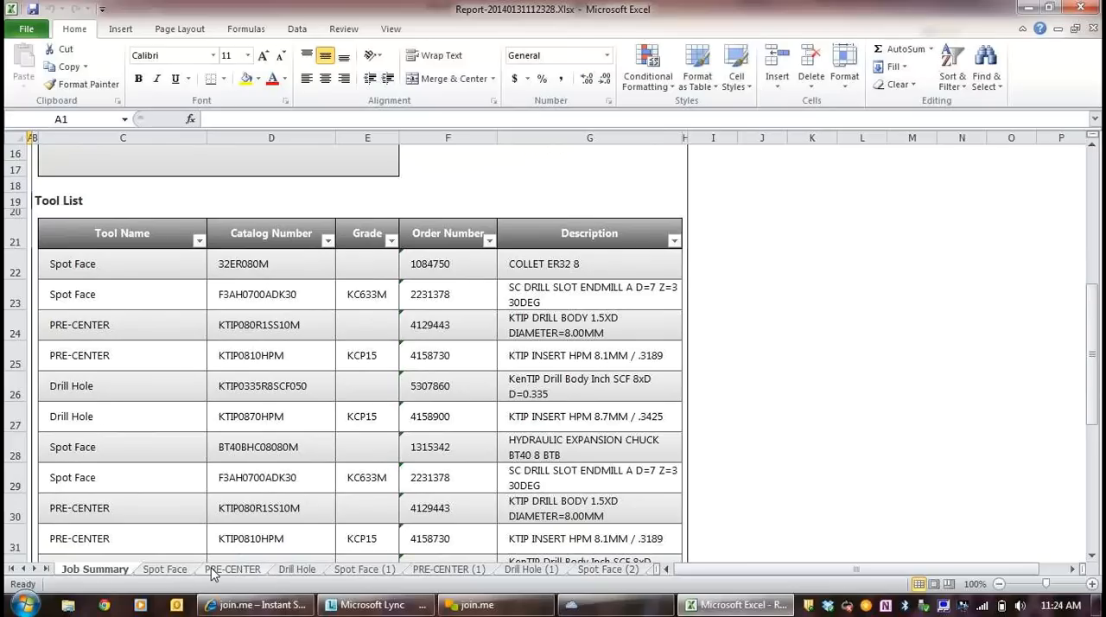
pyautogui.click(164, 569)
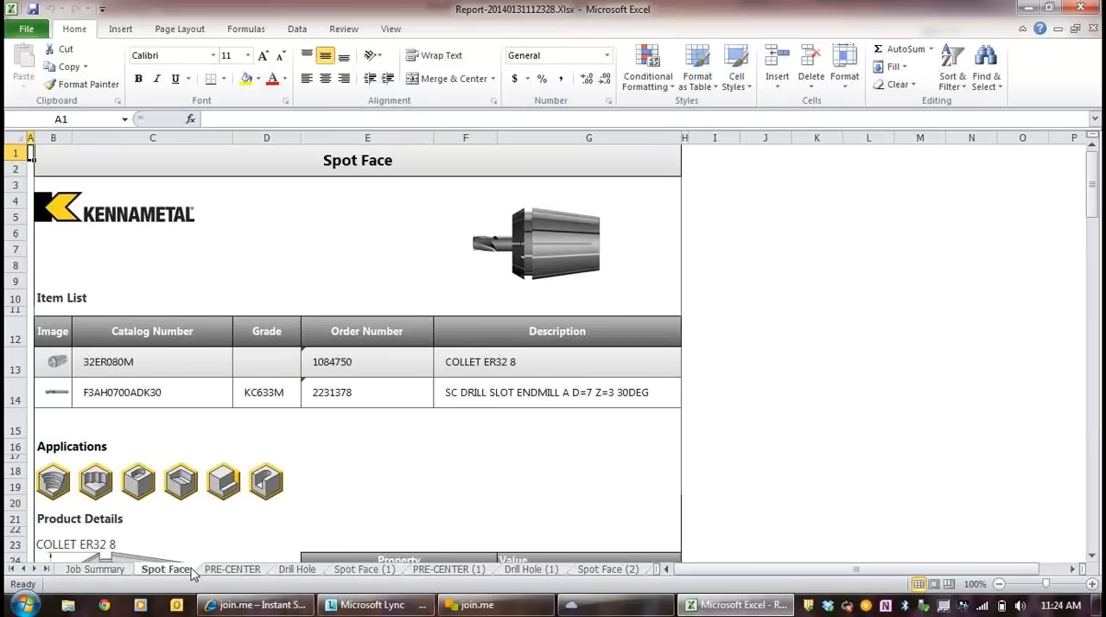
pyautogui.click(297, 569)
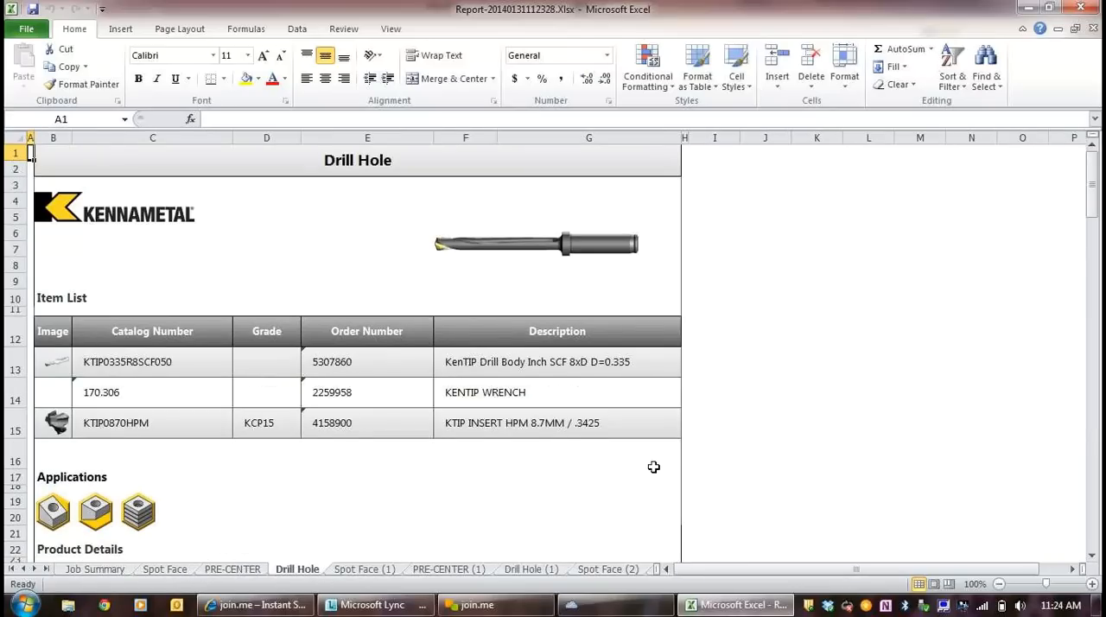
pyautogui.click(363, 569)
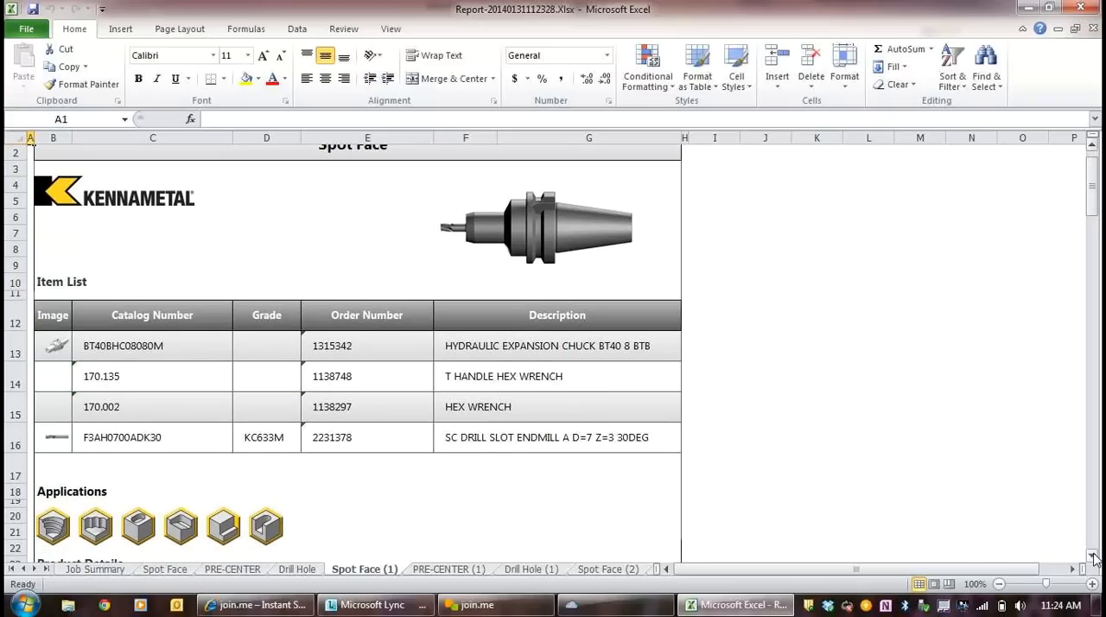
pyautogui.moveTo(307, 385)
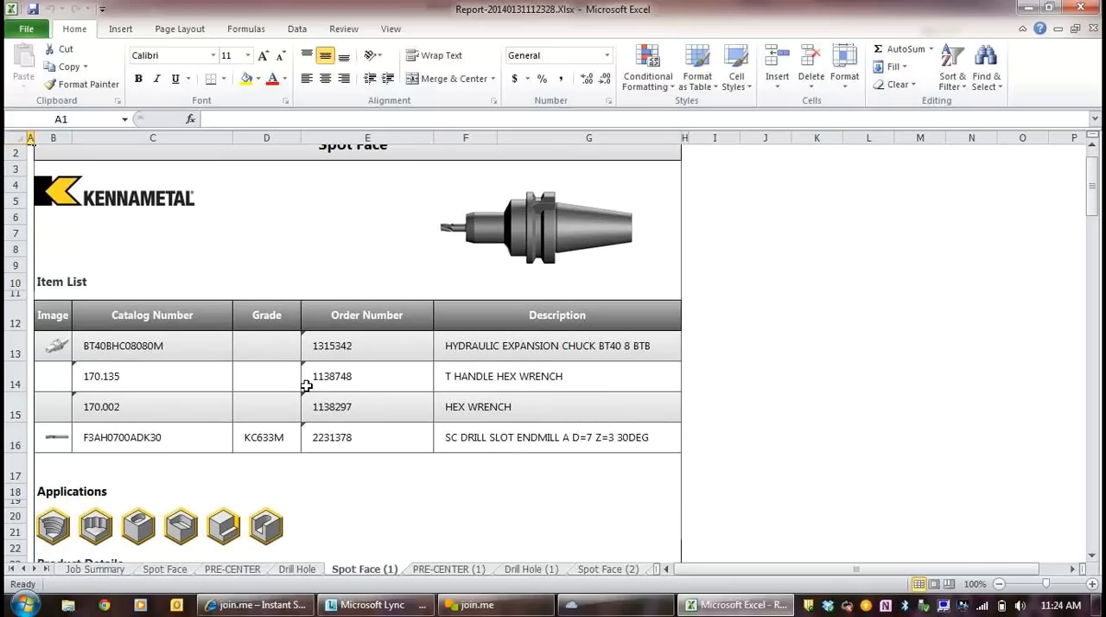
pyautogui.click(366, 376)
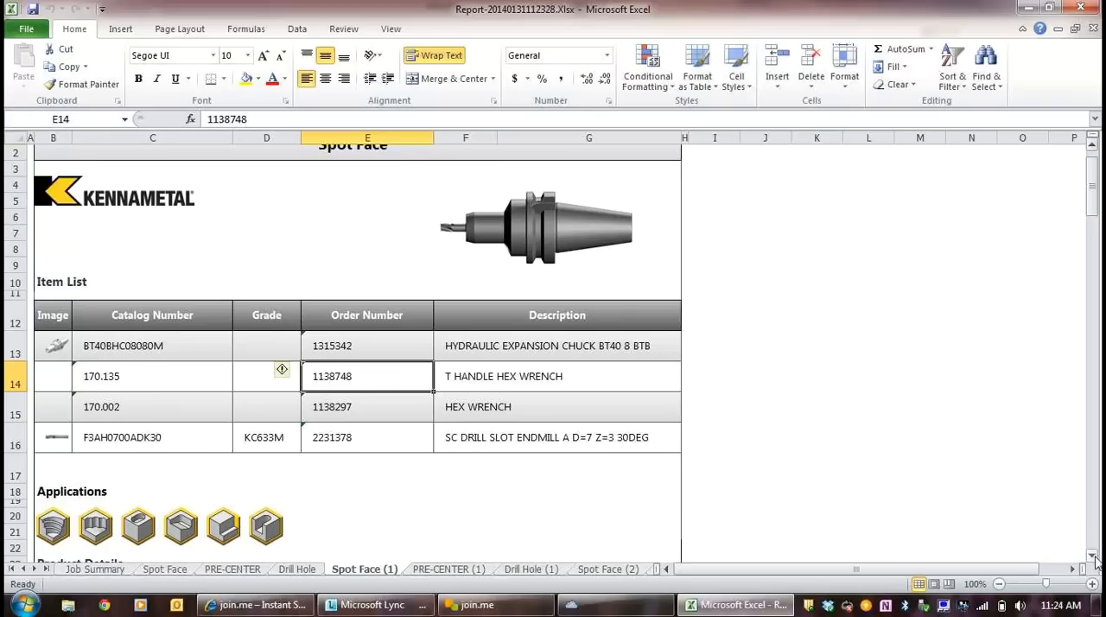
pyautogui.scroll(-3)
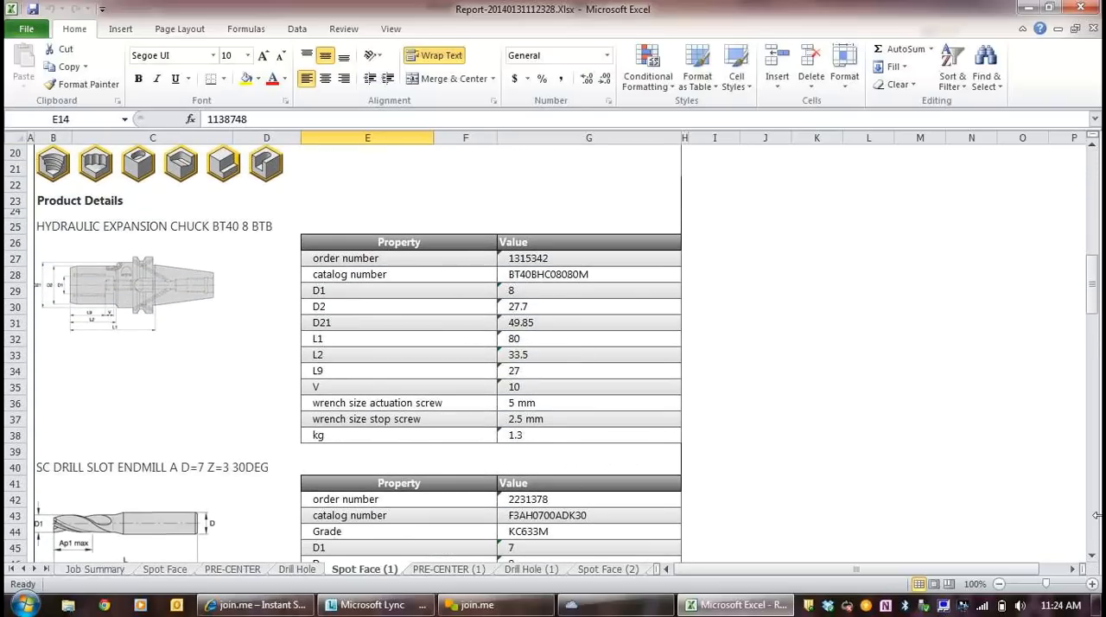
pyautogui.scroll(-3)
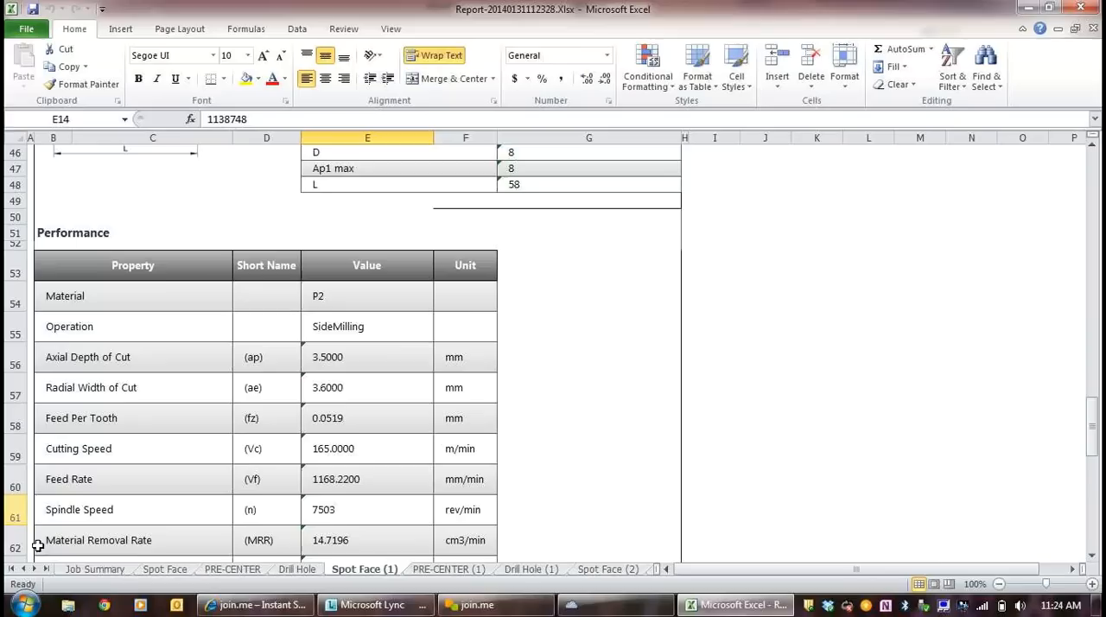
pyautogui.click(94, 568)
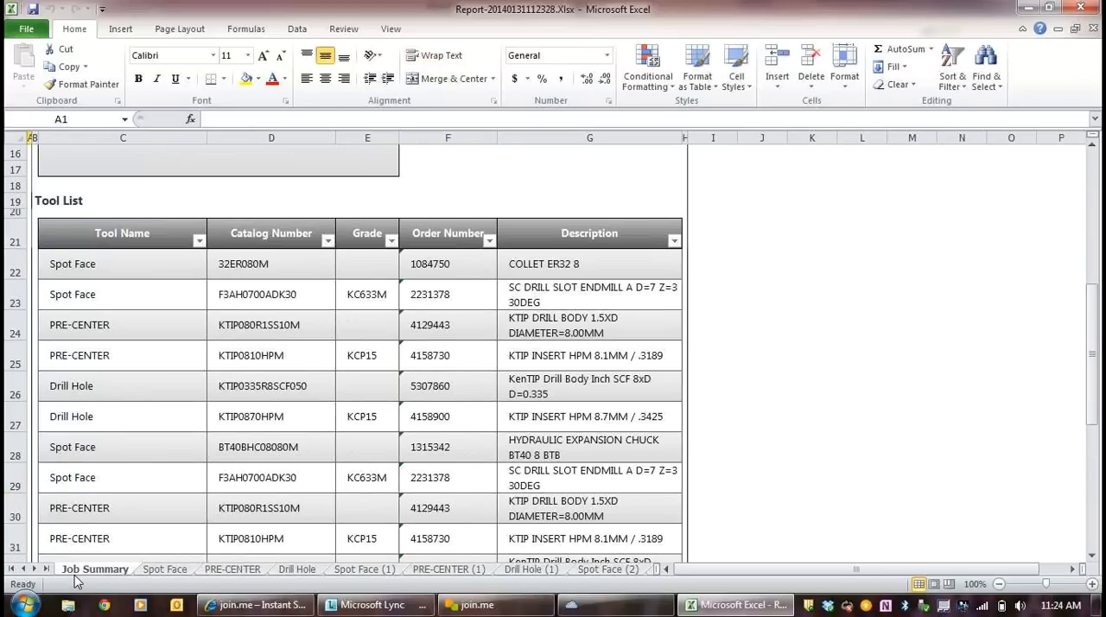
pyautogui.moveTo(173, 586)
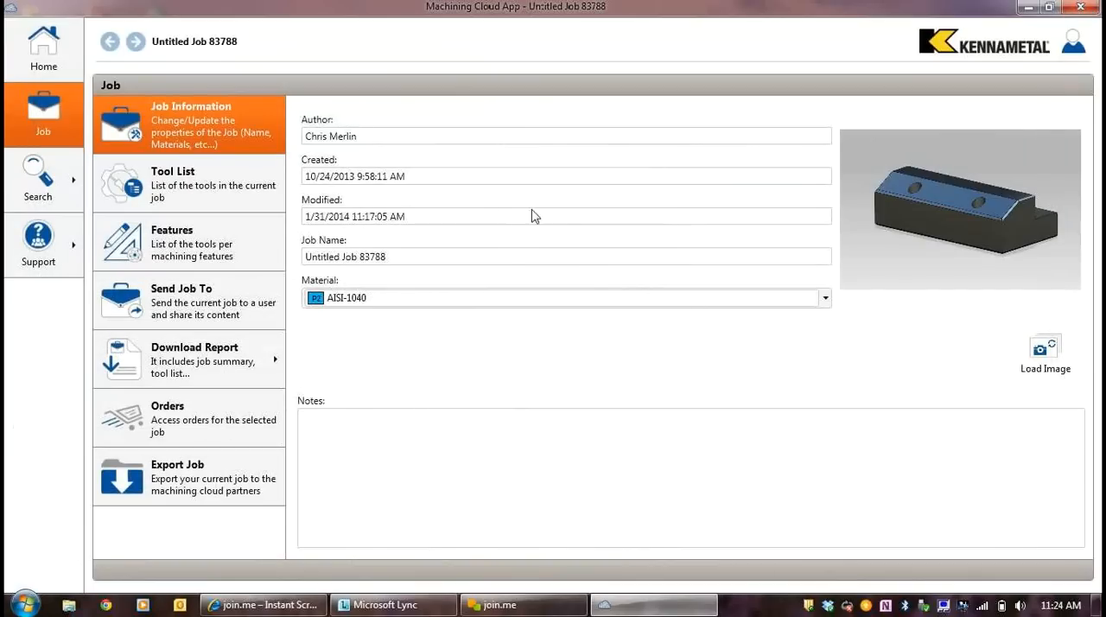
pyautogui.moveTo(591, 352)
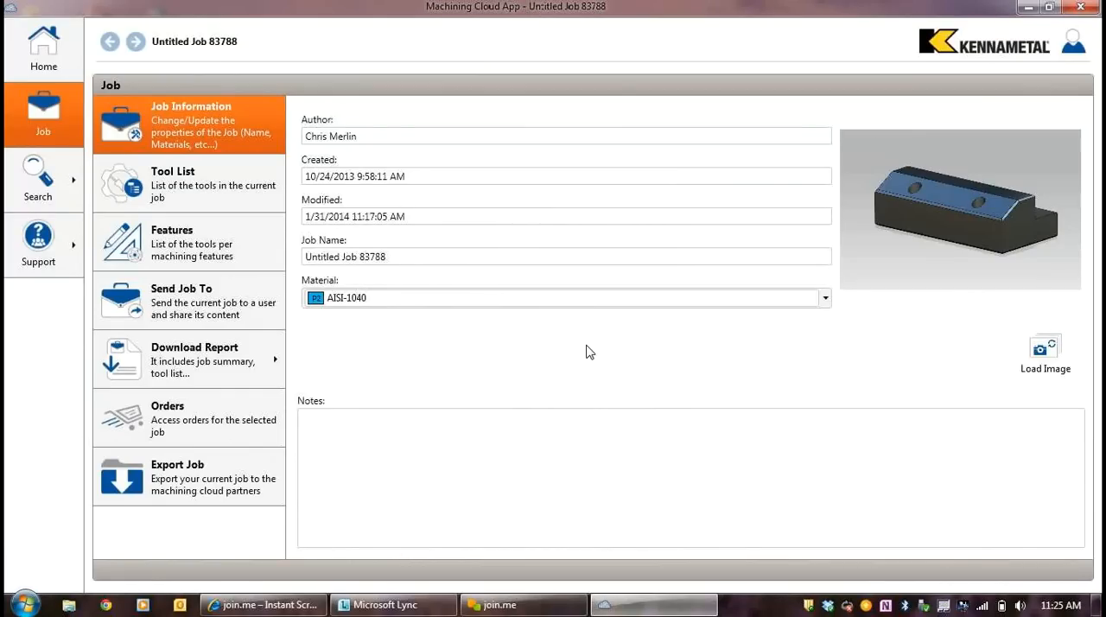
pyautogui.moveTo(484, 52)
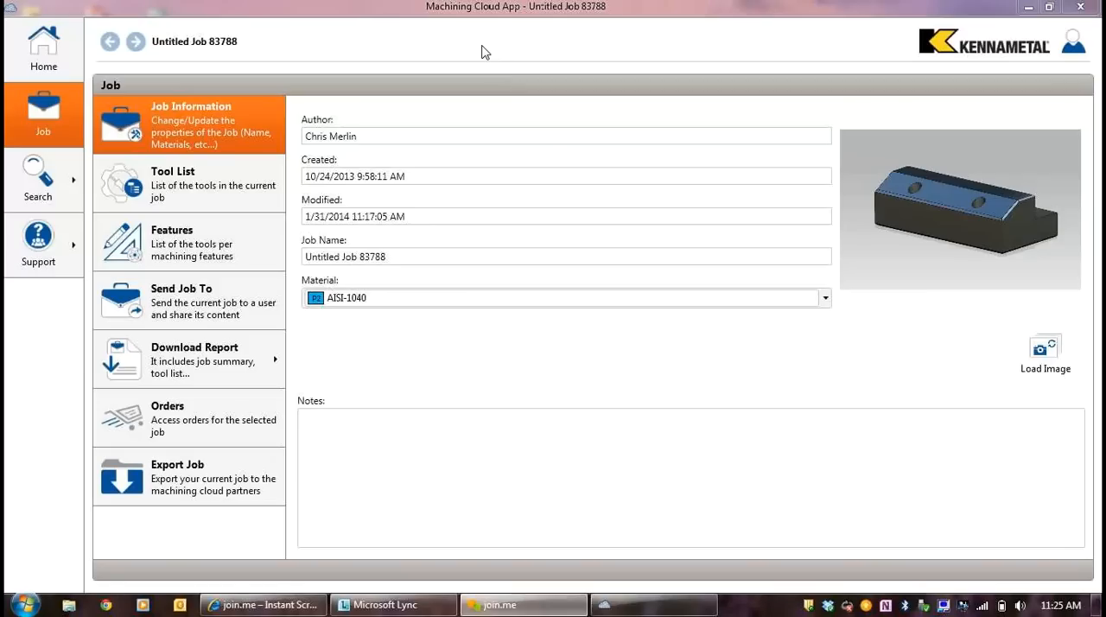
pyautogui.moveTo(560, 128)
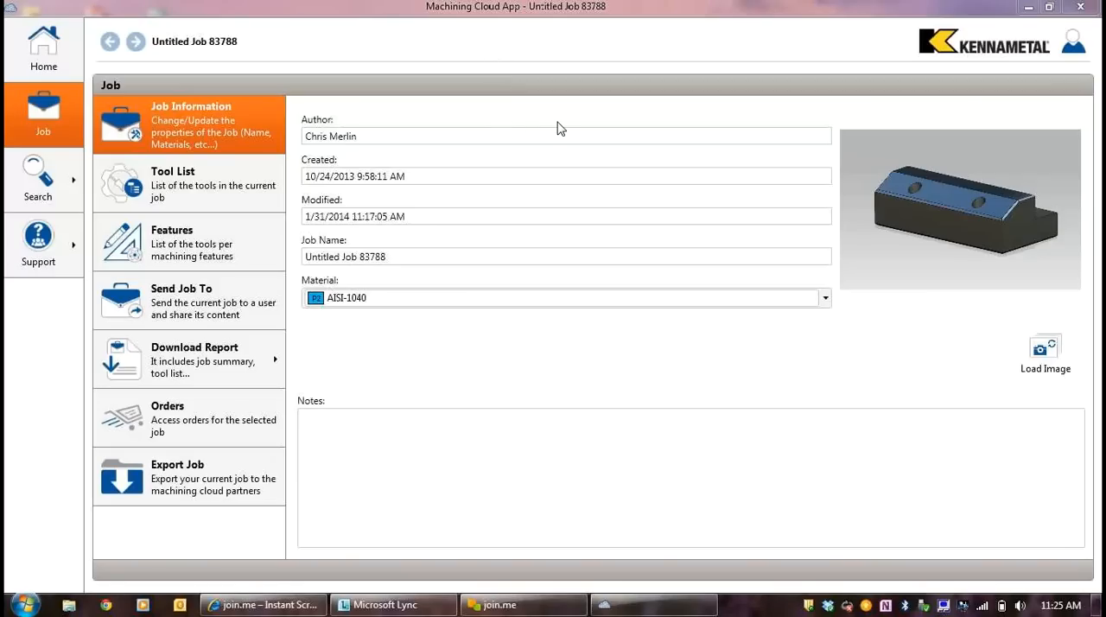